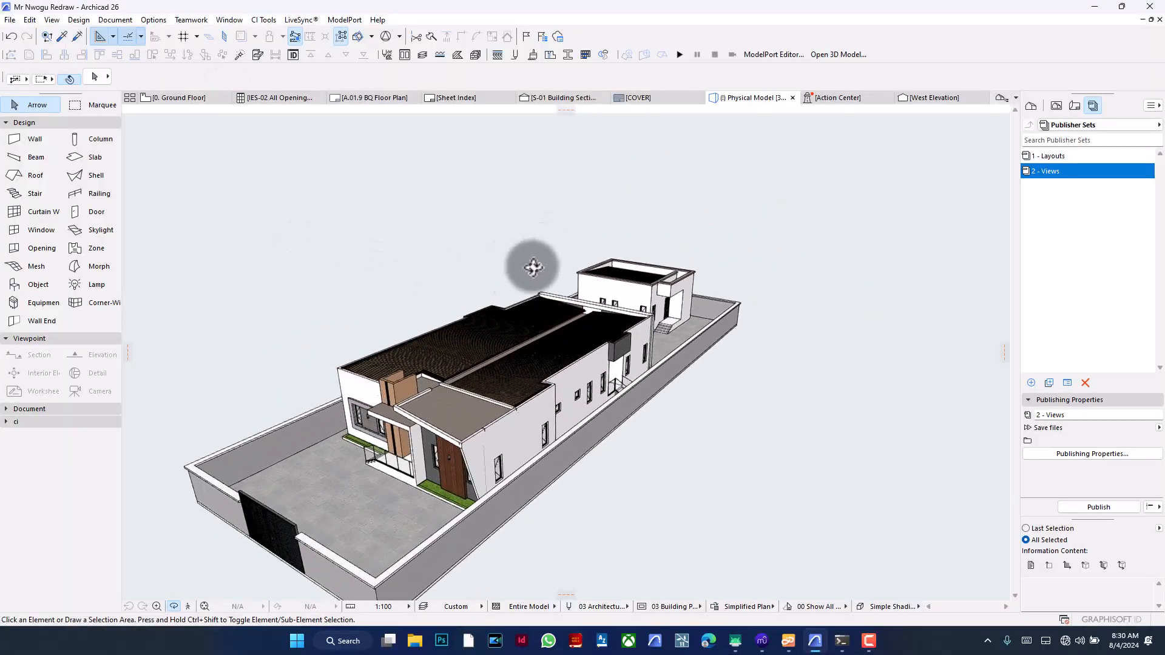
- Orbit the house model past the front entrance, gate, long side and an overhead view of the roofs
left_click_drag(532, 267, 509, 338)
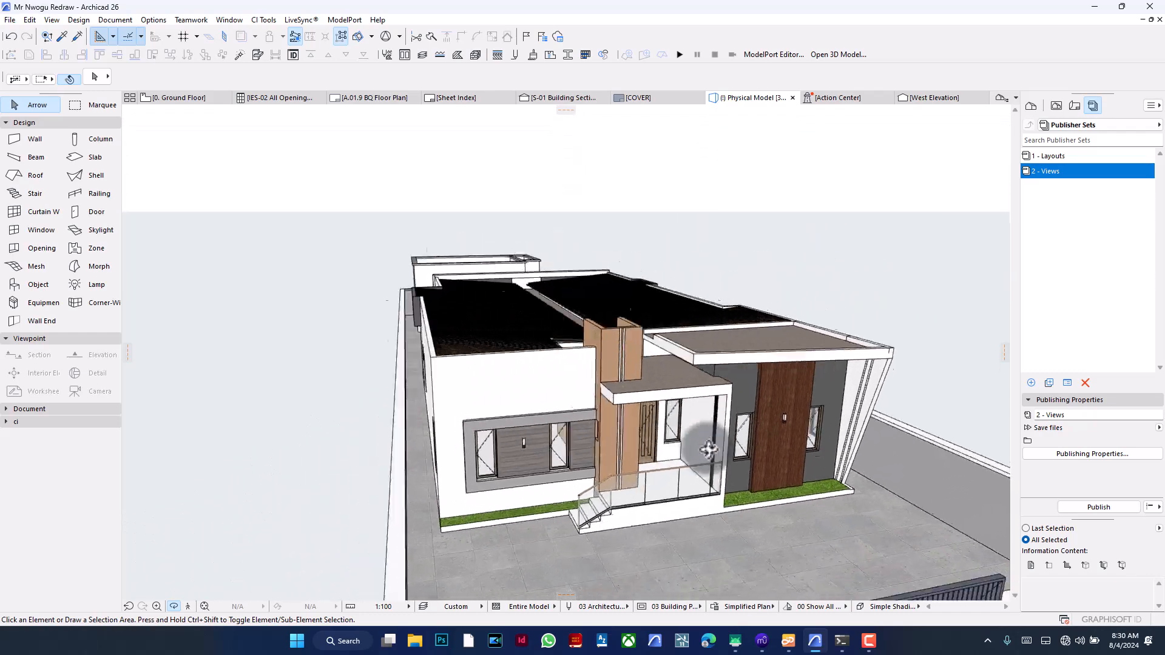
left_click_drag(706, 449, 676, 406)
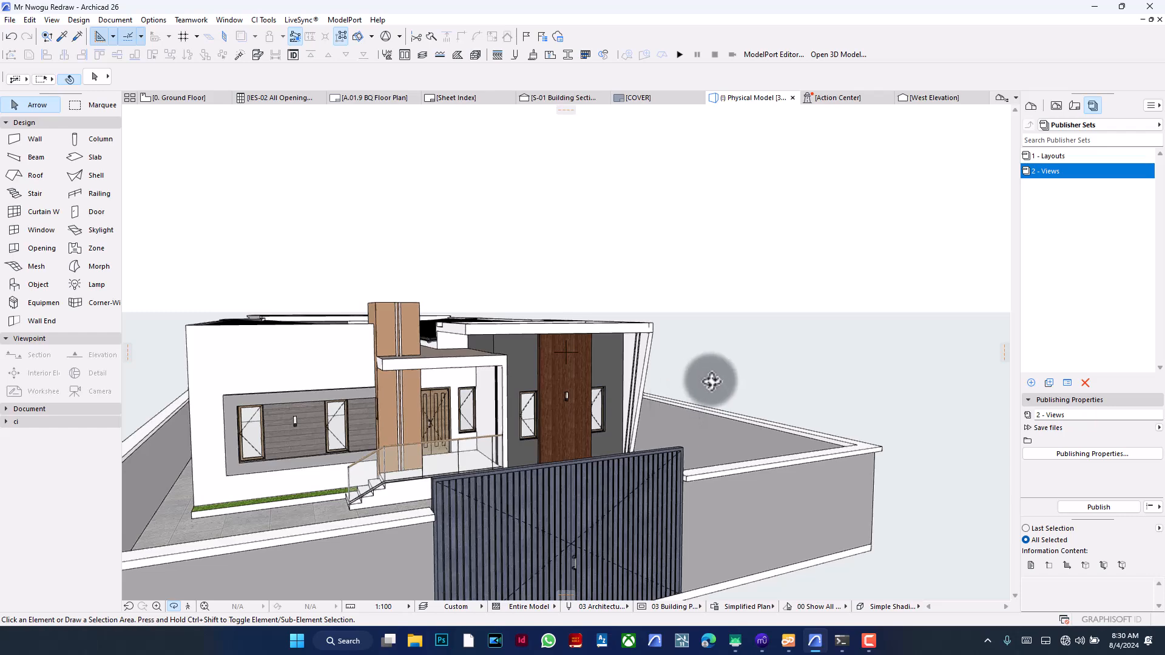
left_click_drag(710, 381, 529, 403)
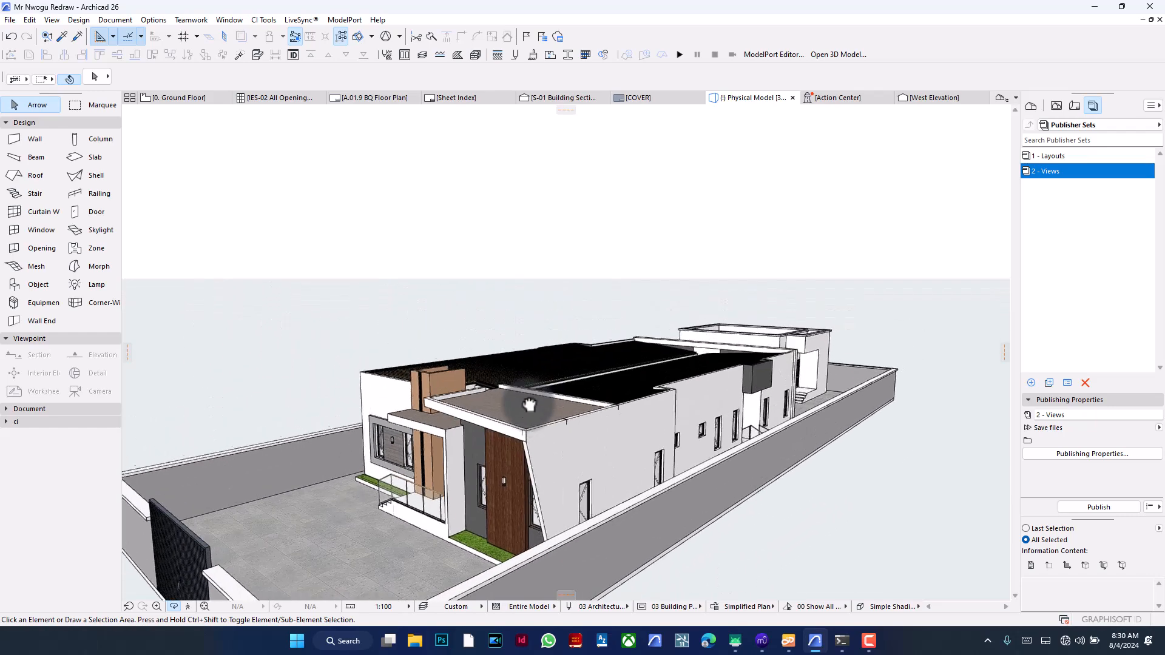
left_click_drag(529, 405, 510, 345)
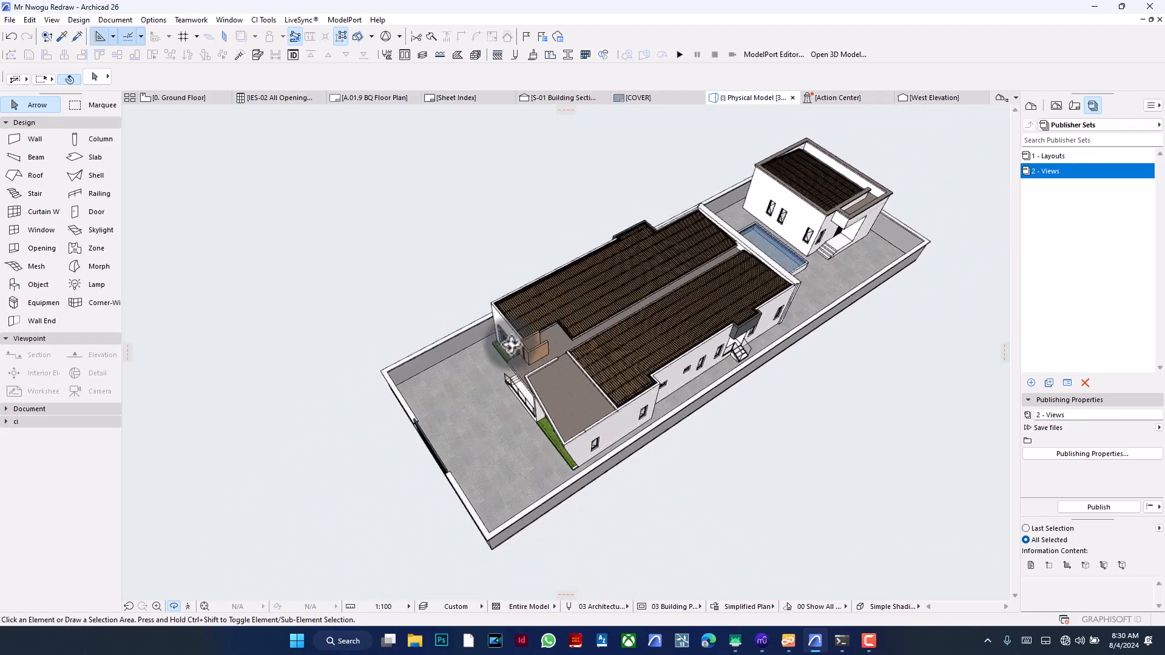
left_click_drag(510, 343, 601, 329)
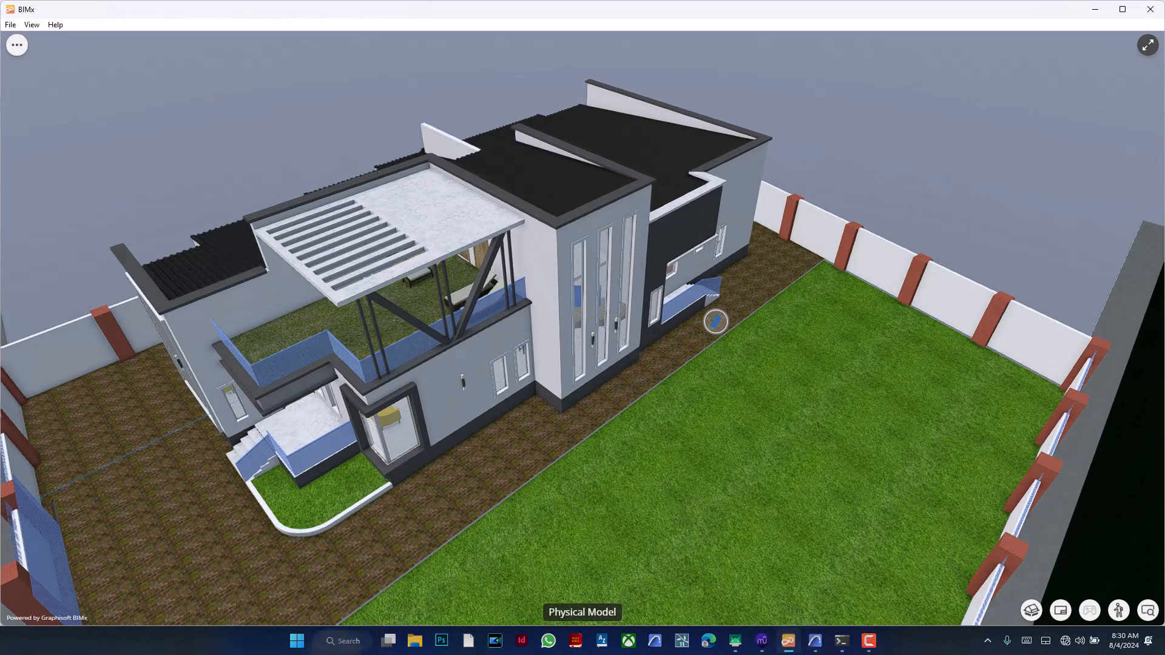
left_click(342, 641)
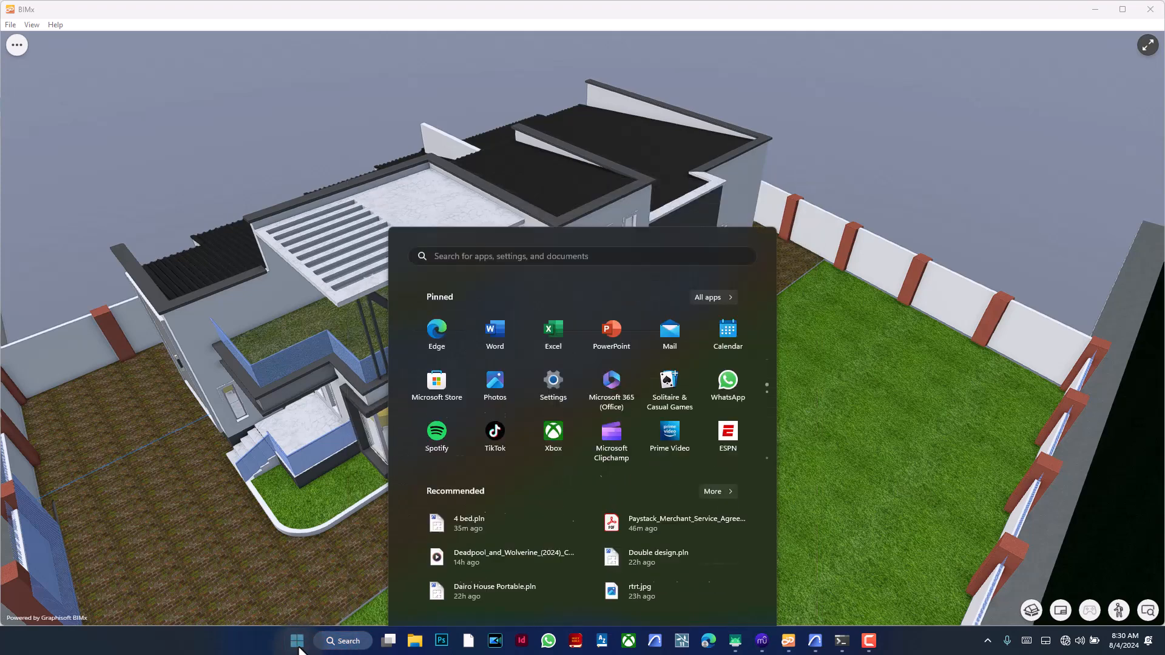
left_click(706, 298)
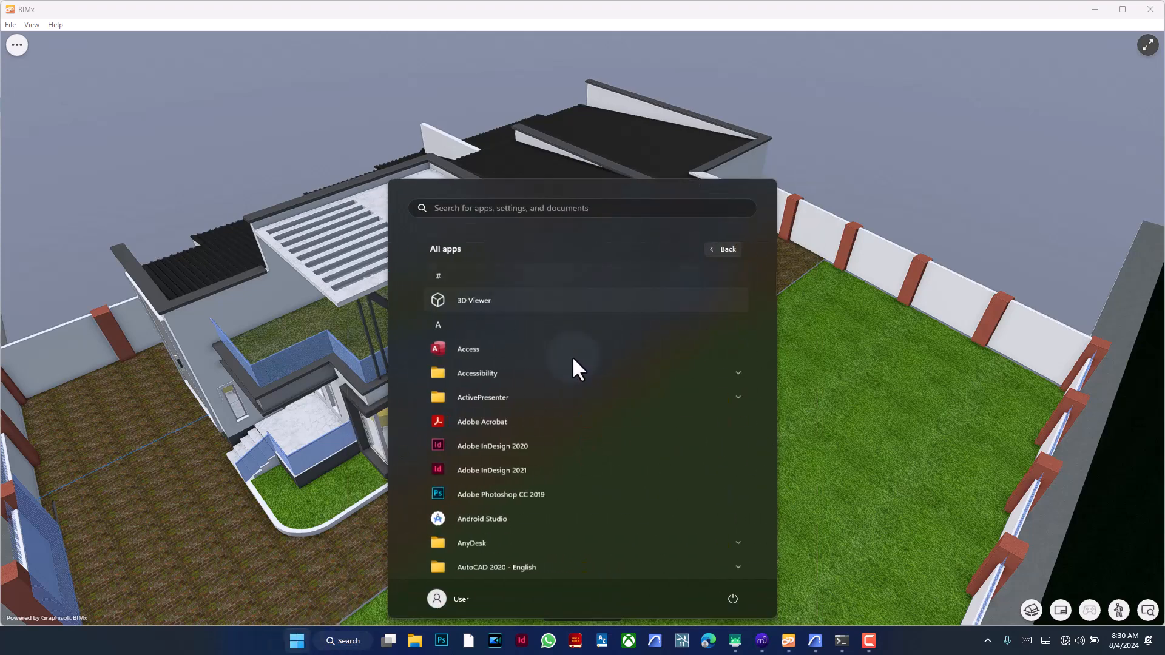
scroll("down", 3)
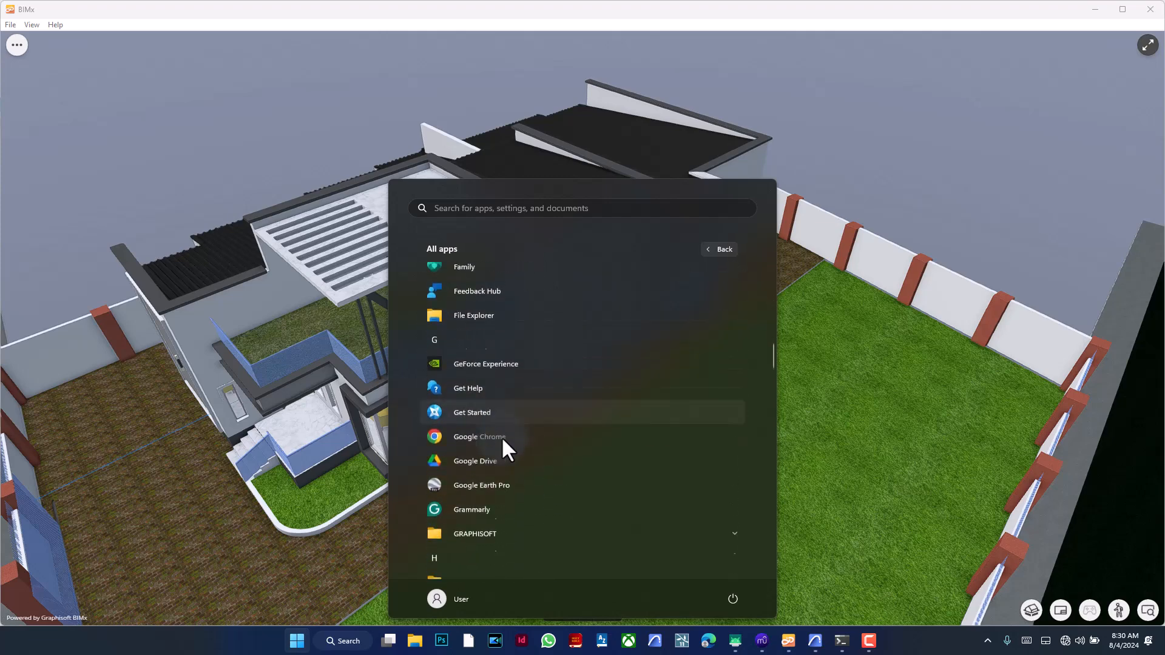
left_click(474, 534)
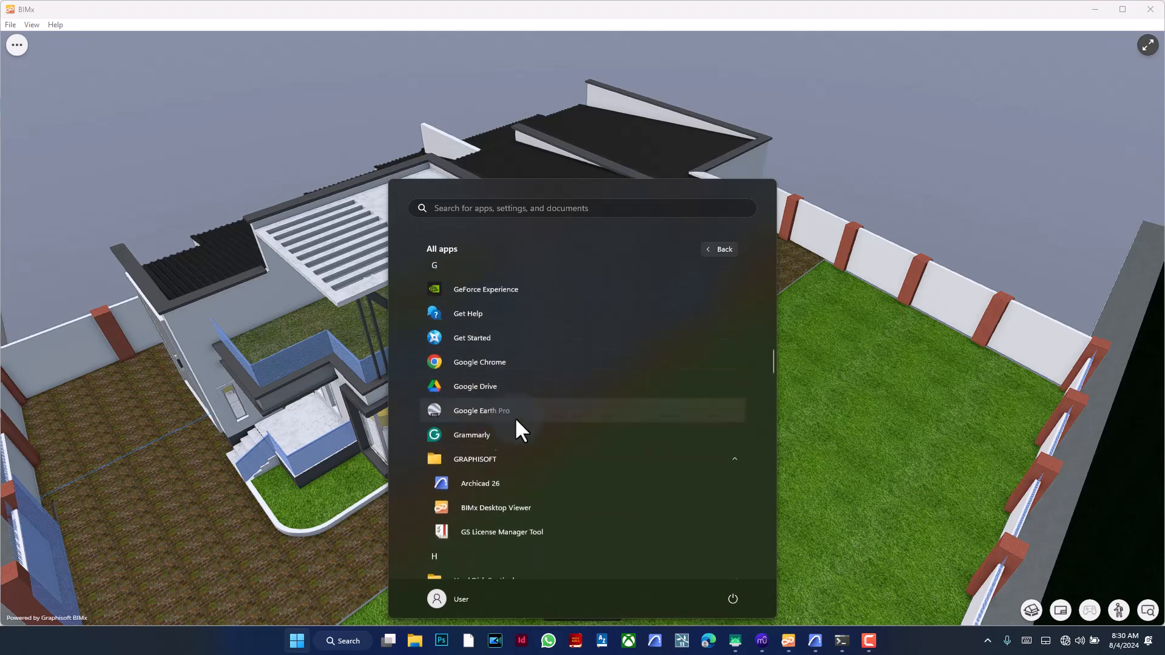
scroll("down", 3)
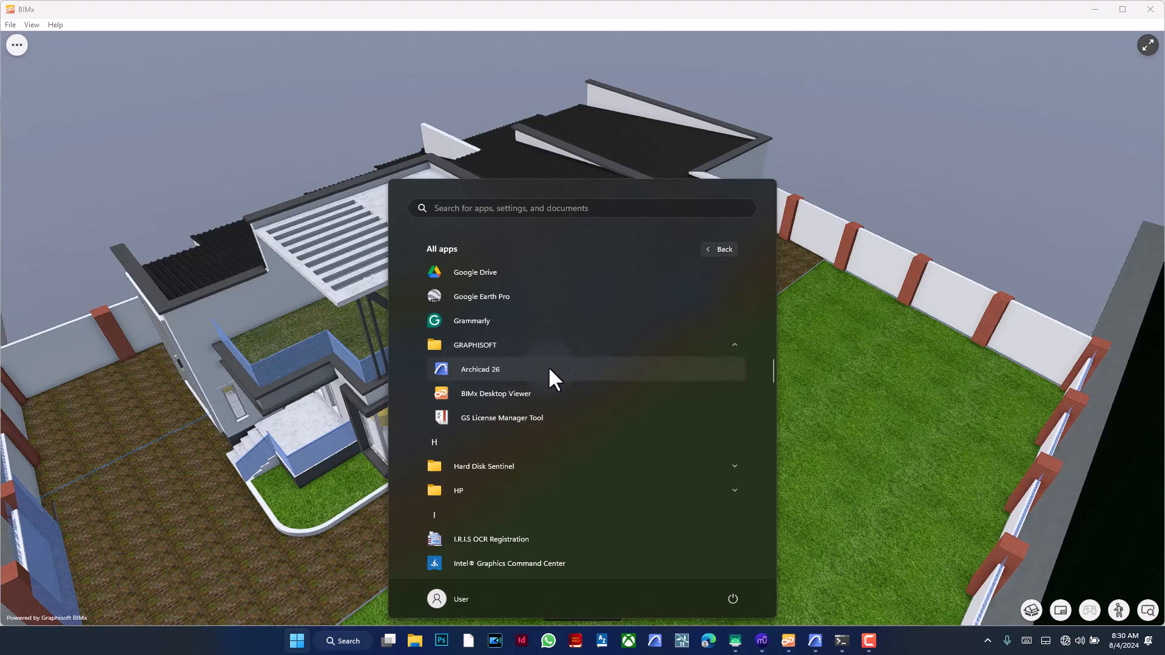
mouse_move(512, 401)
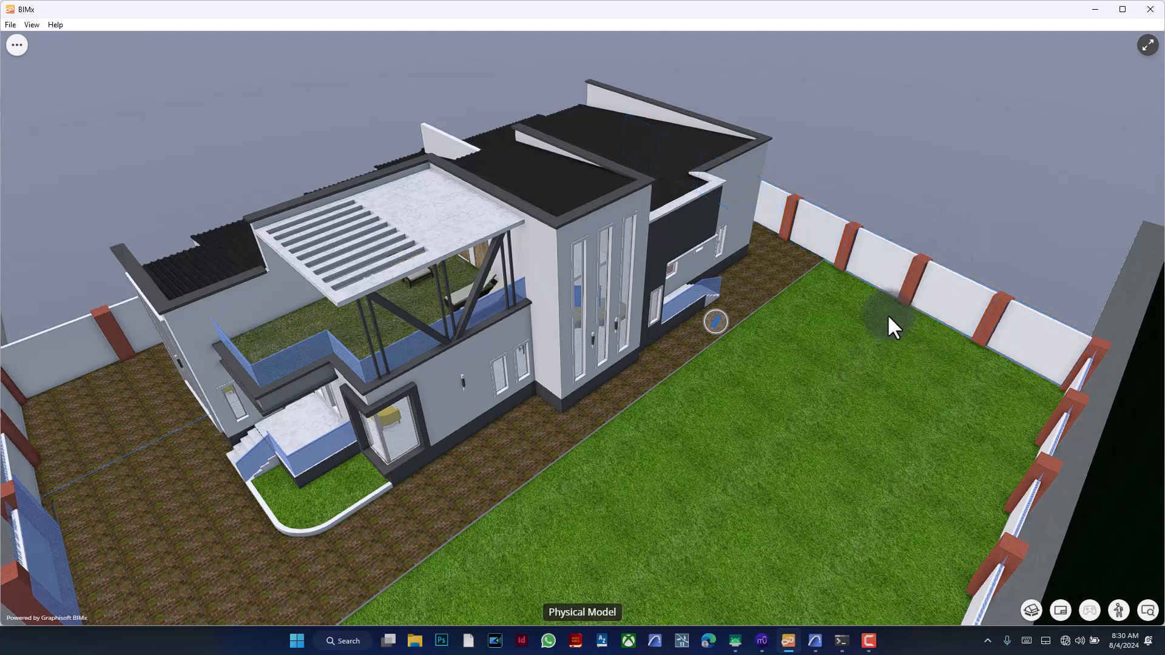
- Move the 3D view over the lawn down to a street-level view of the house
left_click_drag(892, 327, 627, 371)
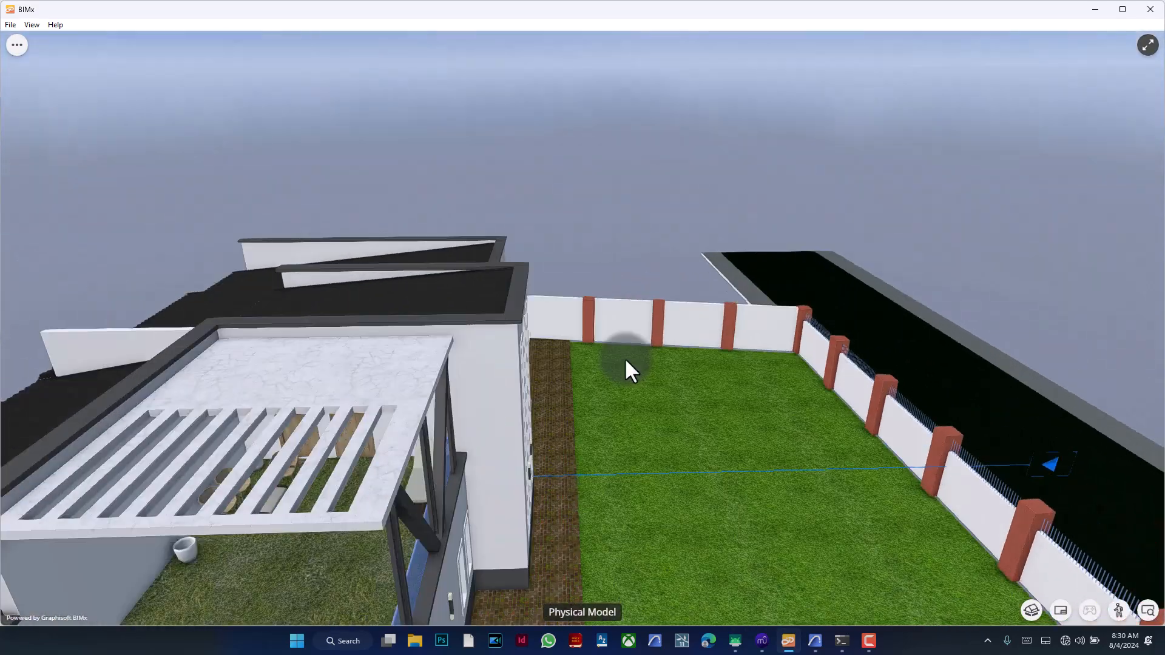
left_click_drag(627, 372, 662, 350)
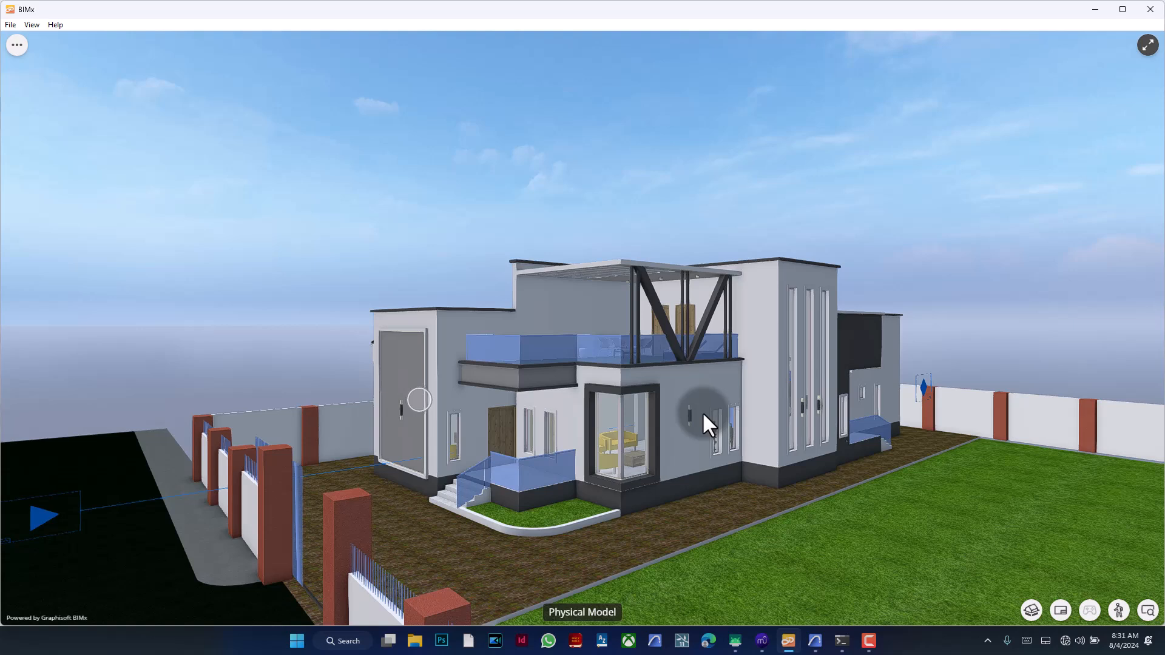
mouse_move(714, 353)
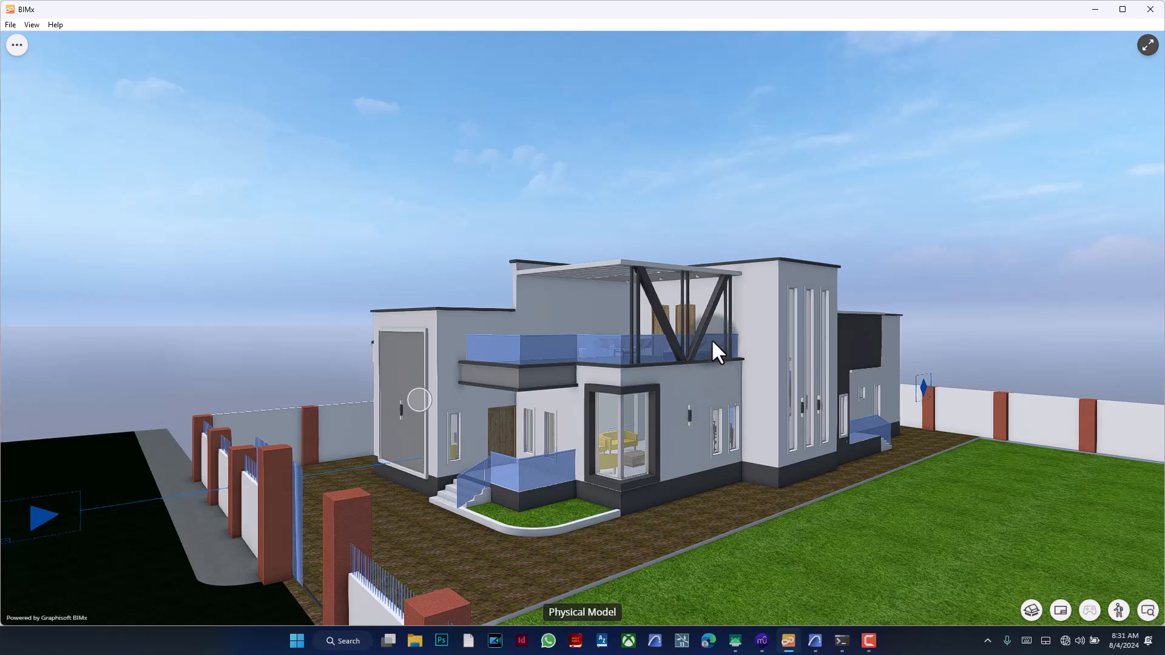
mouse_move(97, 119)
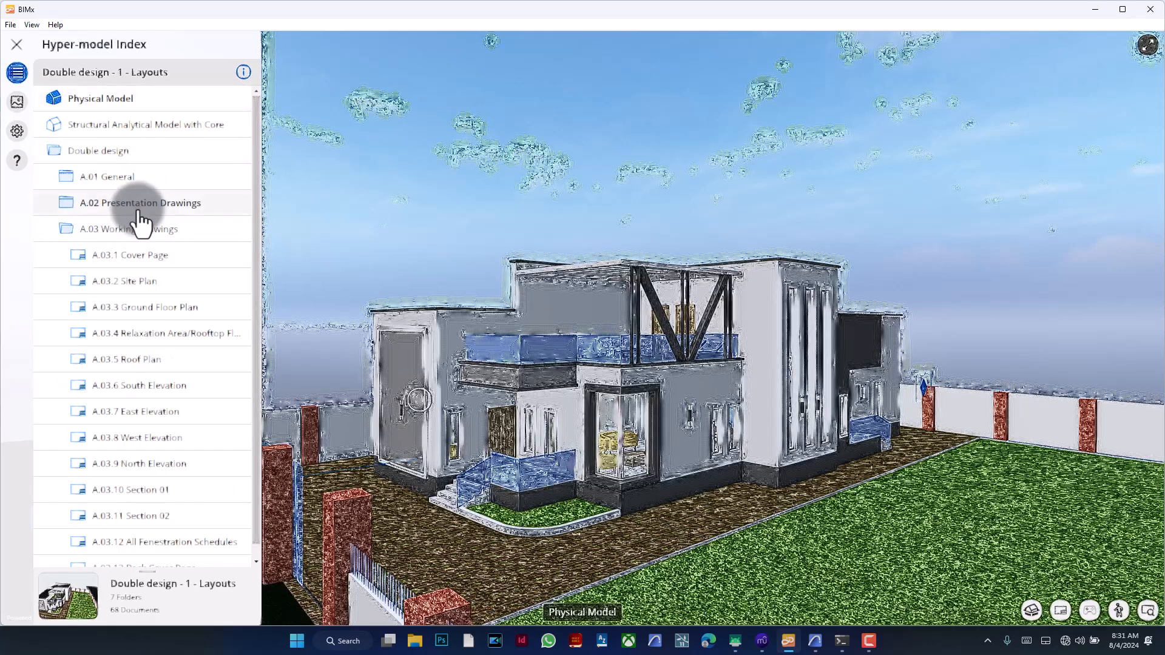
- Open the A.02.1 Site Plan sheet from the A.02 Presentation Drawings folder
left_click(139, 203)
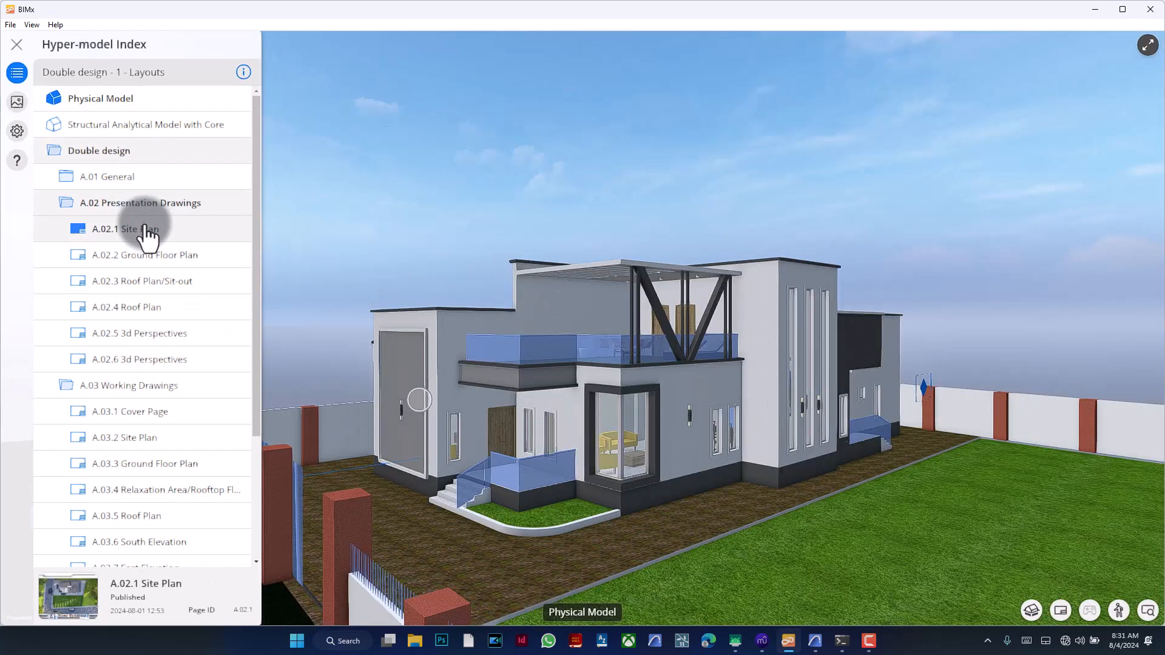
left_click(125, 229)
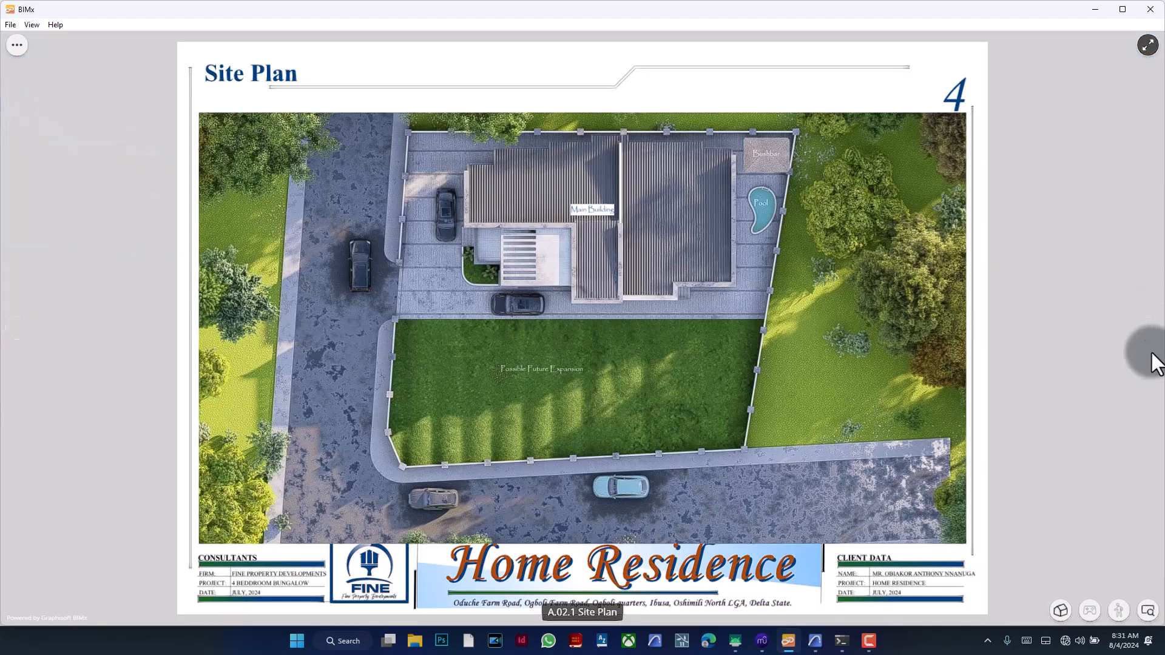
- Step through the ground floor plan, roof plan, 3D perspectives and working drawings cover to the A.03.2 Site Plan
left_click(1146, 328)
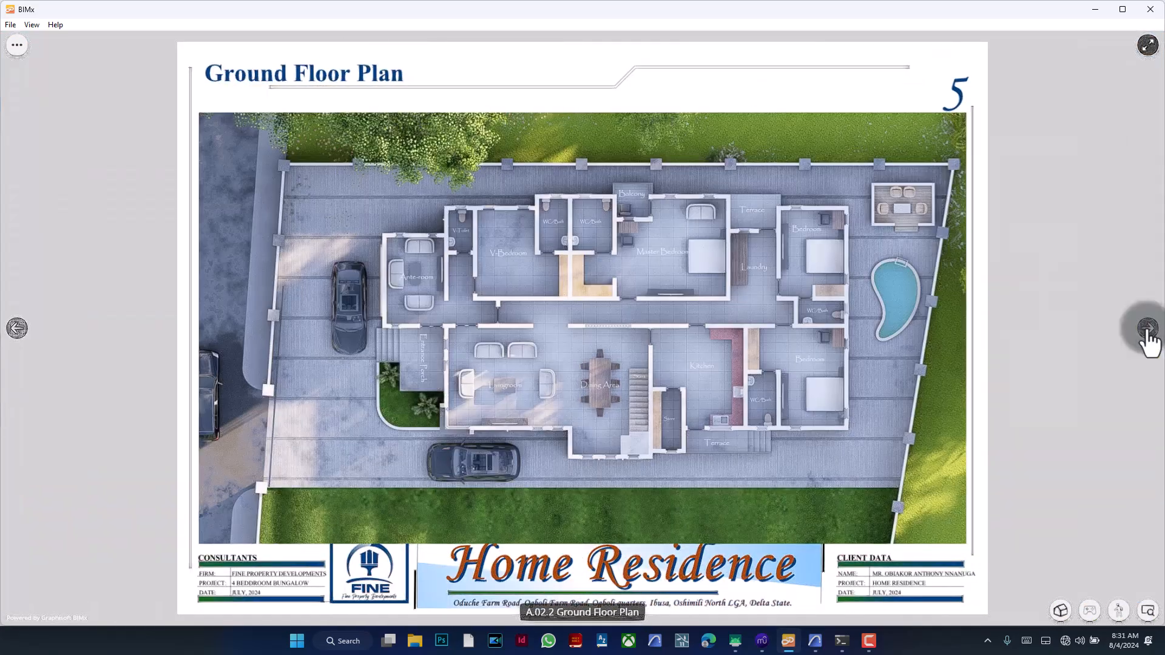
left_click(1147, 329)
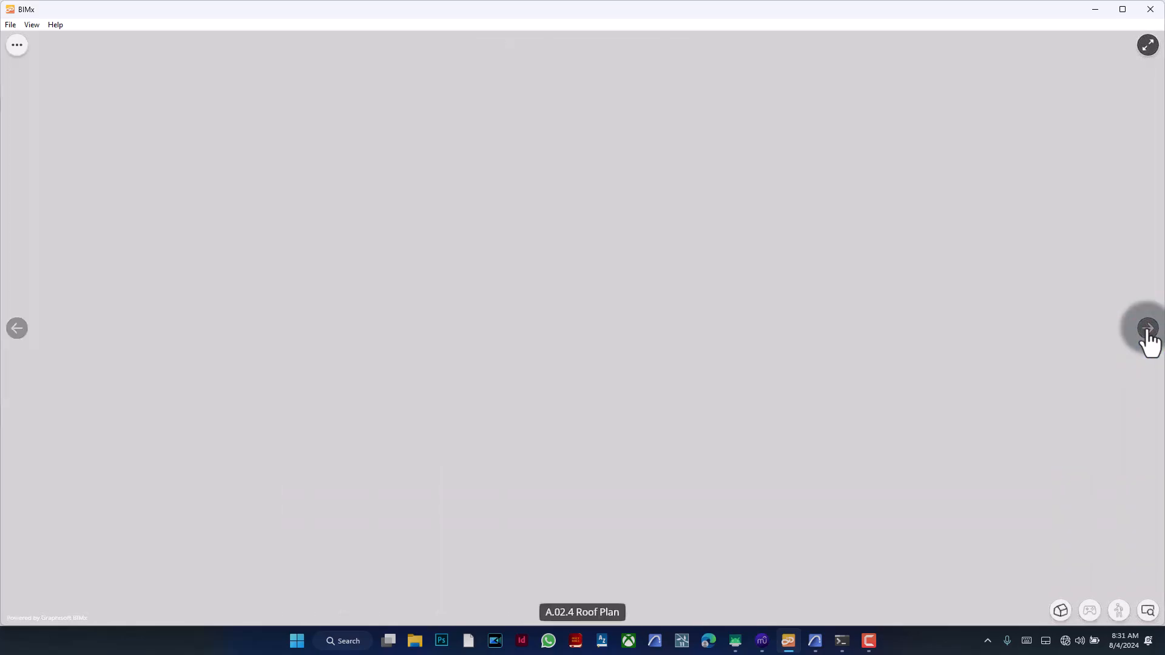
left_click(1147, 329)
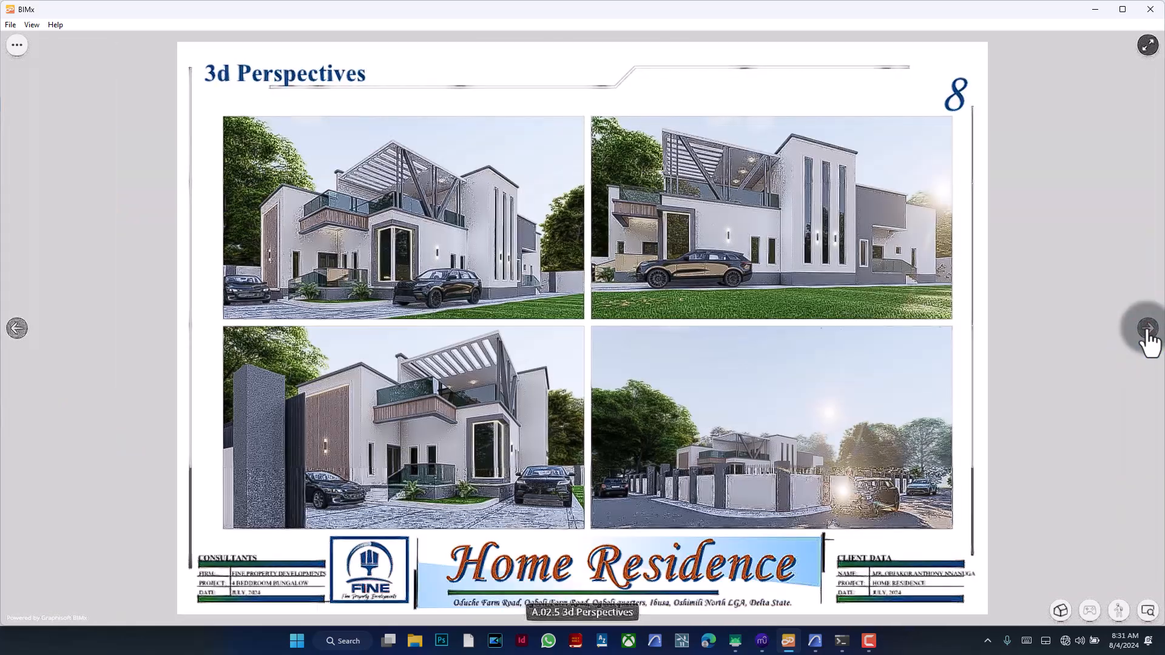
left_click(1147, 332)
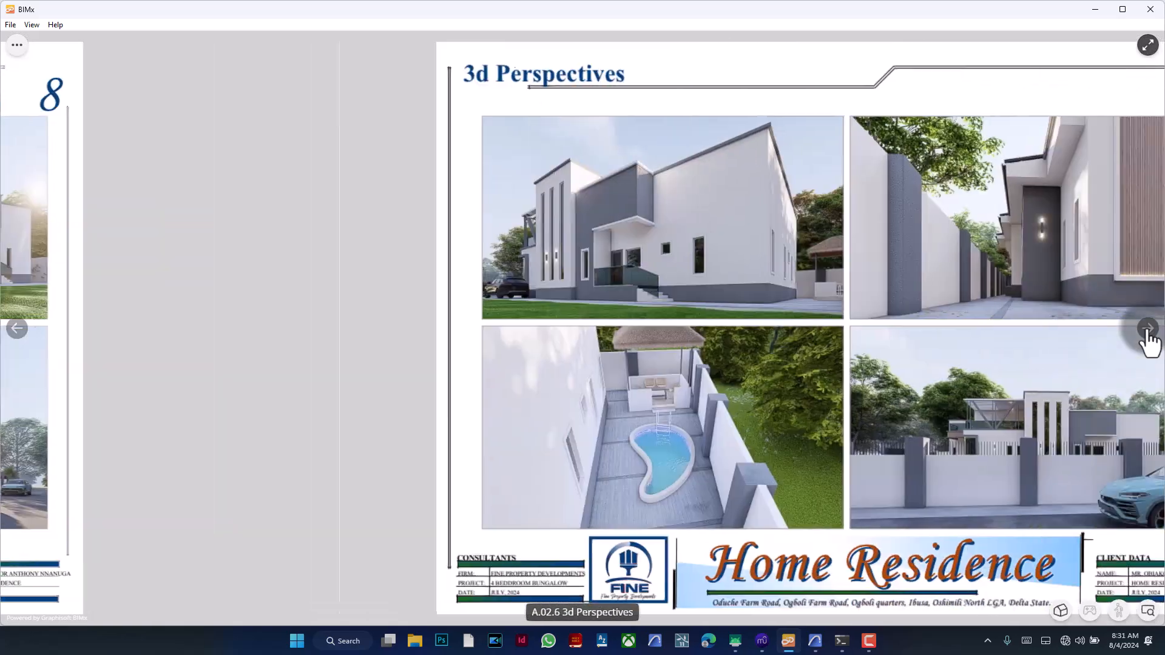
left_click(1147, 329)
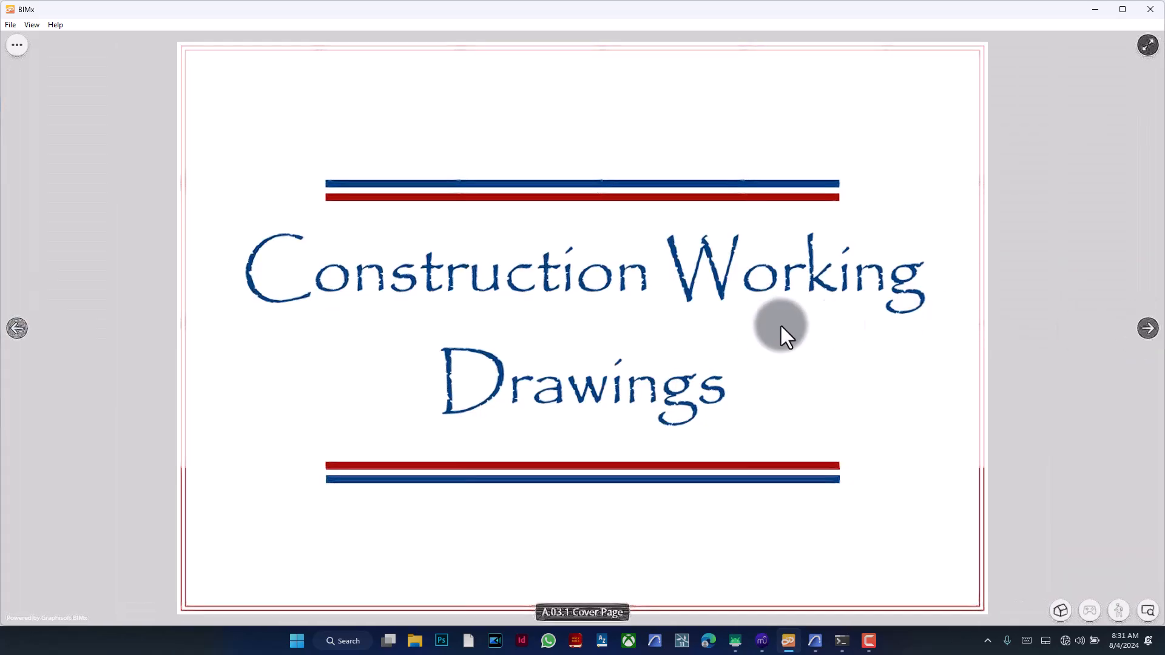
left_click(1147, 328)
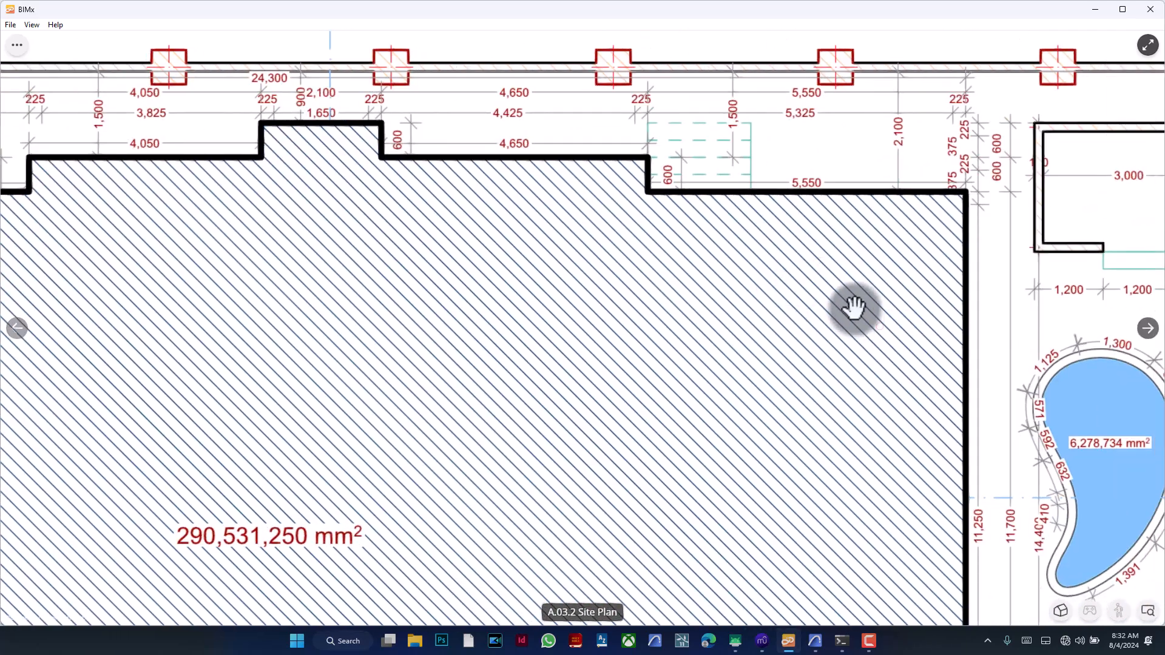
- Pan the A.03.2 Site Plan, then advance through the A.03.3 Ground Floor Plan and following sheets toward the elevations
left_click_drag(854, 308, 724, 256)
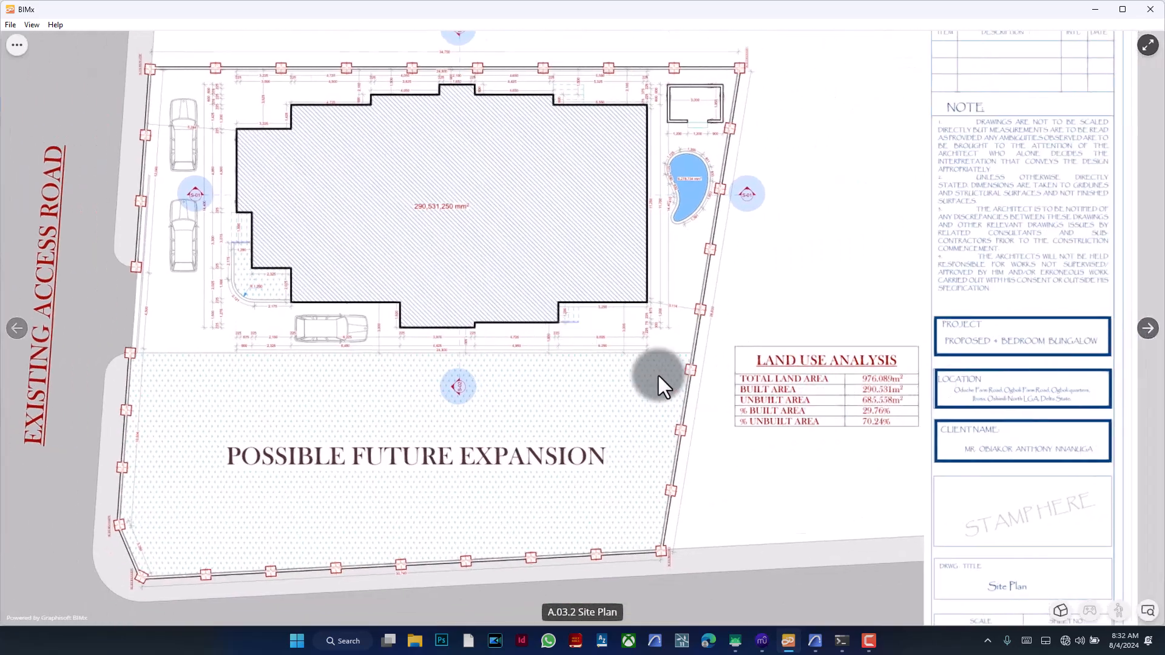
left_click(1146, 329)
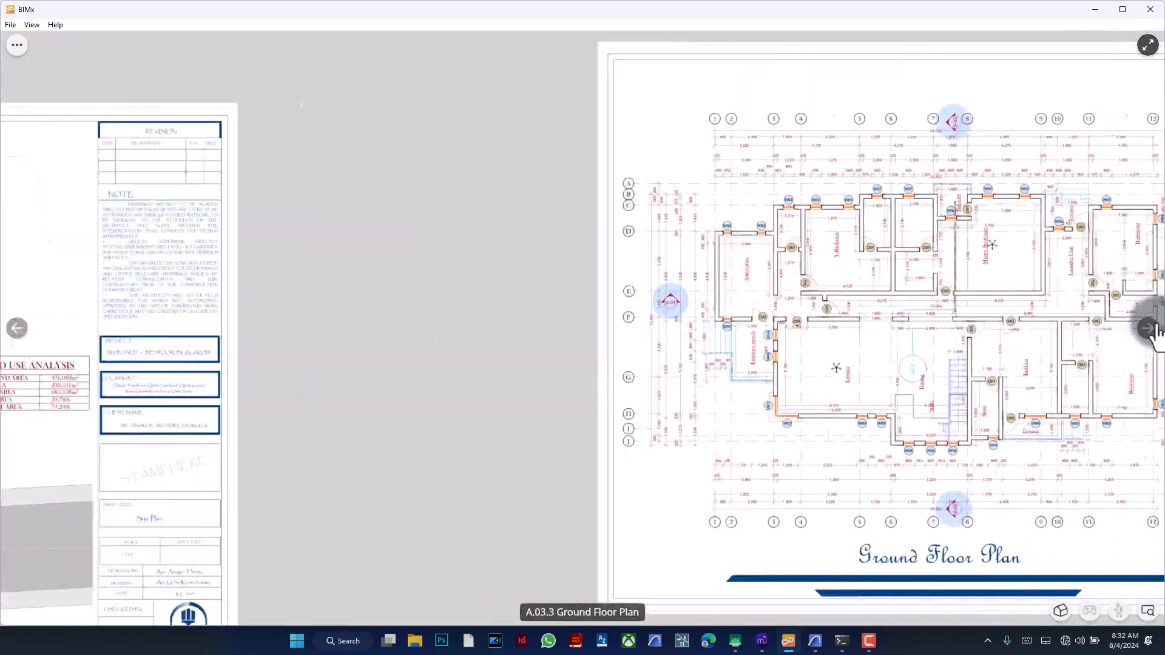
left_click(1147, 329)
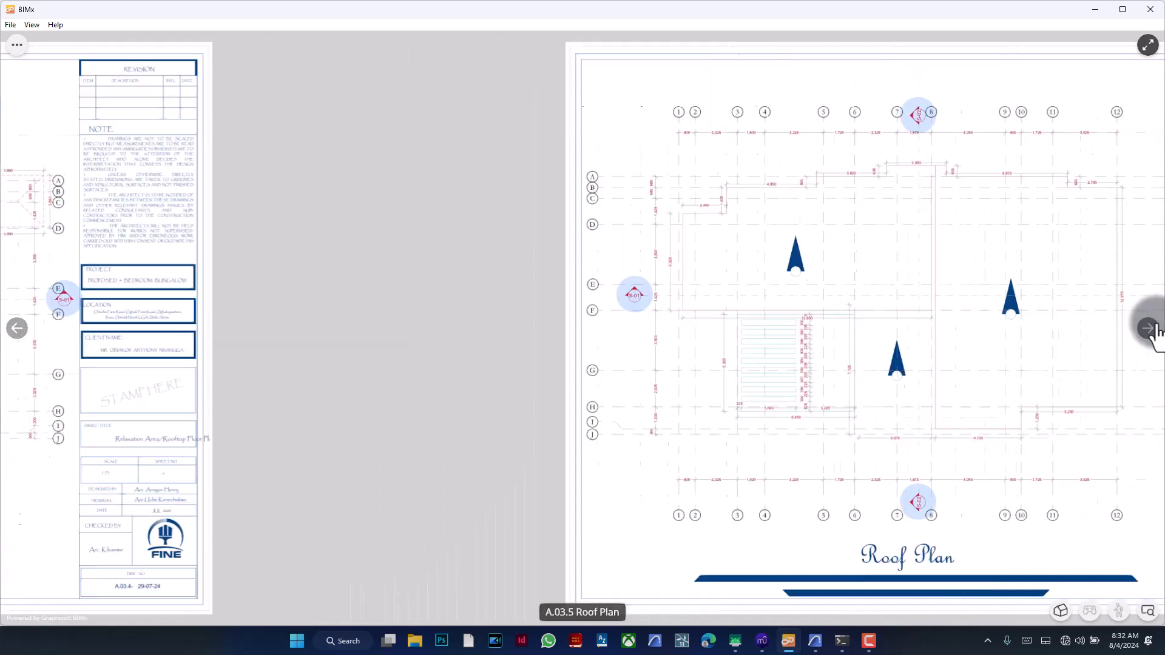
left_click(1148, 329)
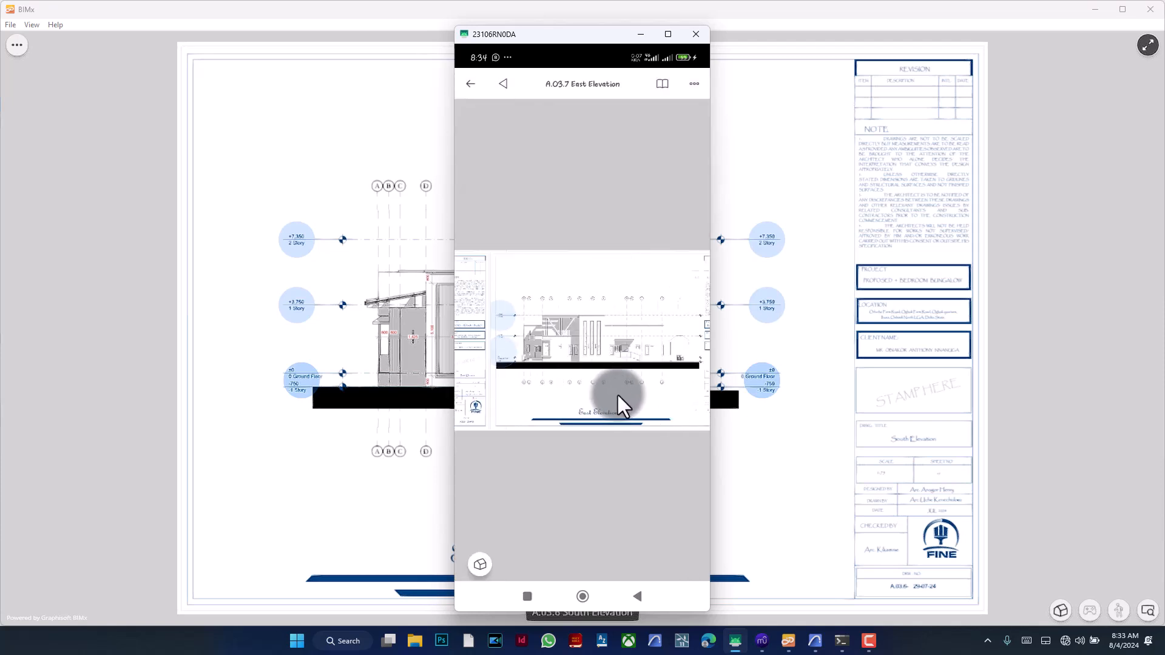
- Return from the West Elevation to the layouts list and reach the A.03 Working Drawings Cover Page
left_click(470, 83)
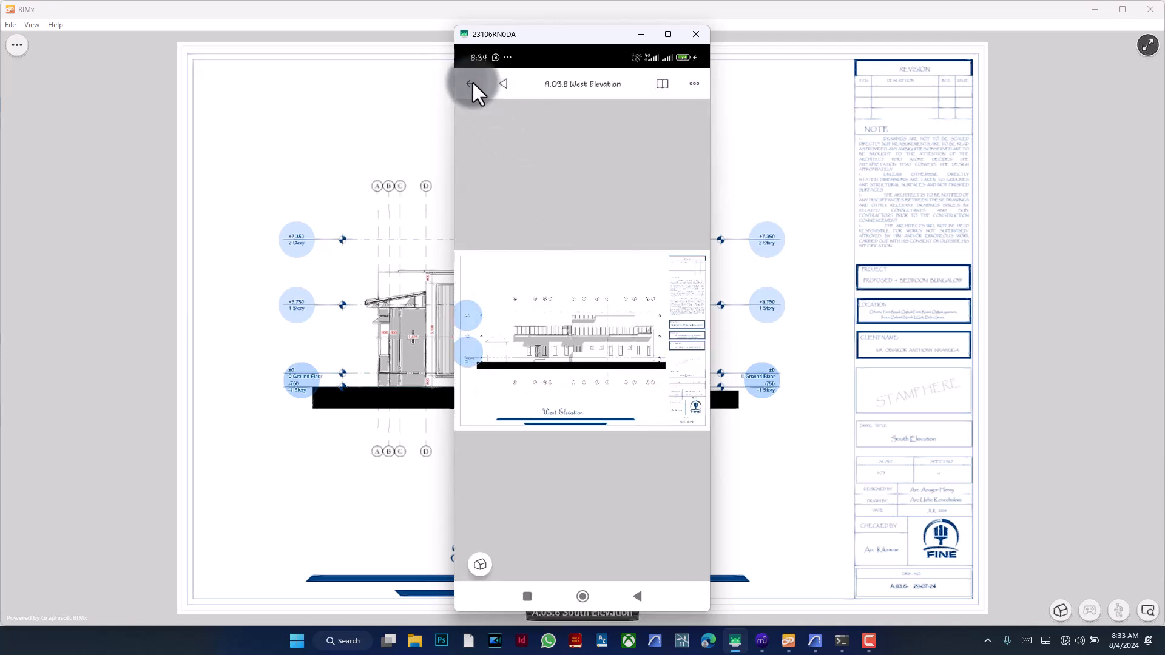
left_click(470, 84)
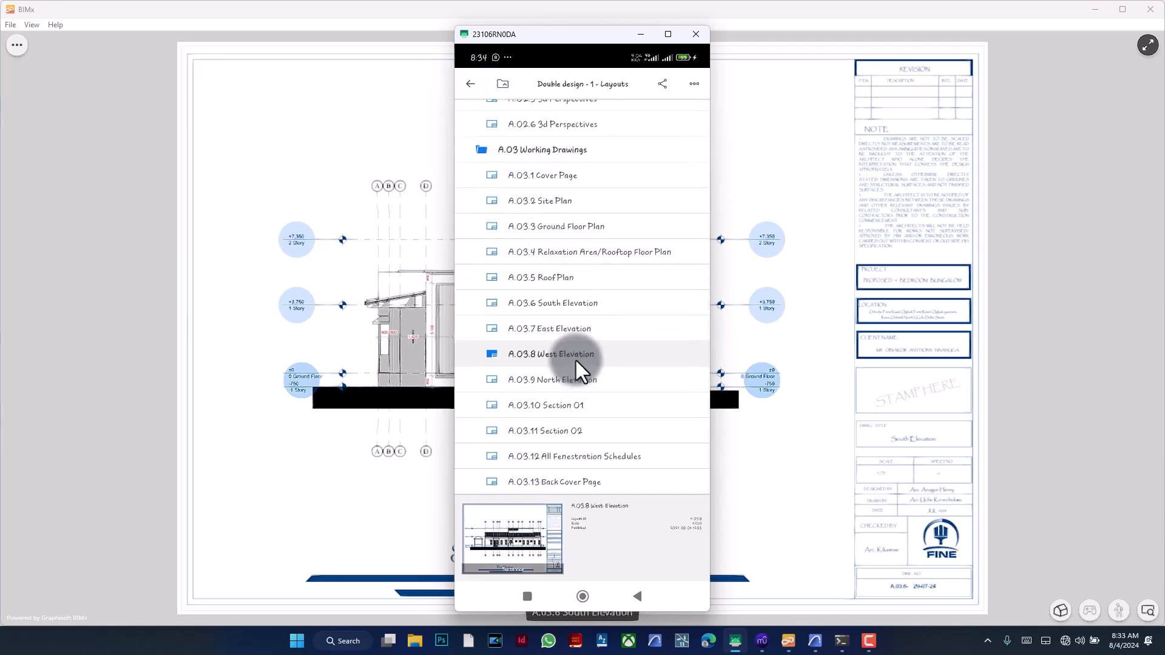
scroll("down", 3)
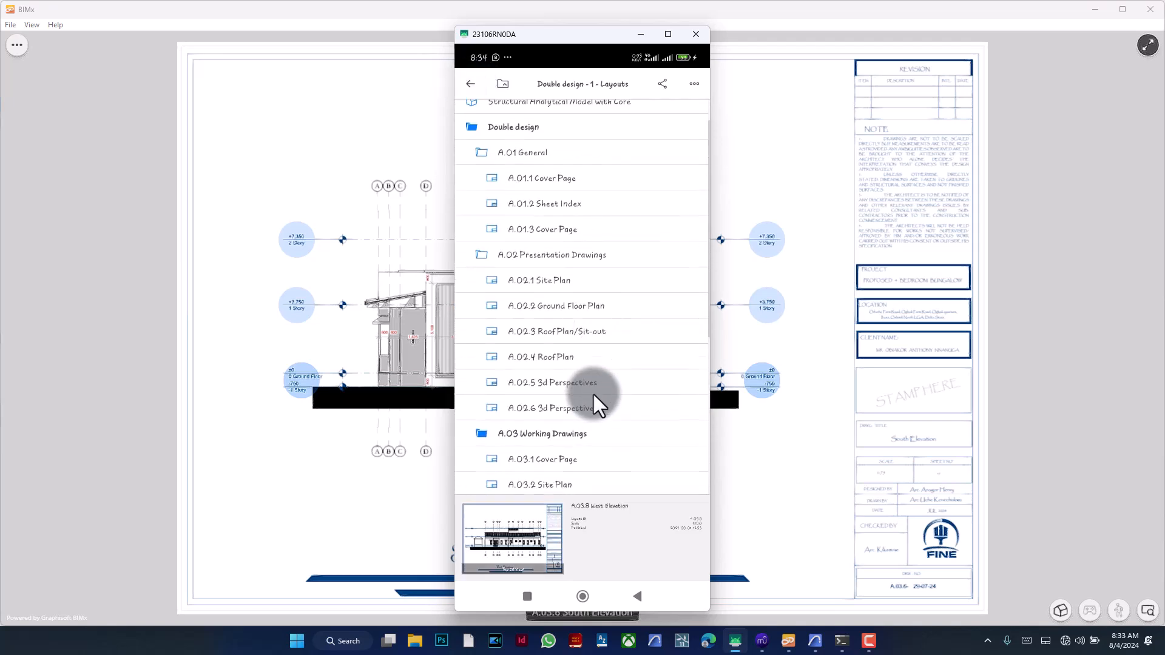
left_click(577, 330)
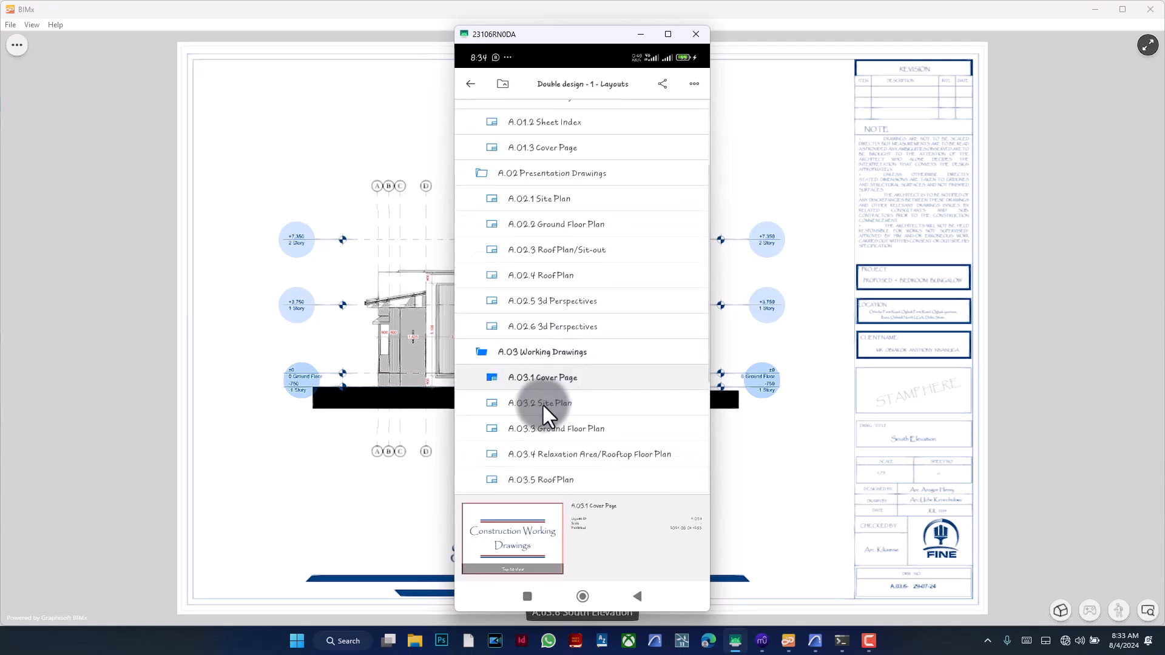
- Open the A.03.2 Site Plan sheet from the layouts list
left_click(542, 402)
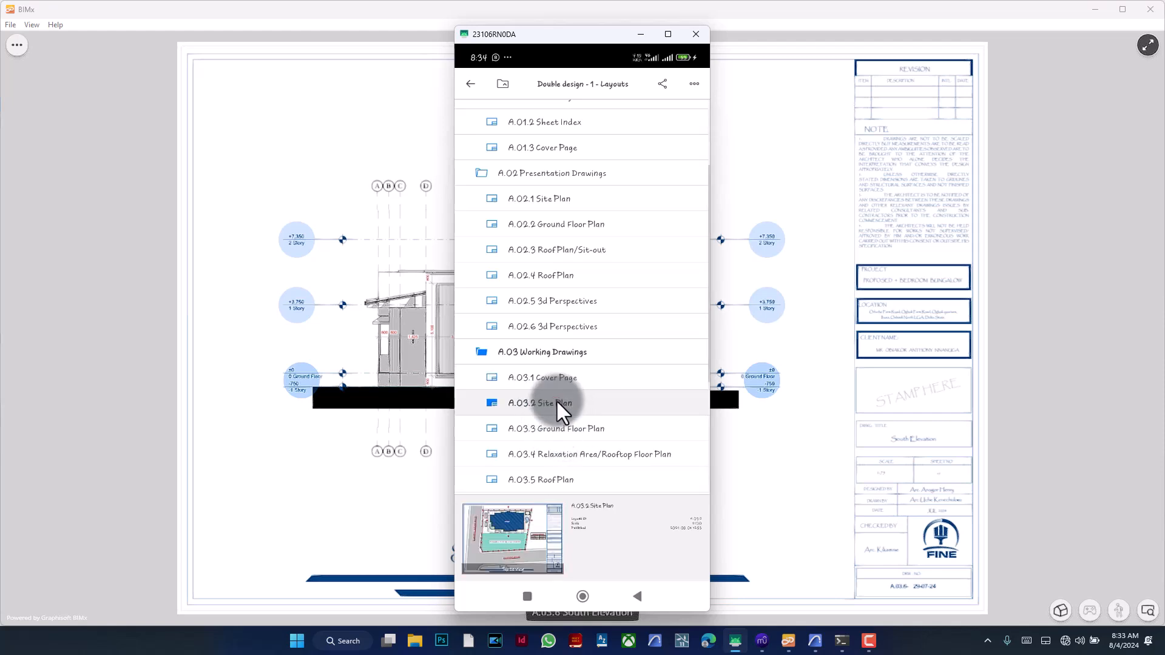
left_click(540, 403)
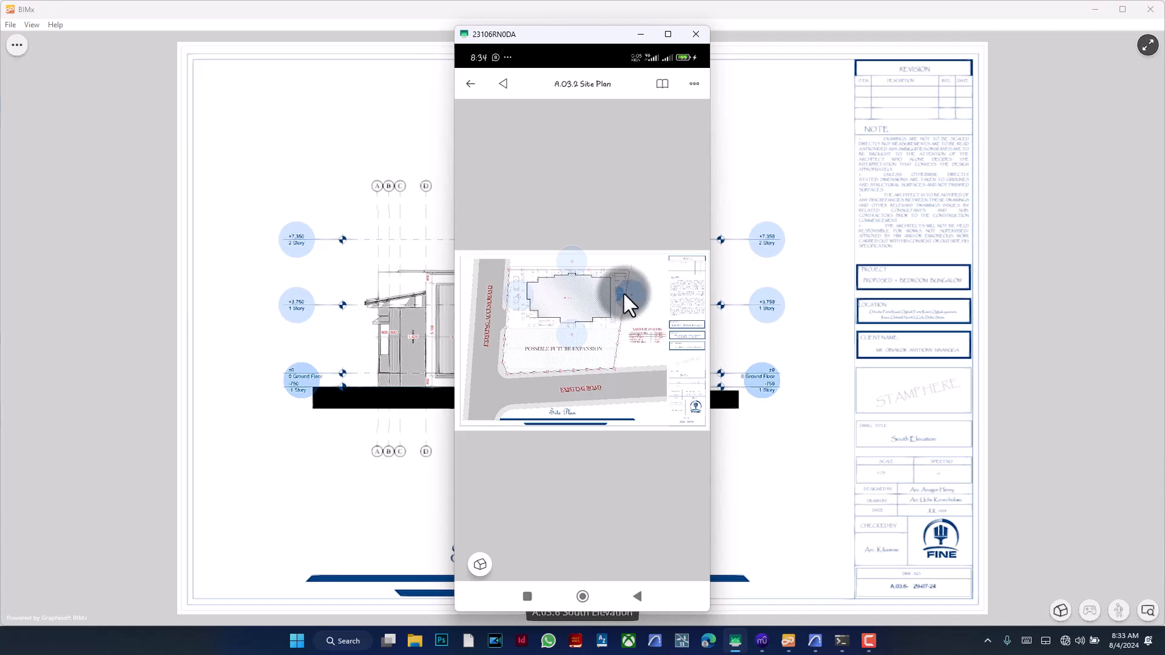
- Follow the site plan's section hotlink to open the Section 01 sheet, then return to the layouts
left_click(631, 297)
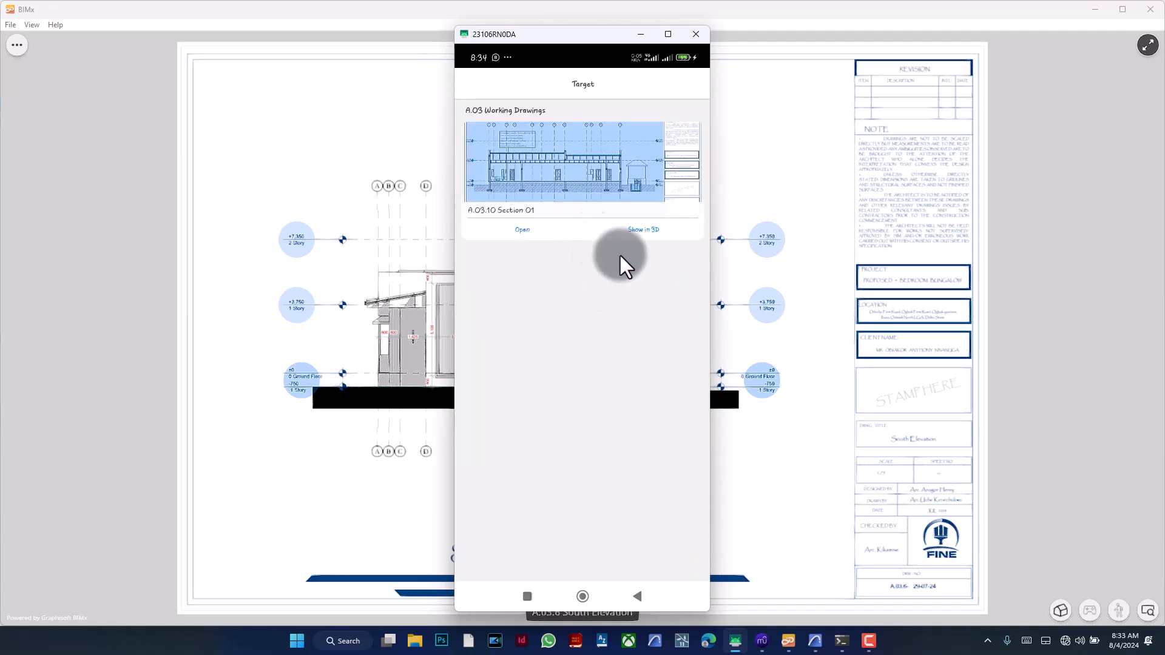
mouse_move(479, 211)
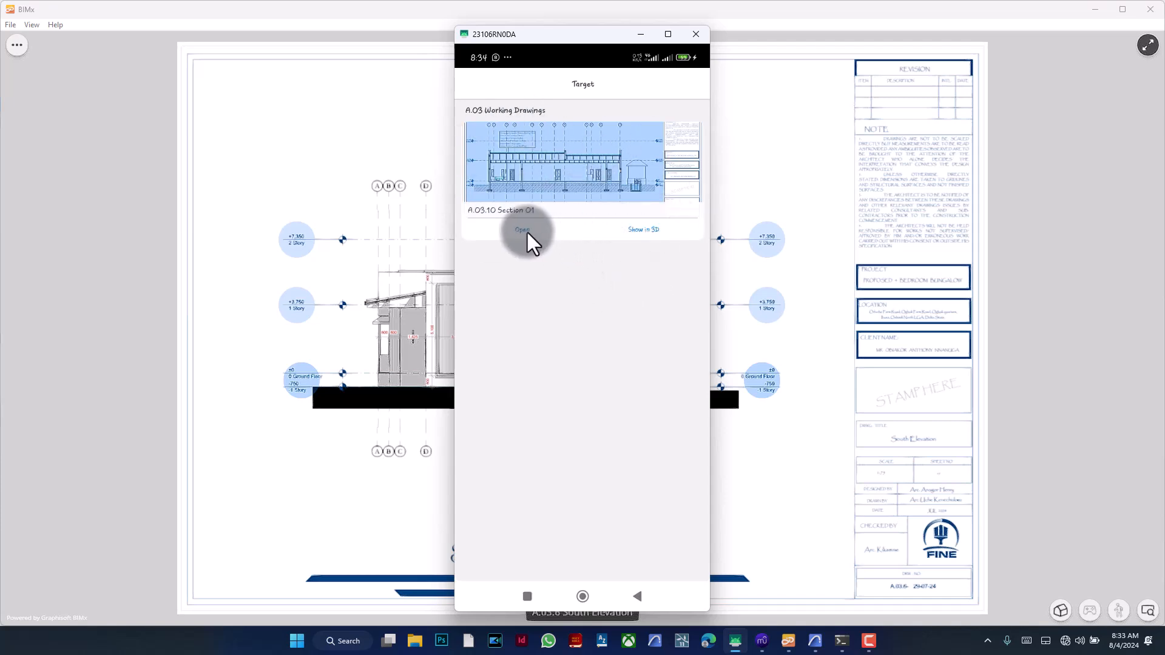
left_click(521, 230)
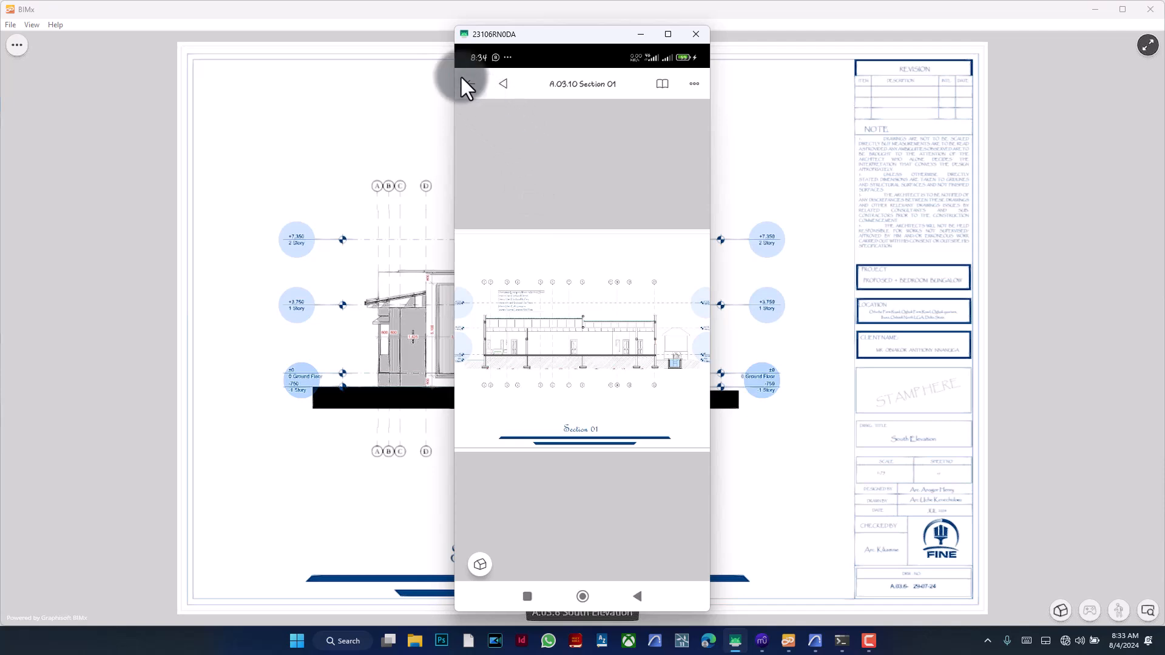
left_click(503, 84)
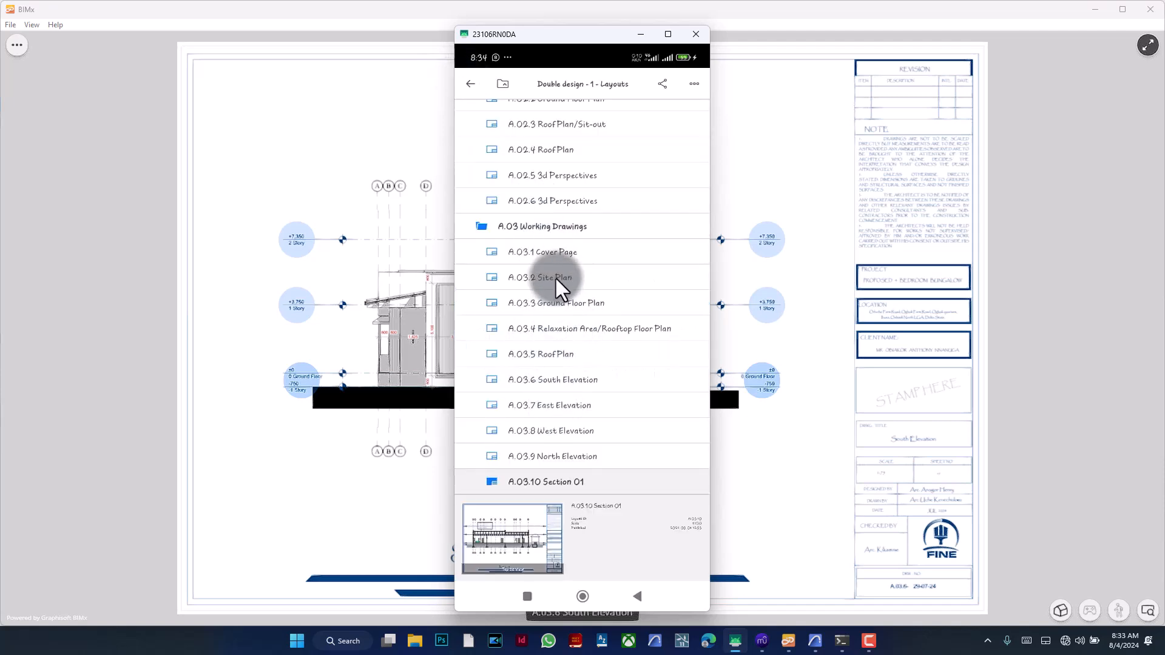
- Follow the section hotlink again and show Section 01 placed in the 3D model
left_click(550, 276)
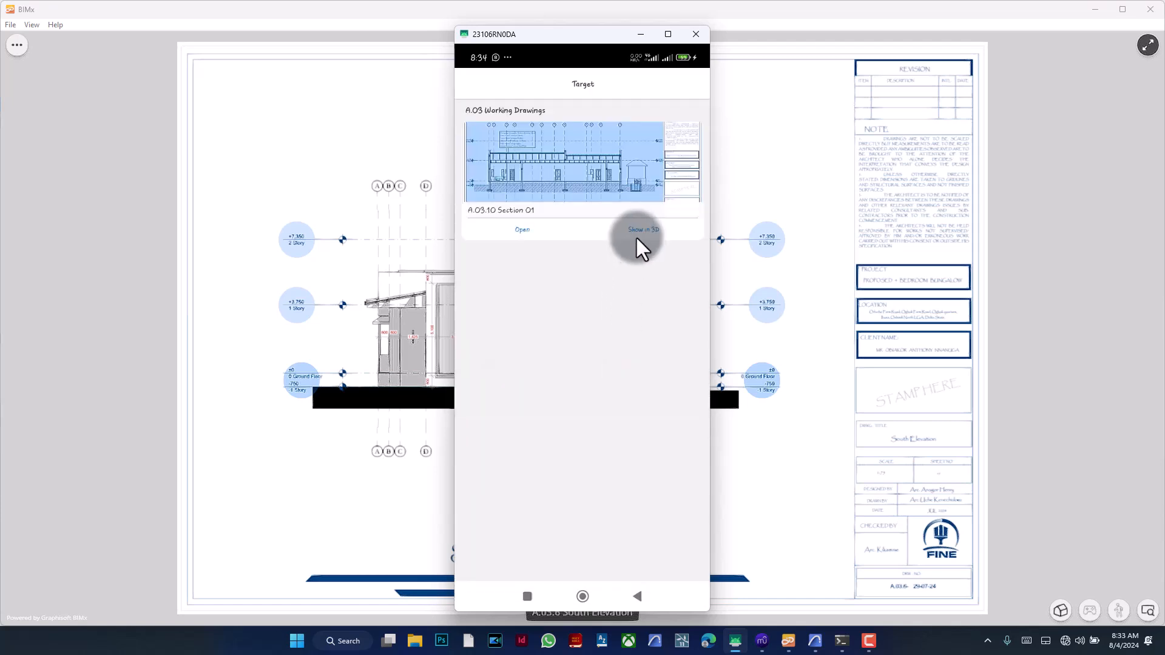
left_click(642, 229)
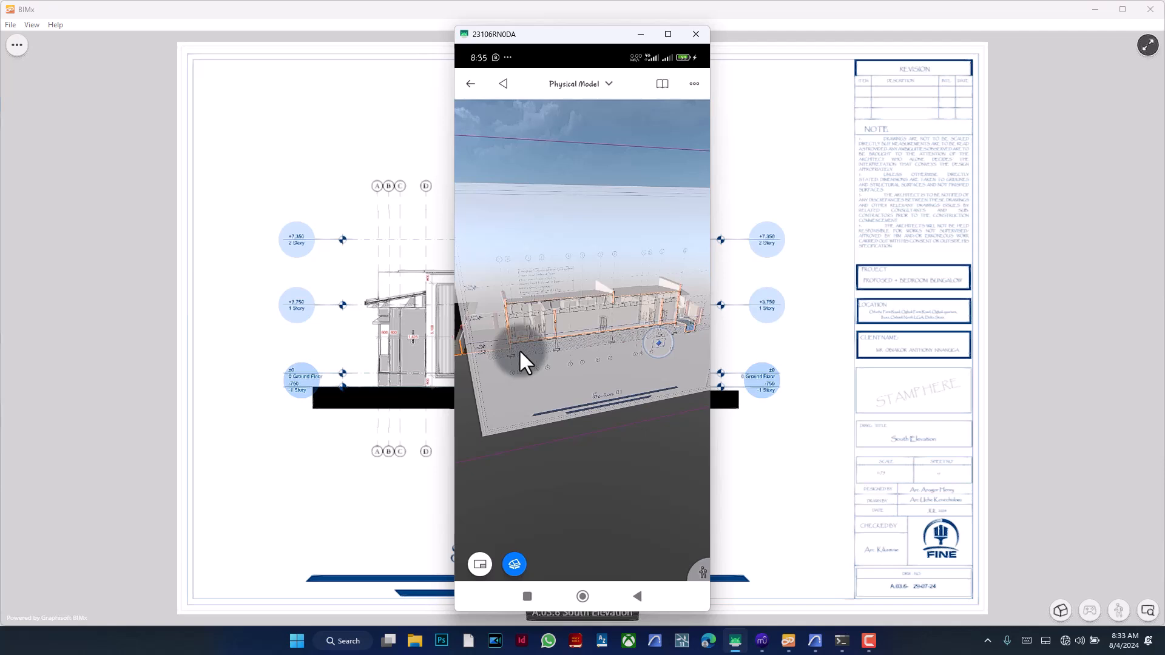
mouse_move(548, 363)
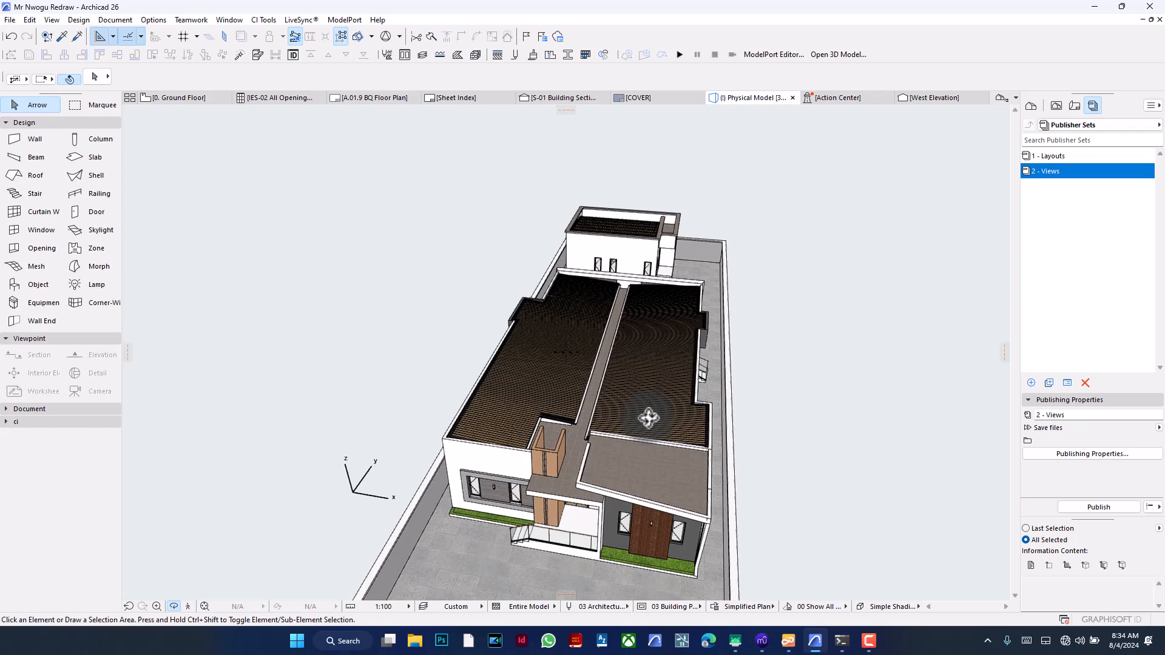
mouse_move(815, 400)
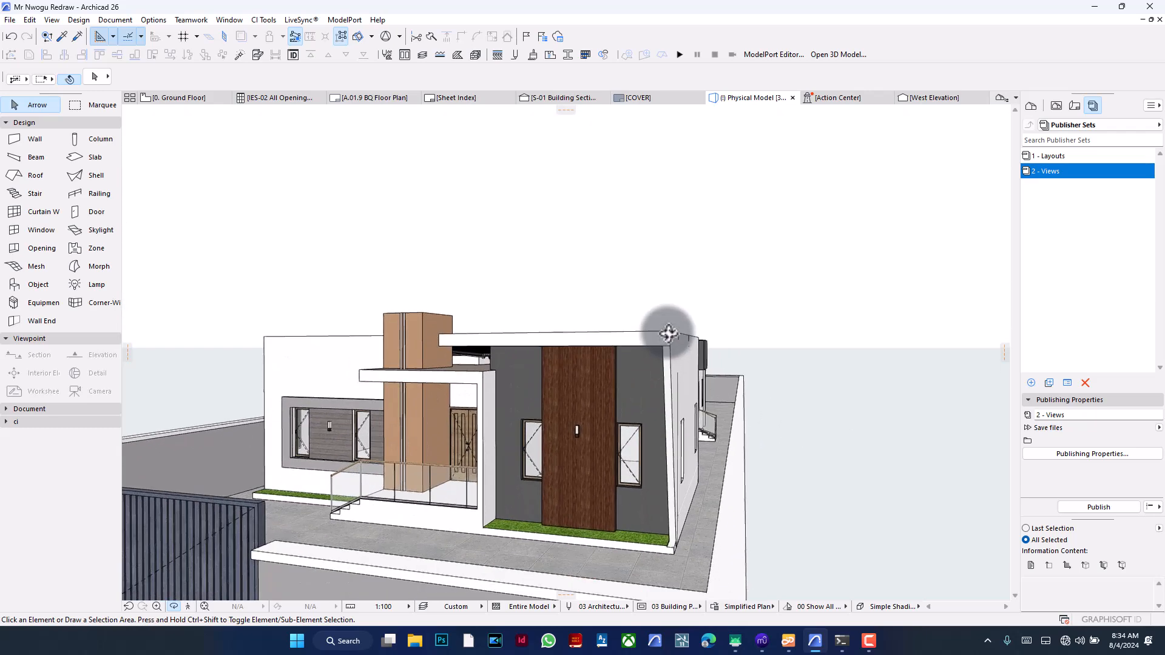
left_click_drag(666, 332, 664, 392)
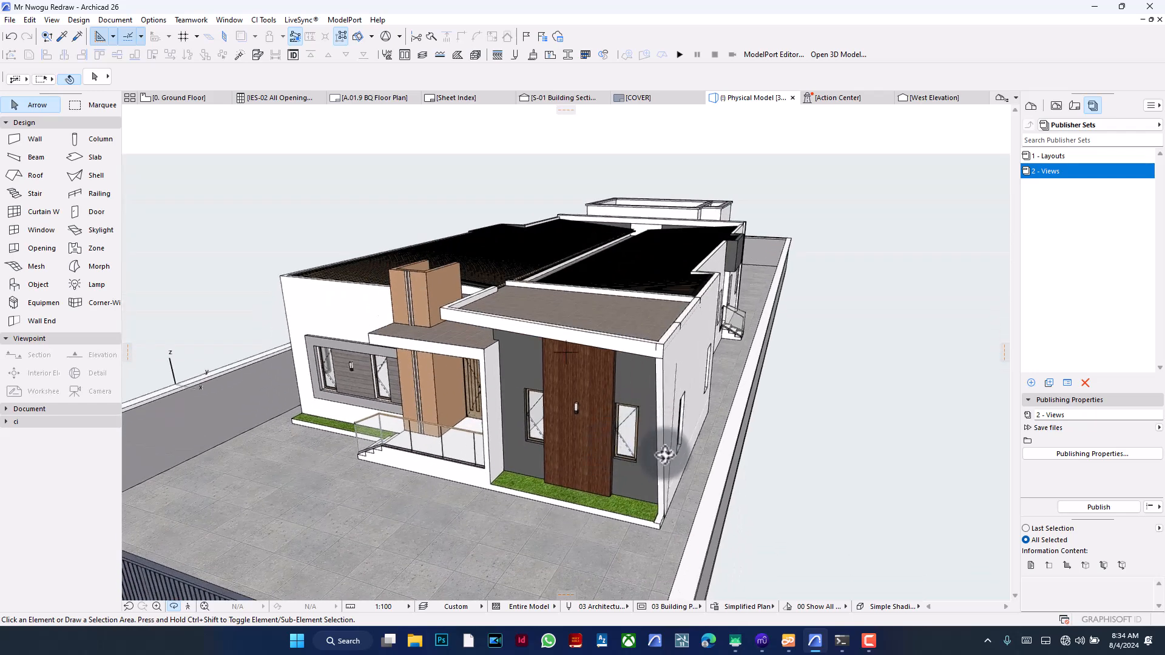
left_click_drag(665, 454, 476, 440)
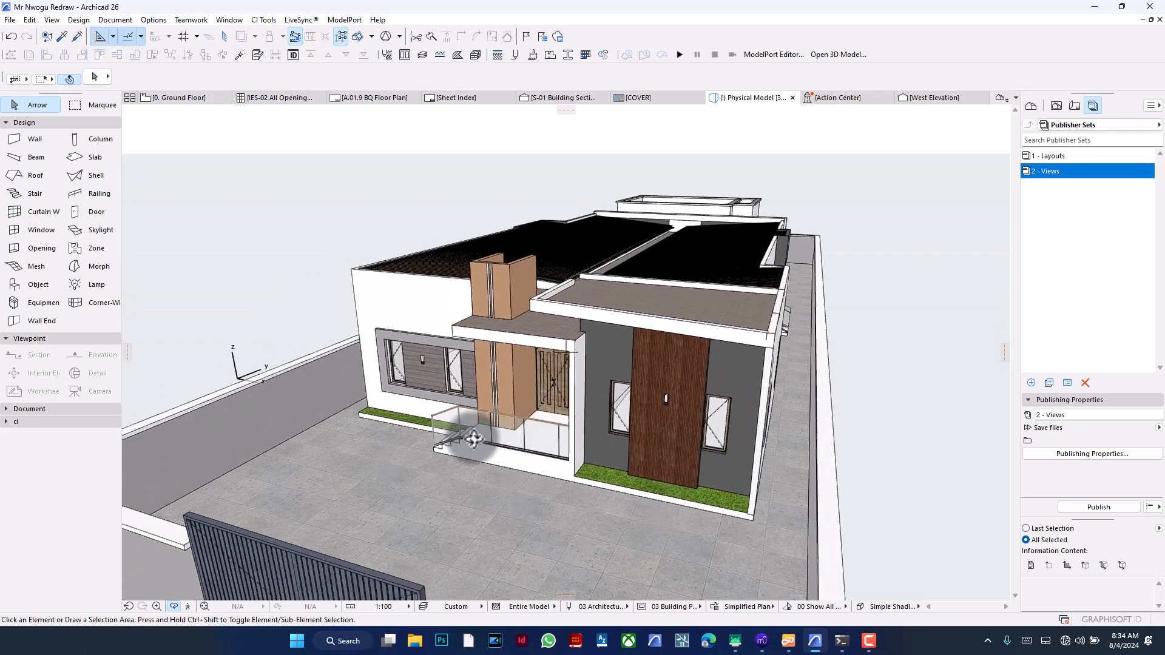
left_click_drag(473, 438, 693, 444)
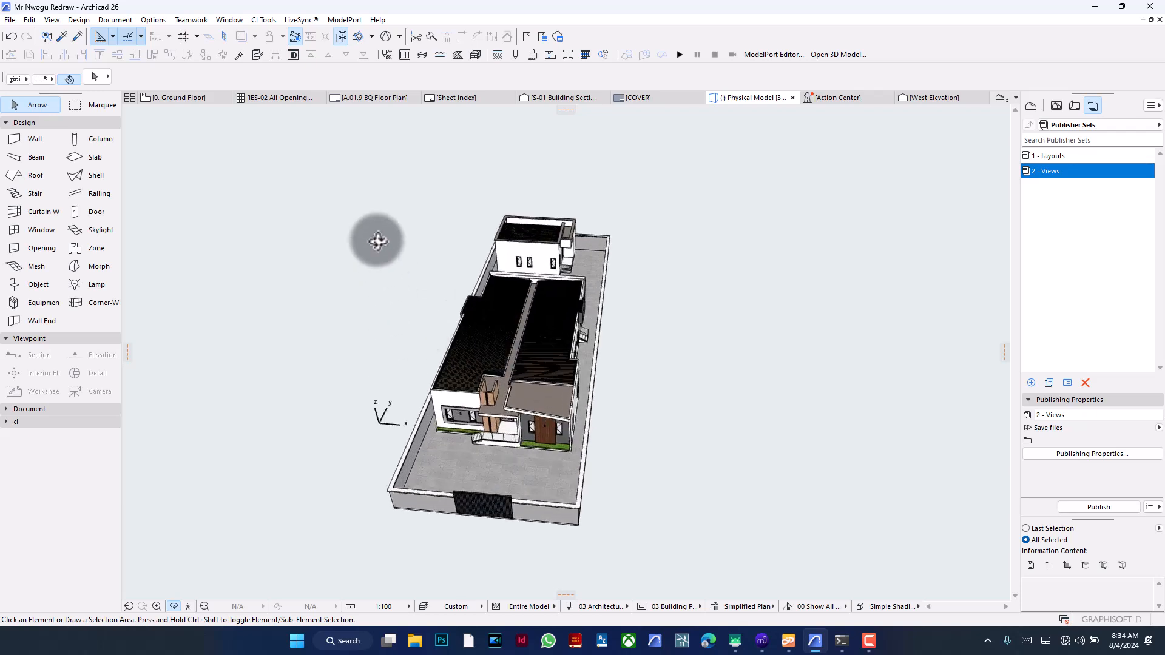
mouse_move(730, 447)
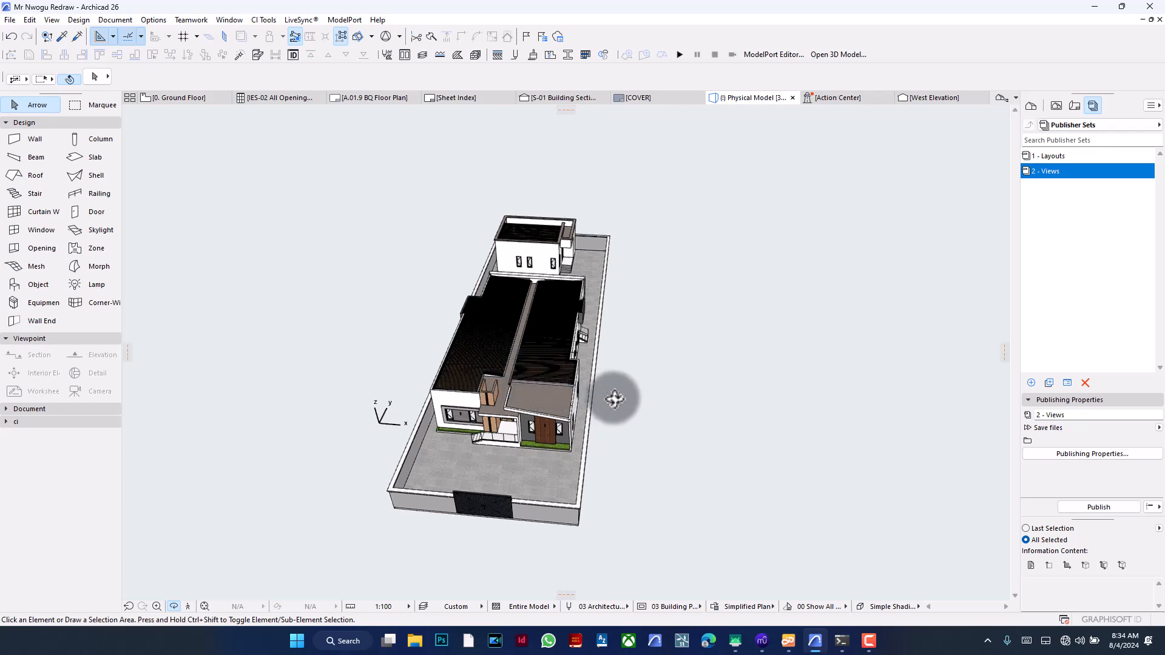
mouse_move(637, 428)
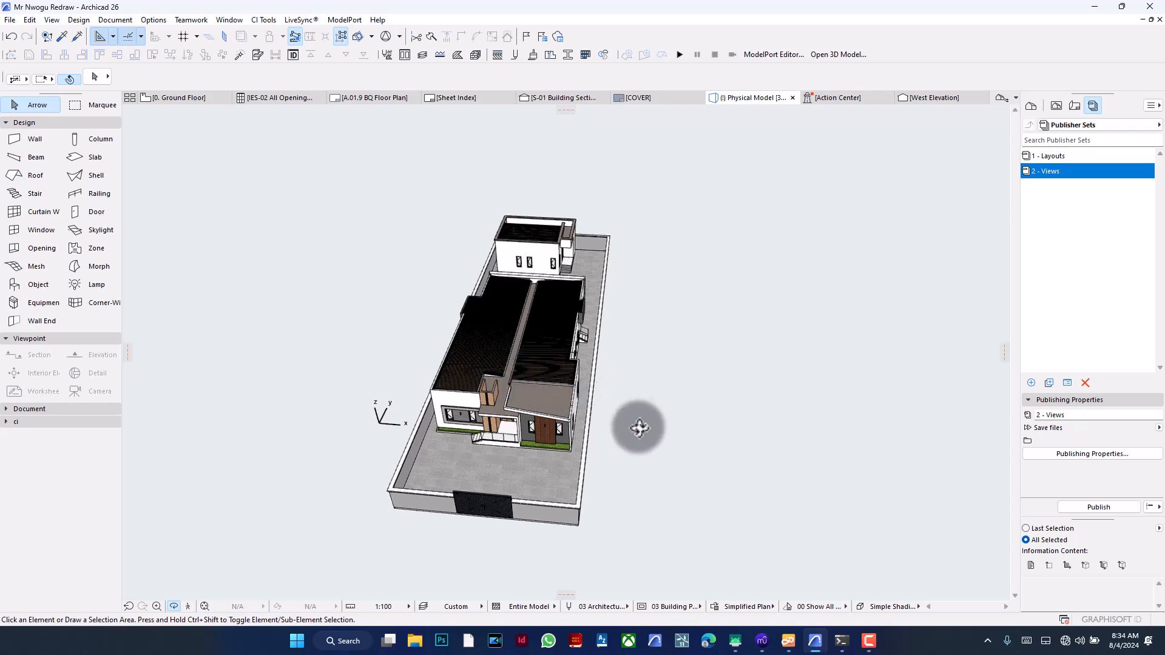
mouse_move(755, 414)
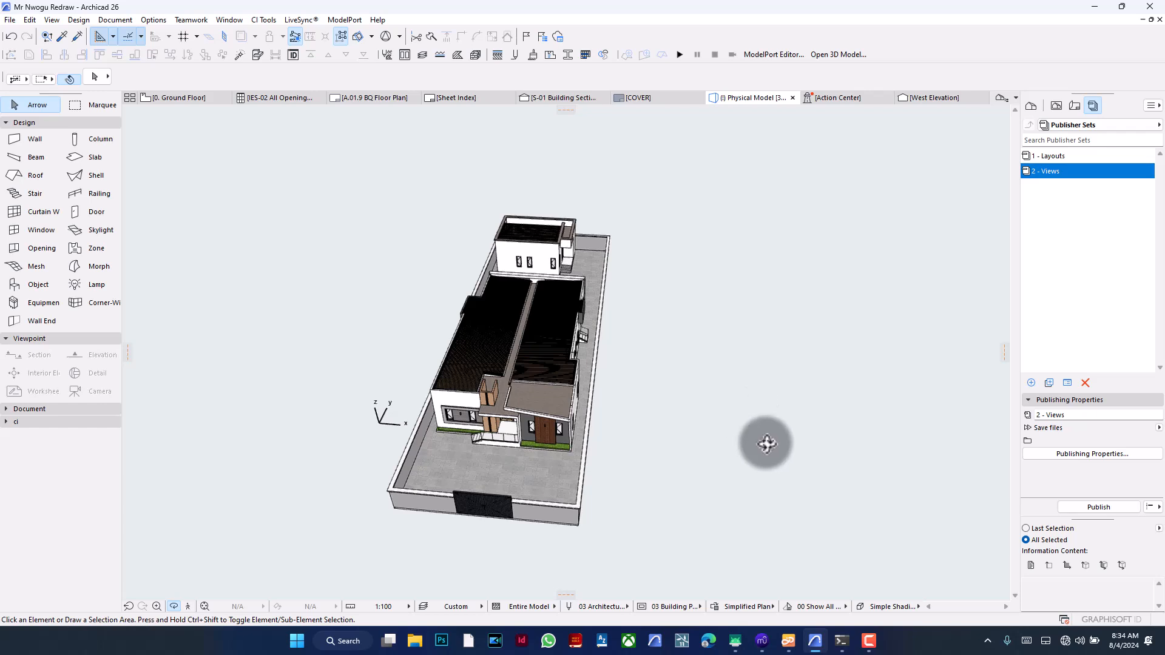
mouse_move(1074, 106)
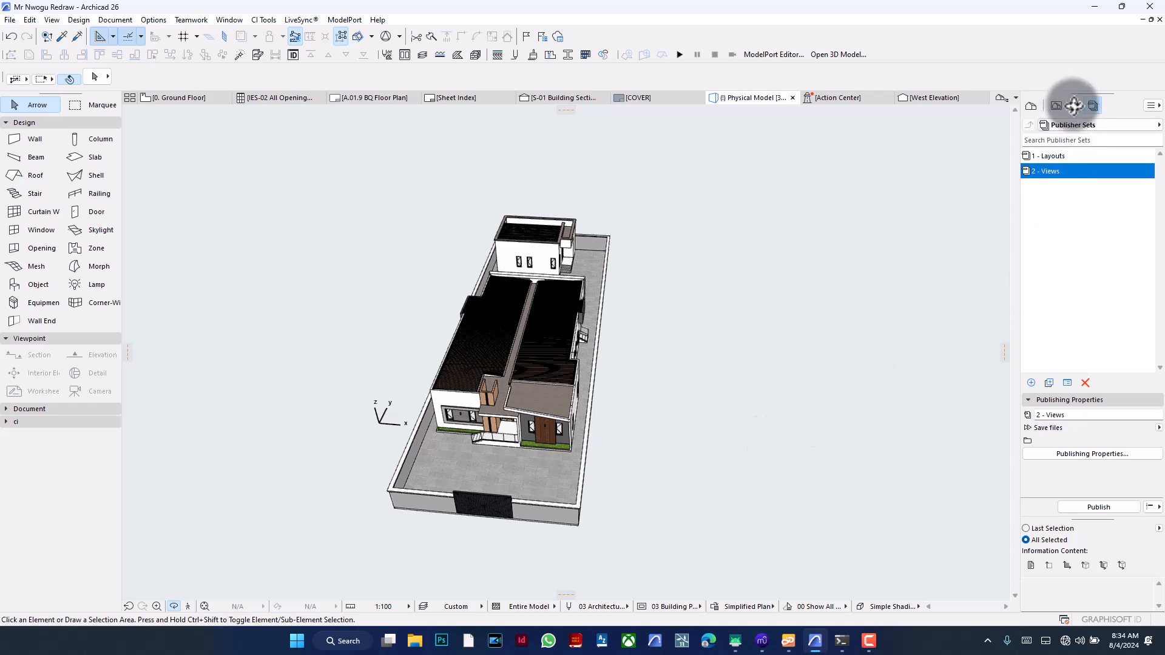
- Switch the Navigator to the Layout Book and open A.01.3 Site Plan, then A.01.6 Front and Rear Elevation
left_click(1074, 105)
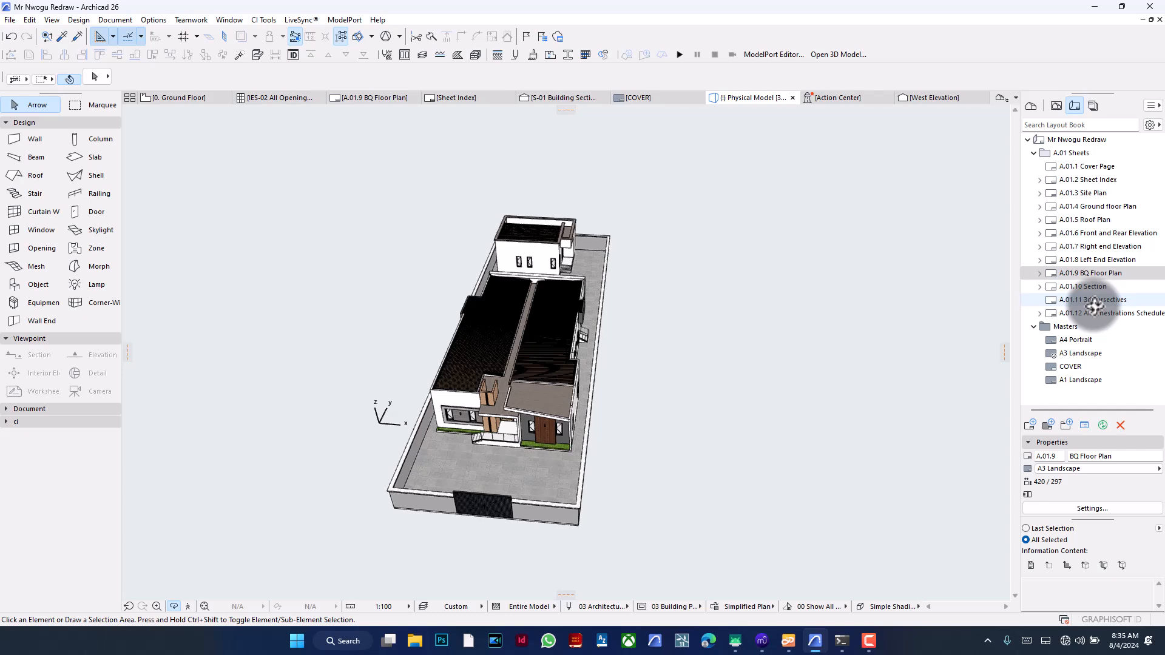
left_click(1093, 273)
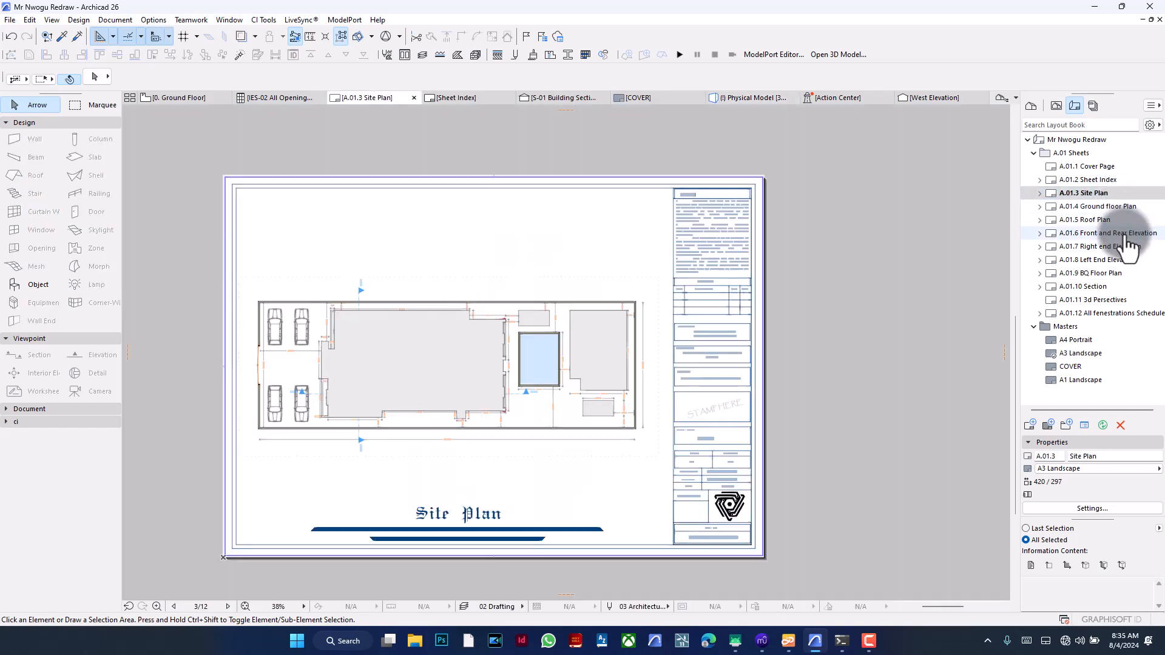
double_click(1098, 206)
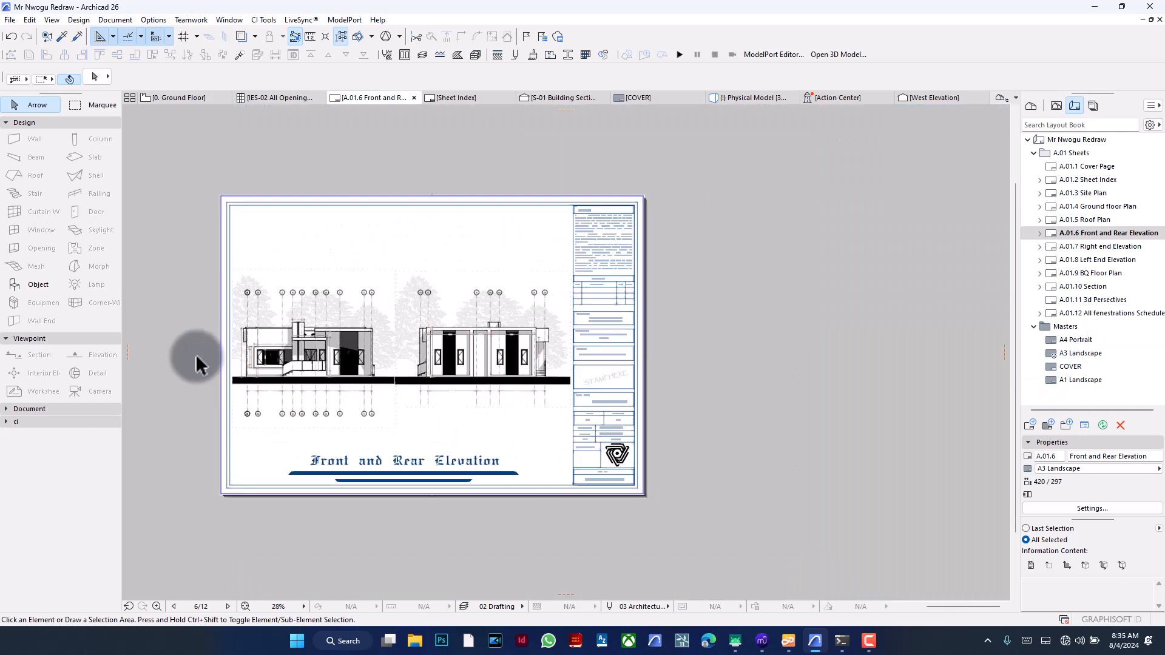
scroll("up", 3)
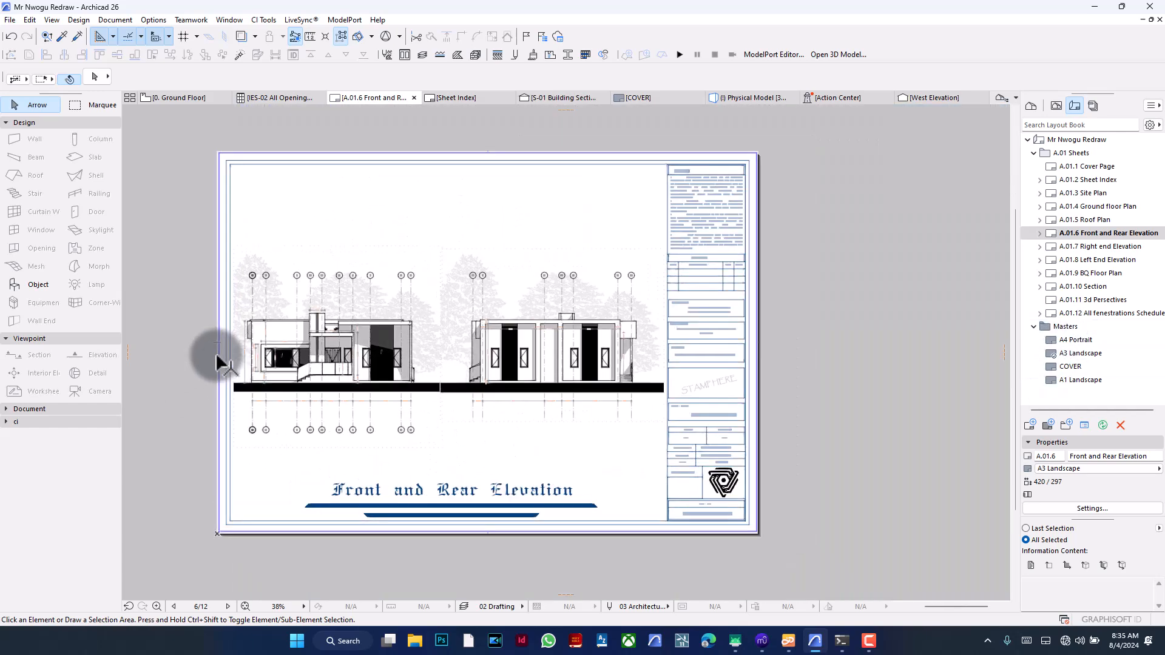
mouse_move(924, 185)
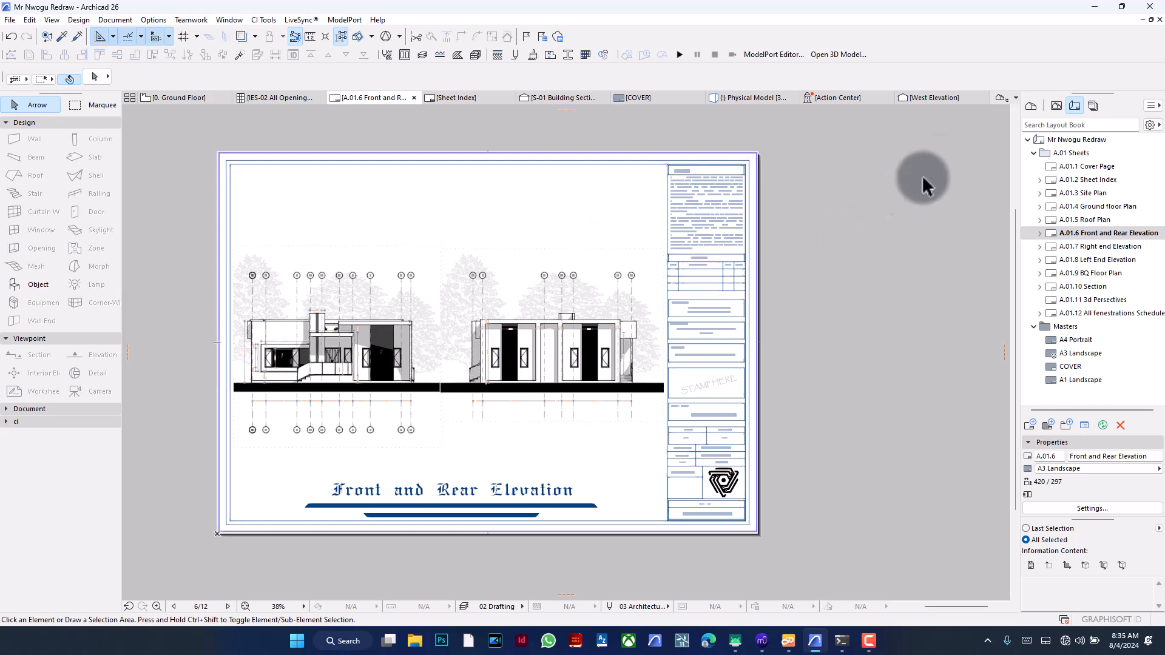
- Bring up the Navigator options menu, dismissing and reopening it
left_click(1154, 106)
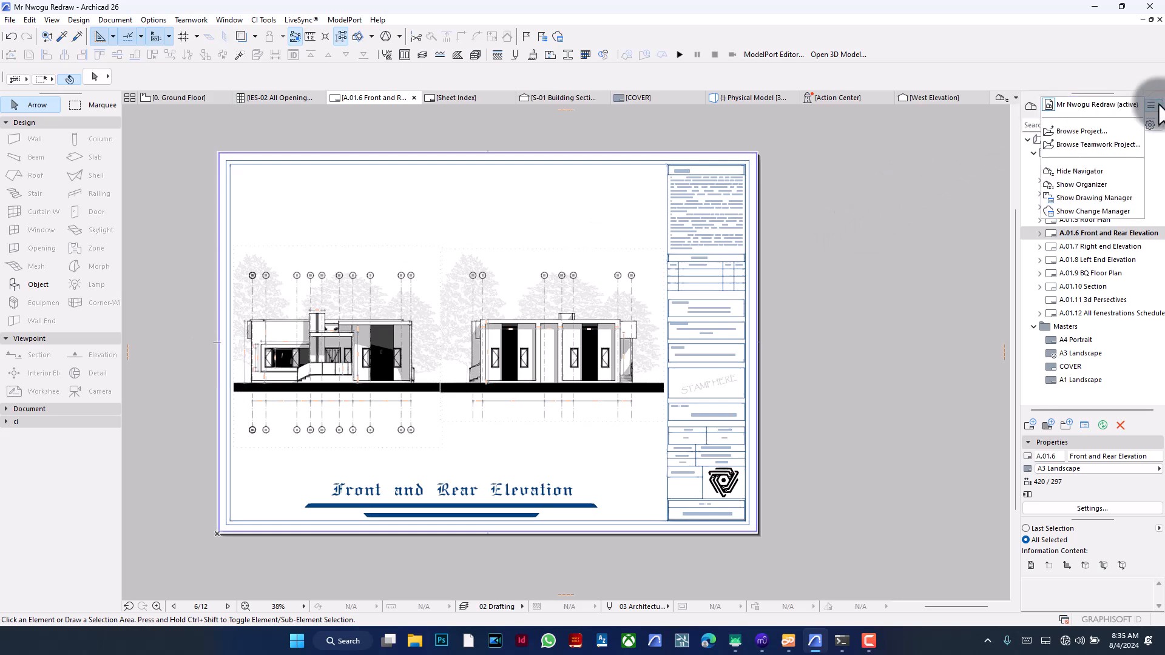
left_click(1150, 104)
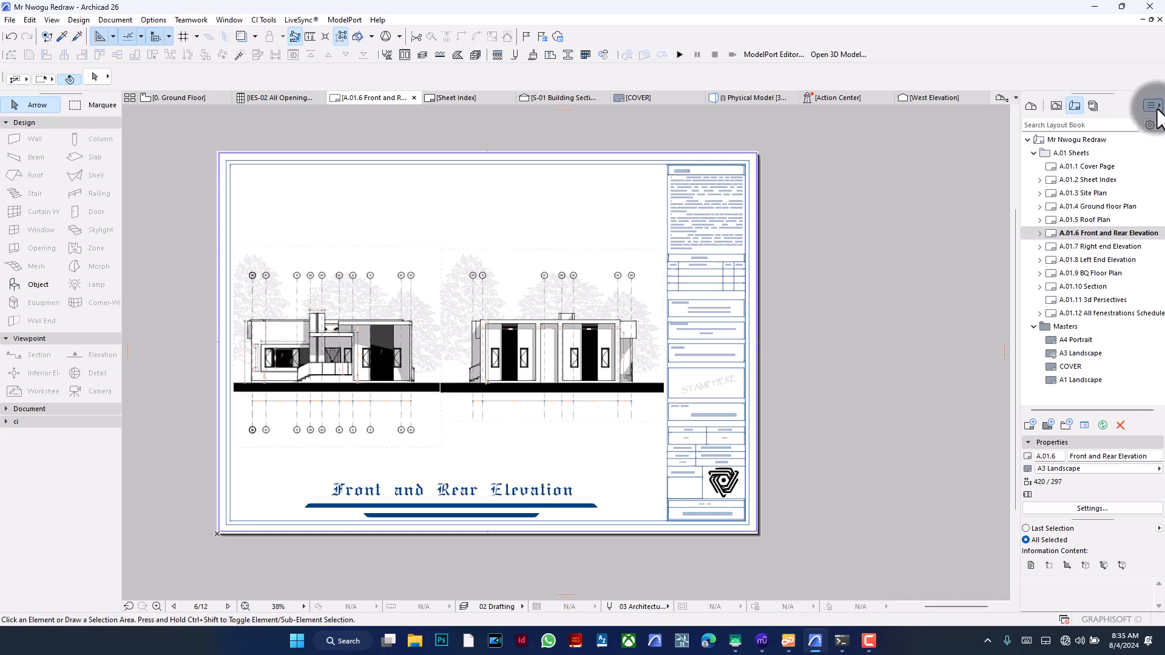
left_click(1150, 106)
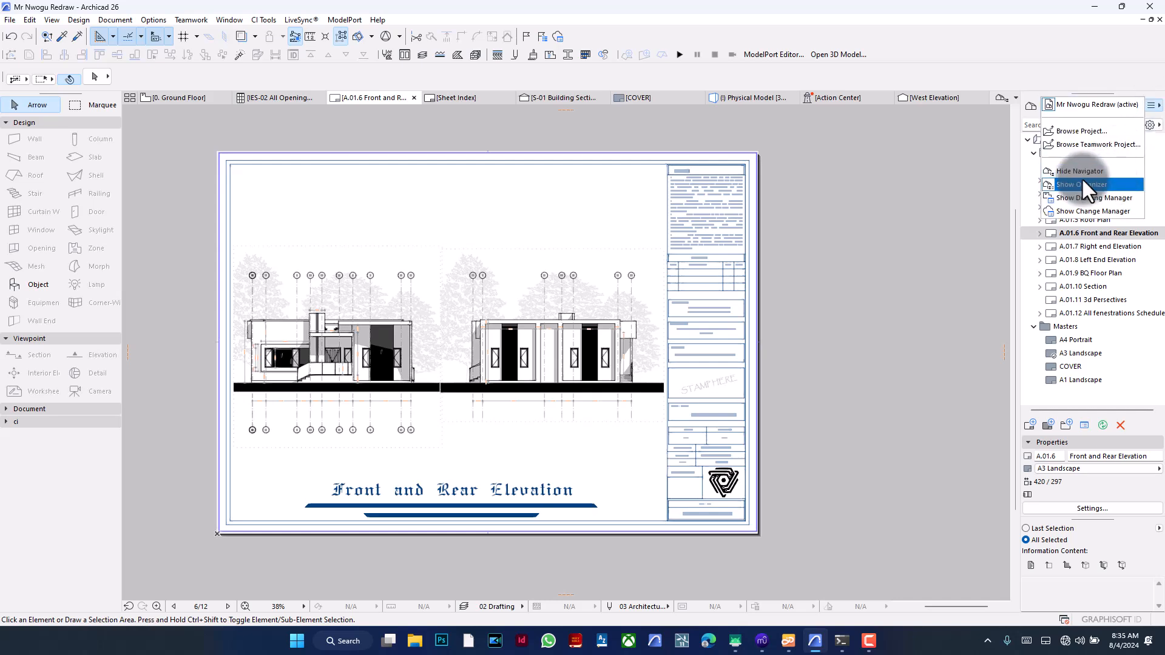
- Show the Organizer with the View Map on the left and Publisher Sets on the right
left_click(1081, 184)
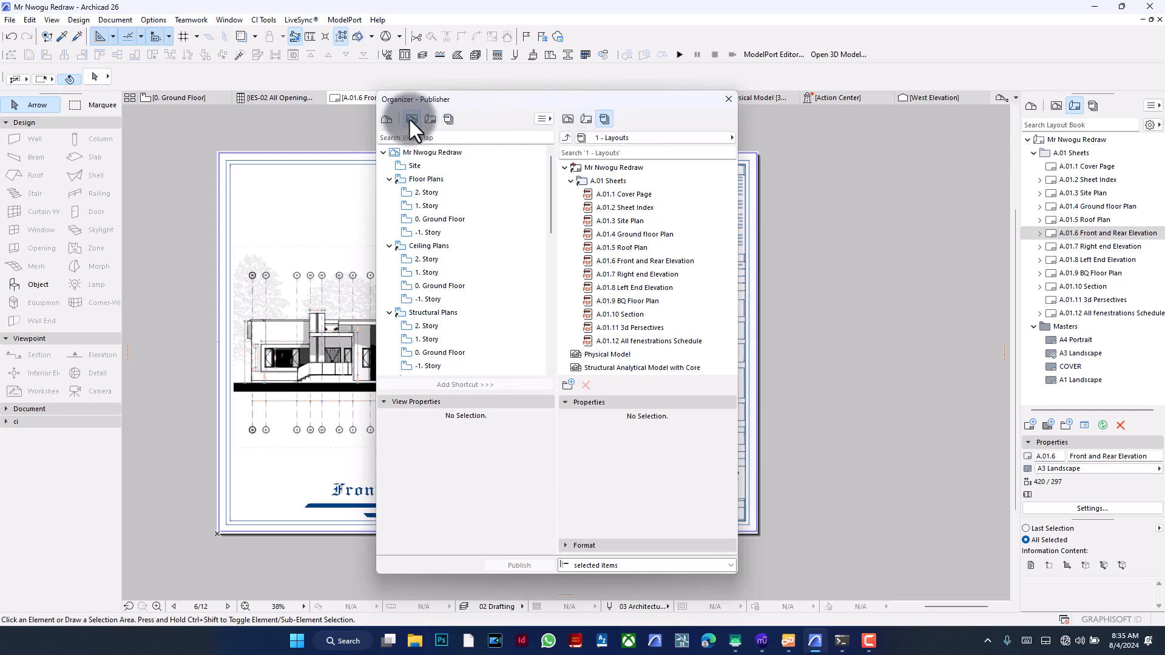
left_click(386, 119)
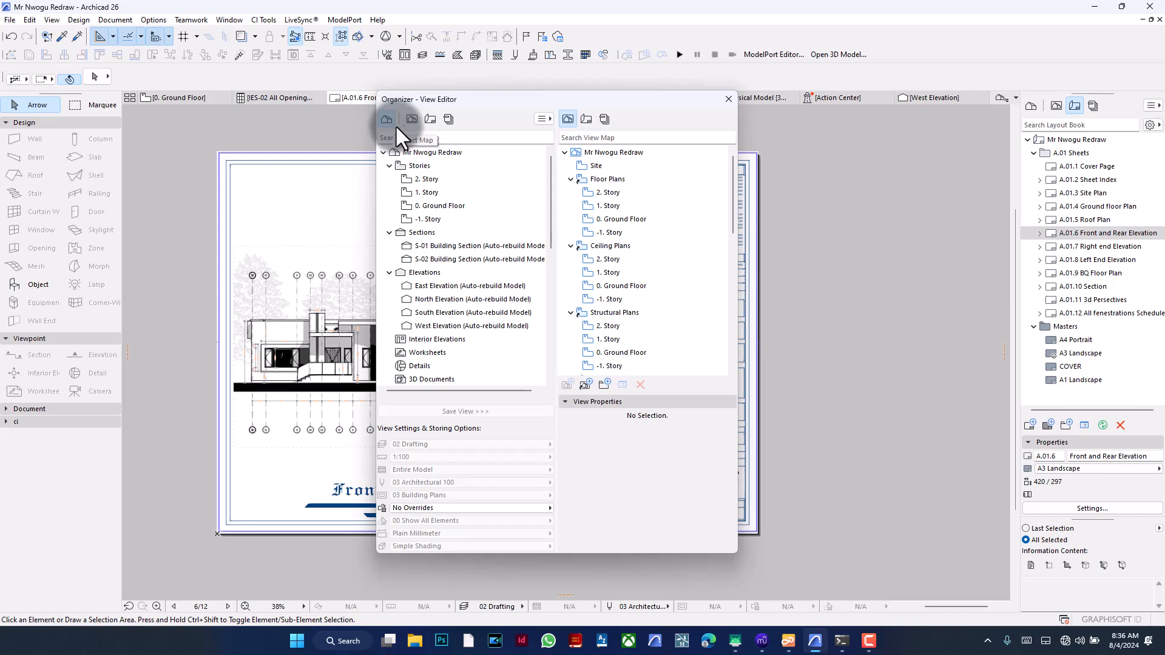
left_click(412, 118)
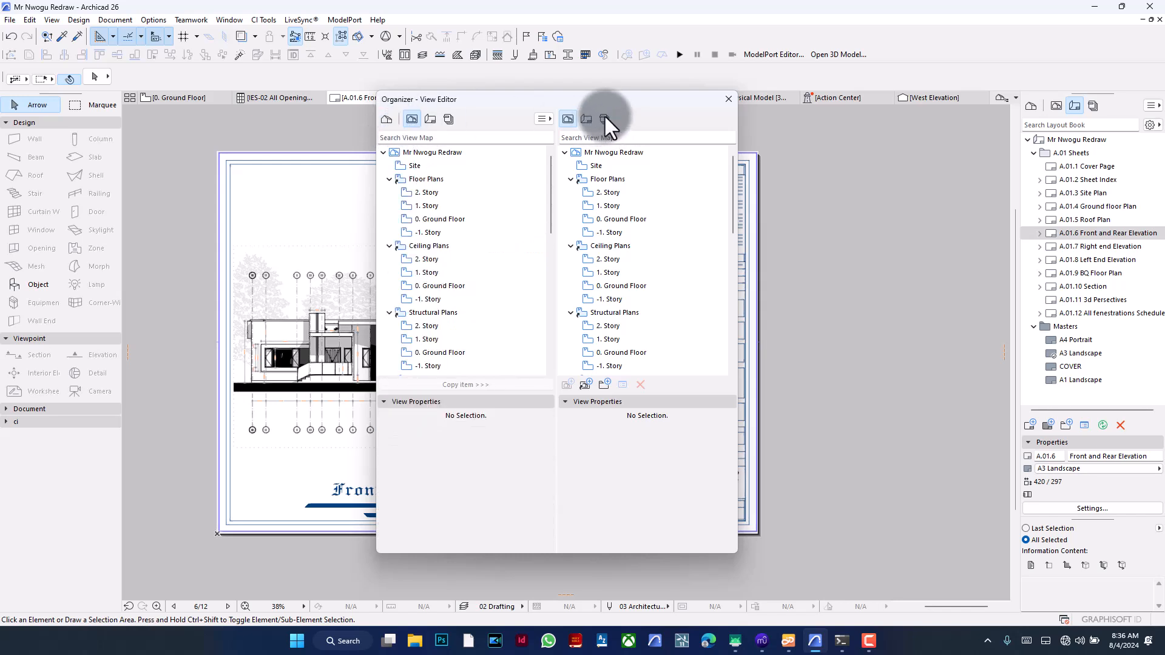
left_click(604, 118)
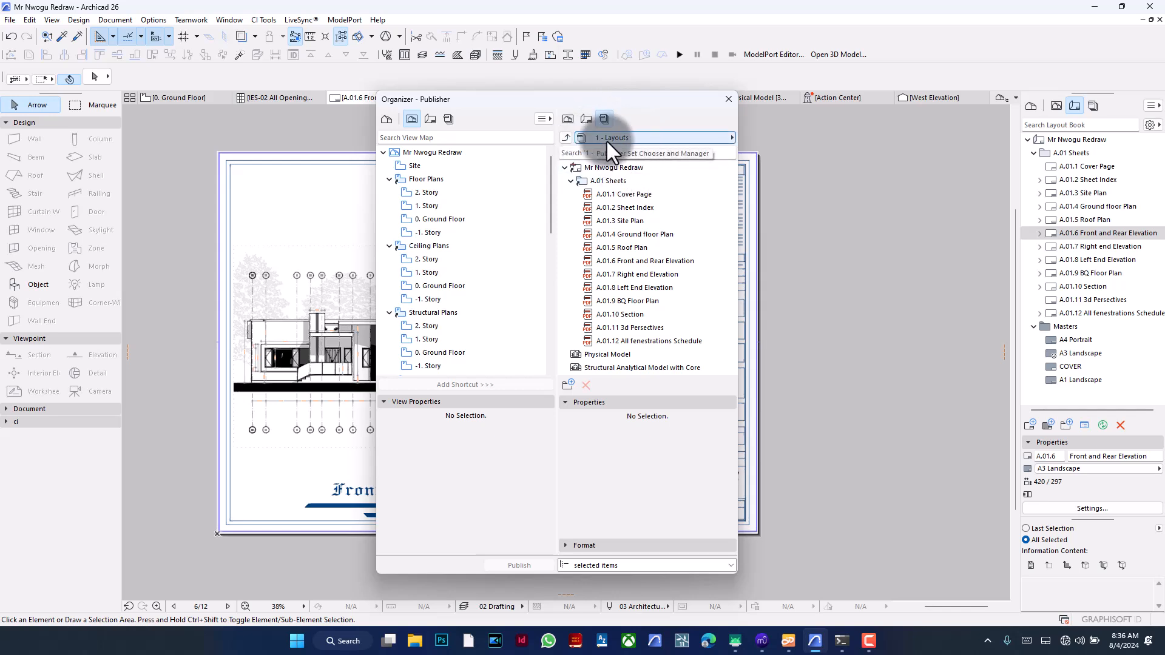
- From the Publisher Sets list, select and open the 1 - Layouts publisher set's contents
left_click(603, 119)
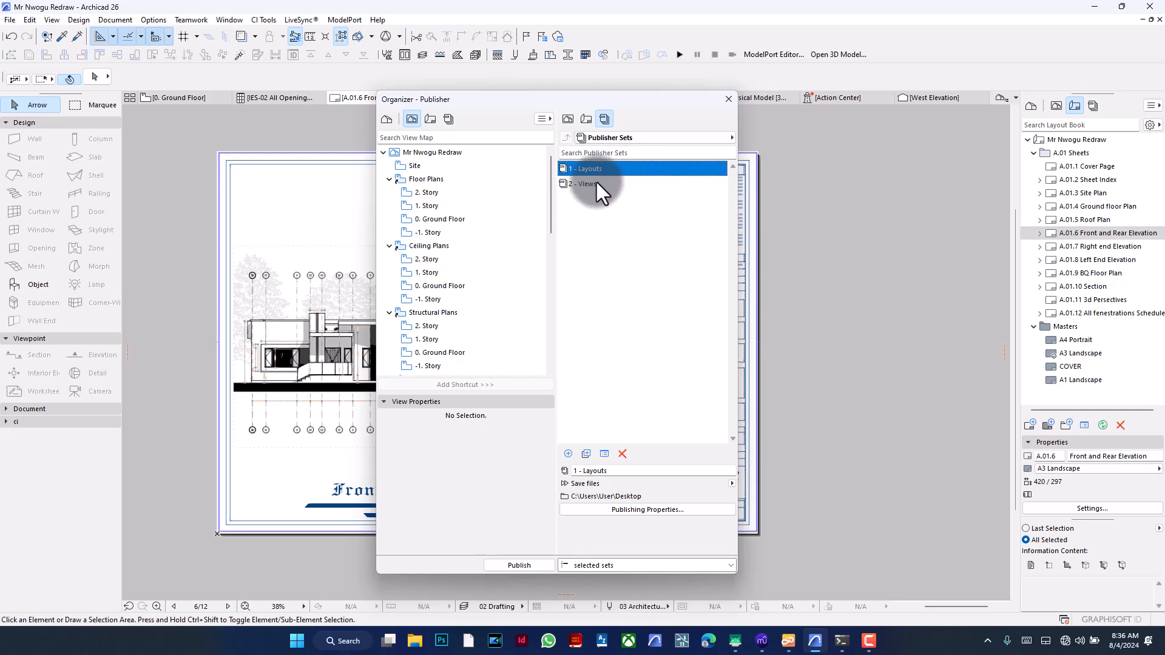
double_click(587, 183)
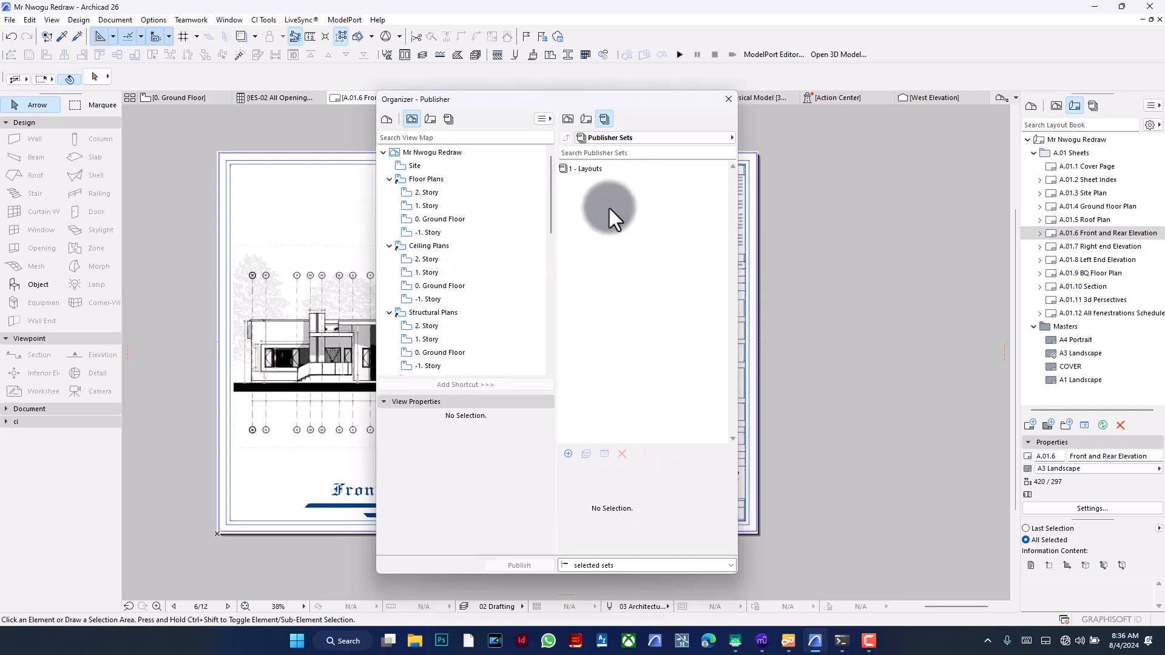
left_click(590, 169)
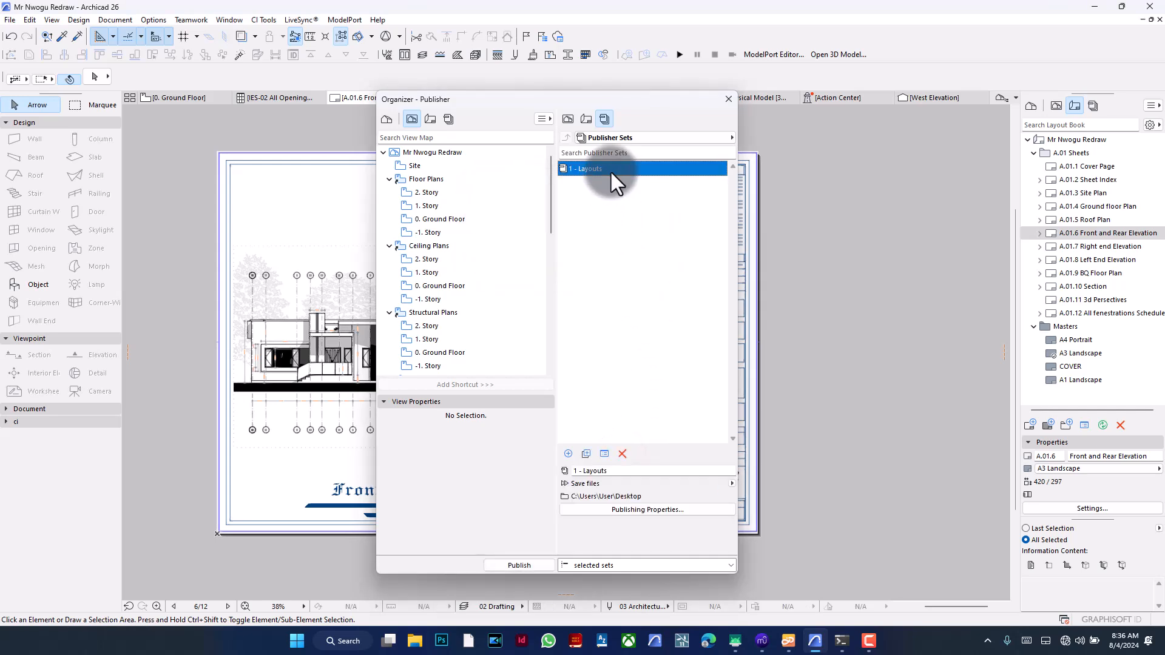
double_click(587, 168)
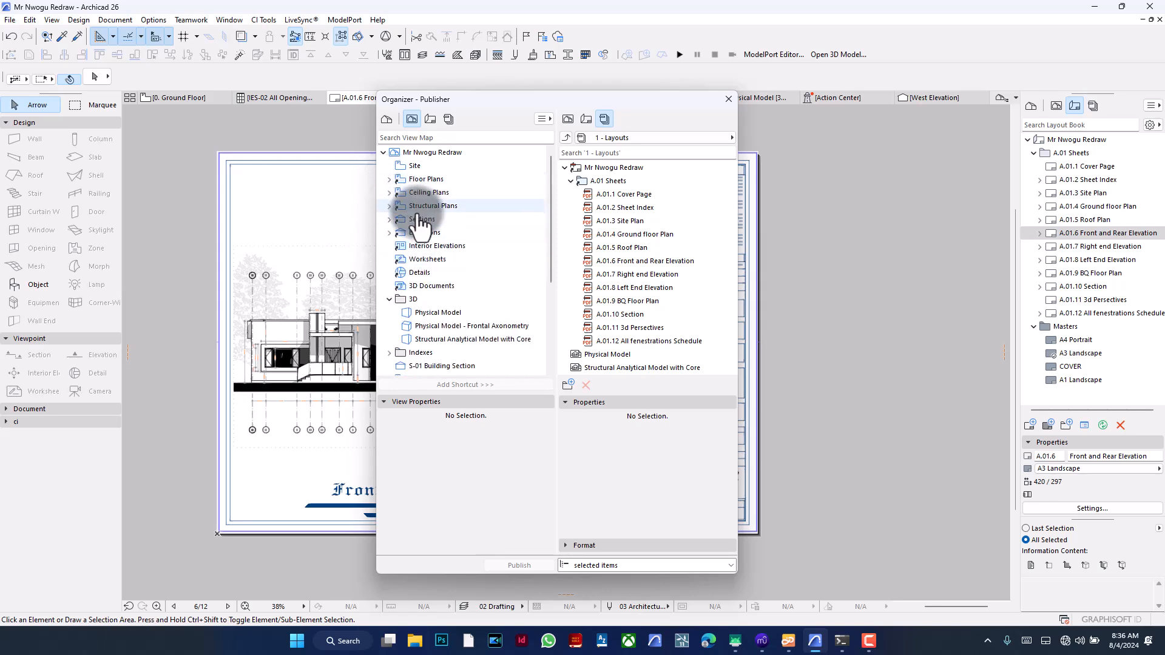
- Add Physical Model to the Layouts set and remove the duplicate and structural analytical model entries
scroll("down", 3)
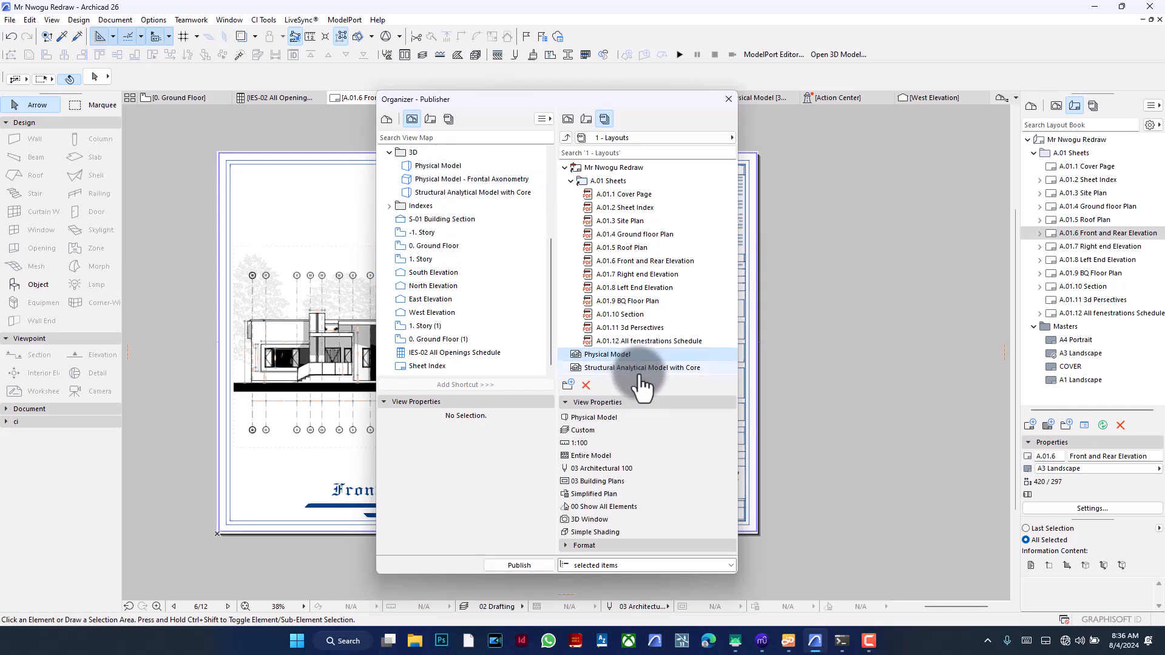
left_click(586, 384)
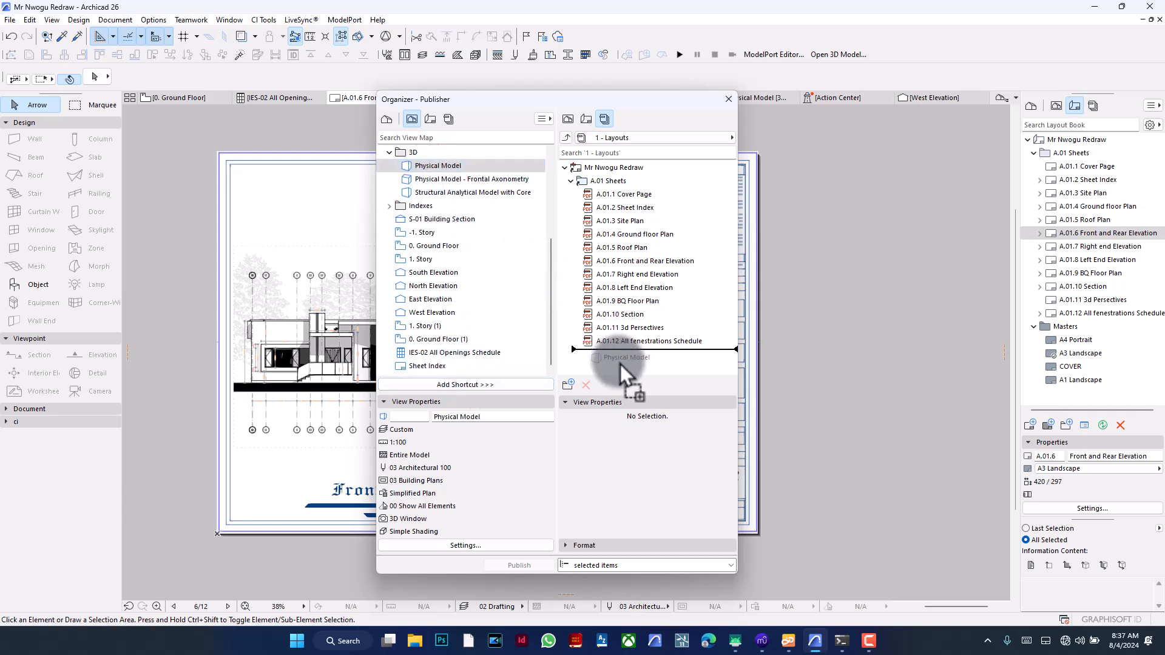
left_click(466, 385)
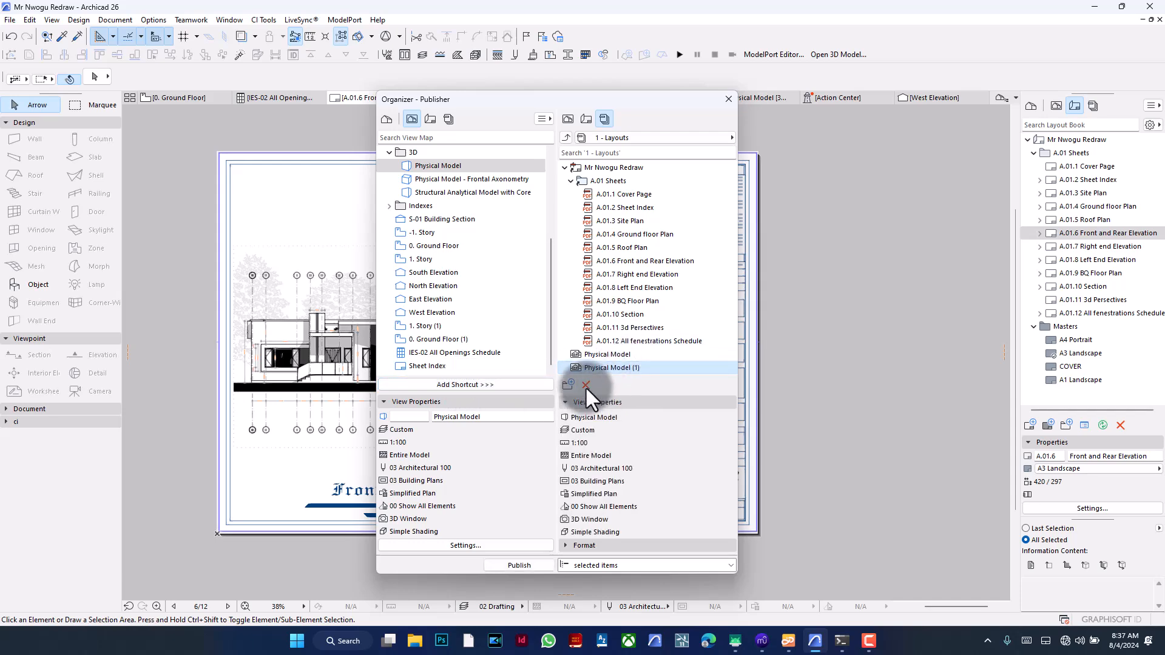
left_click(585, 385)
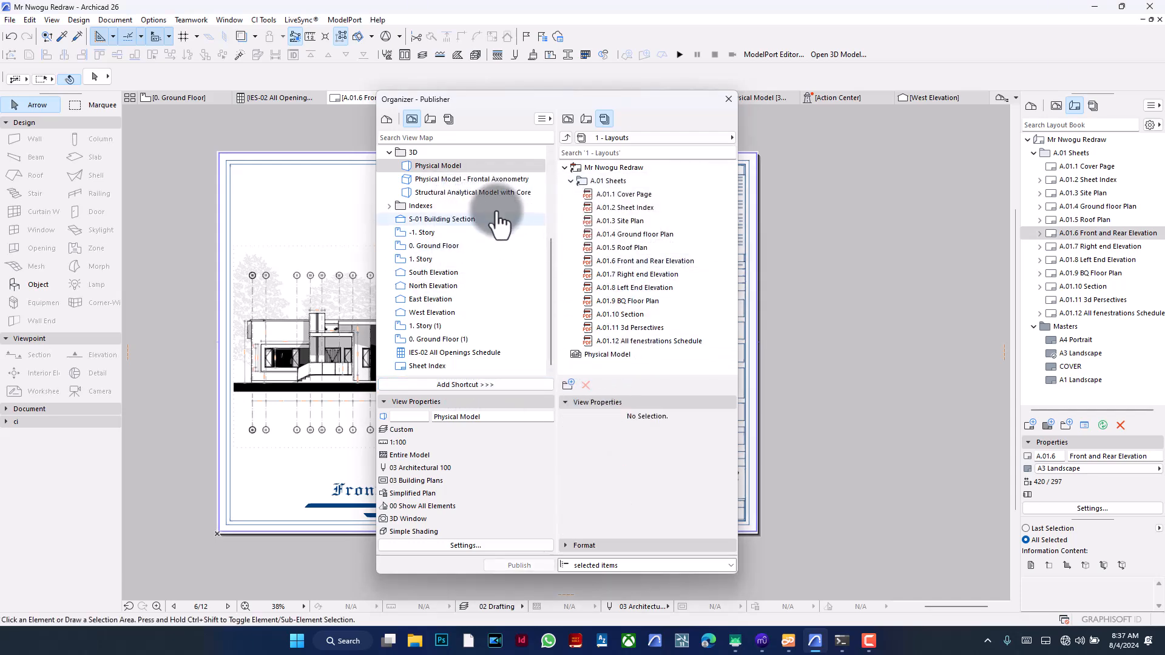
left_click(472, 191)
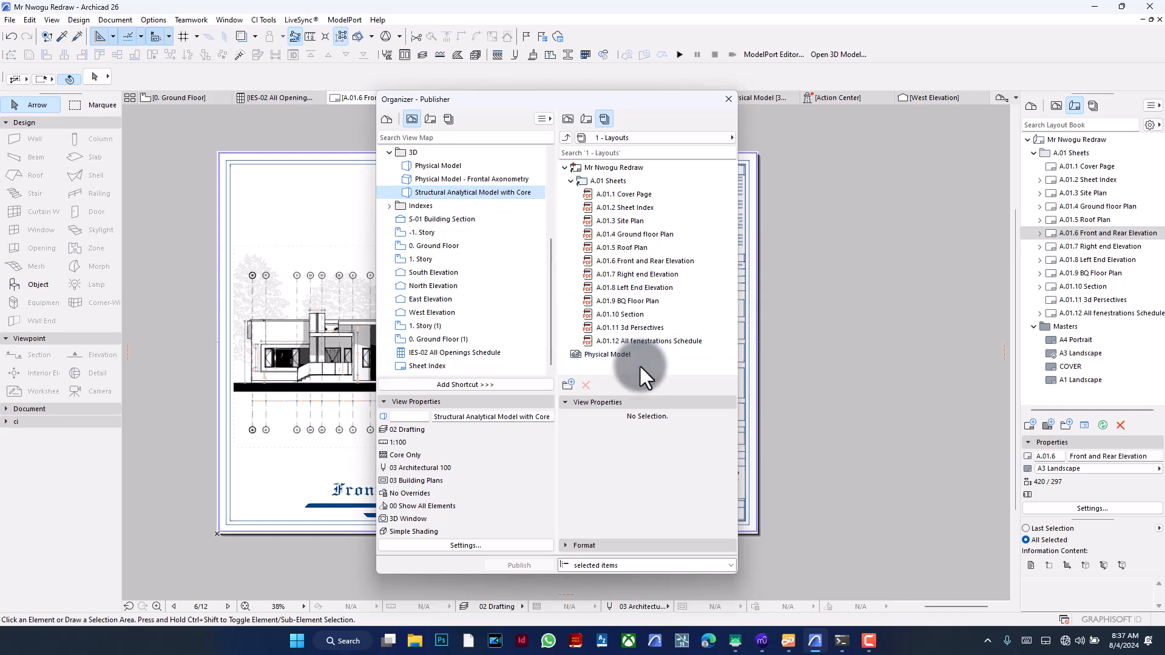
mouse_move(643, 402)
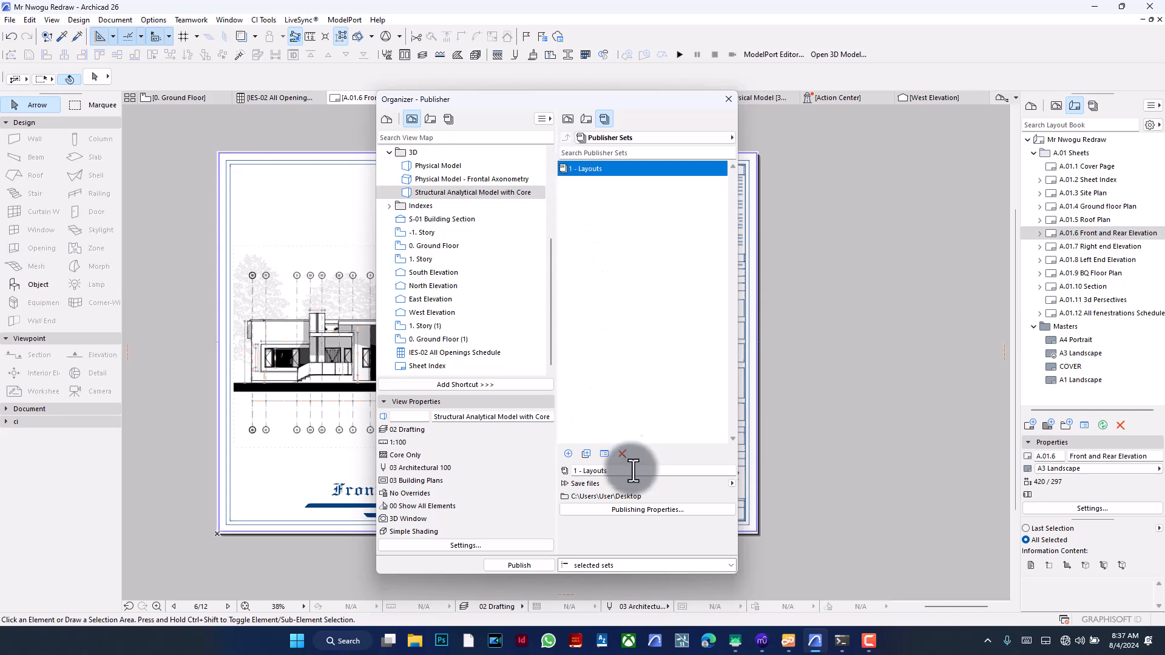
- Set the Layouts set to publish as a single BIMx Hyper-model file saved to the Desktop
left_click(644, 508)
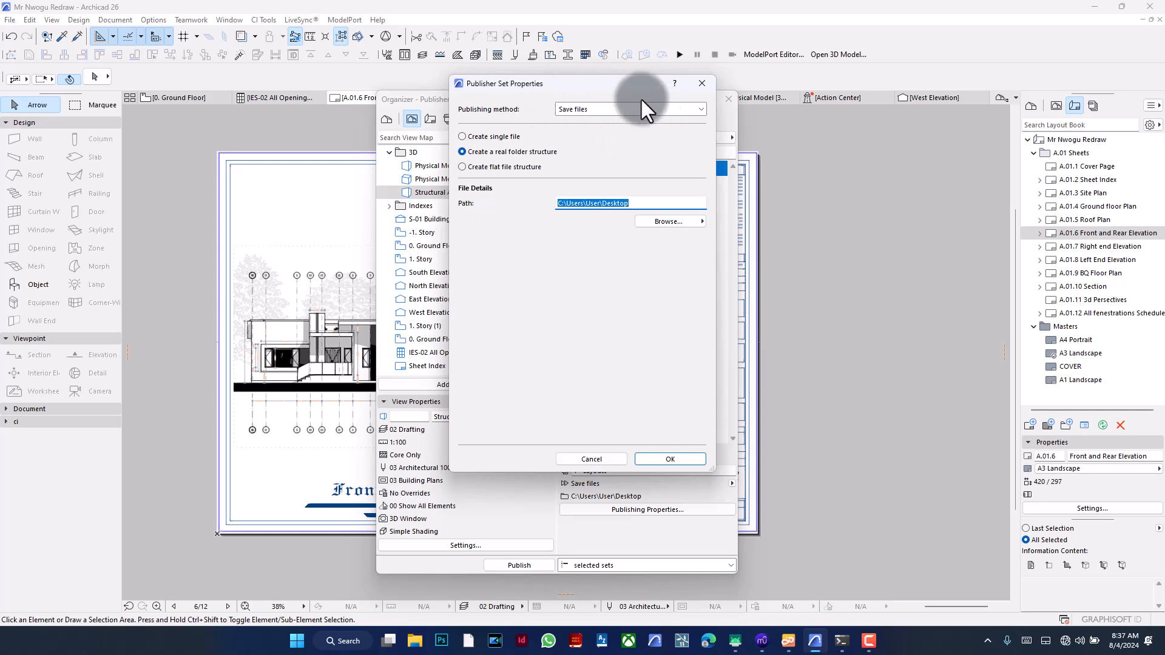
mouse_move(591, 115)
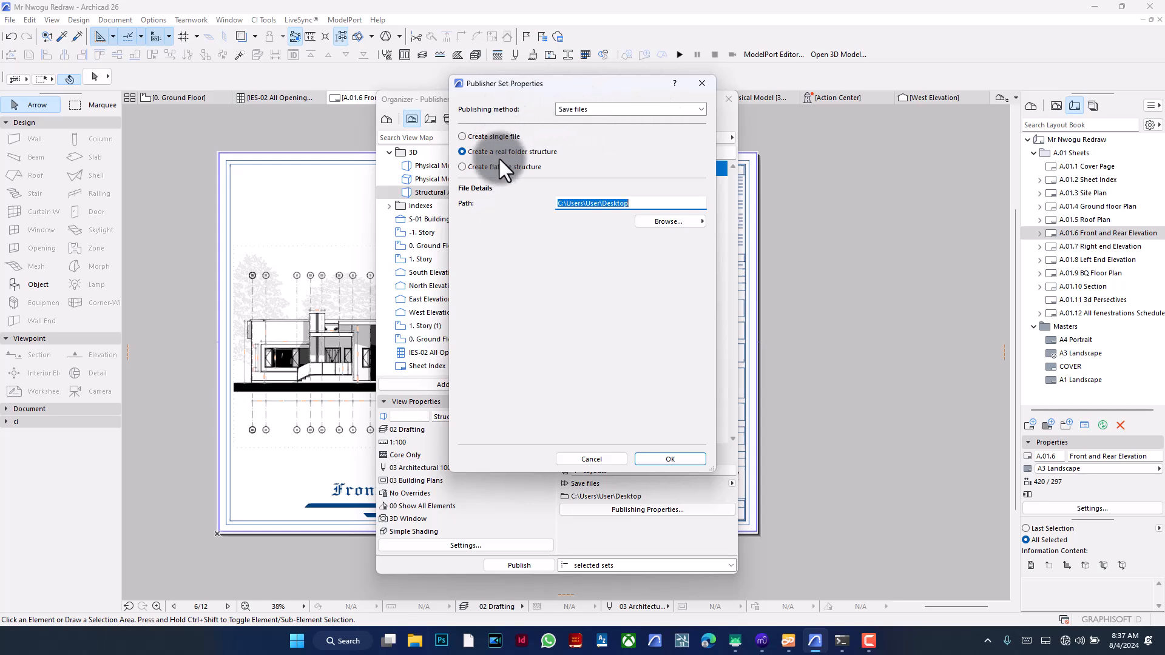
left_click(462, 137)
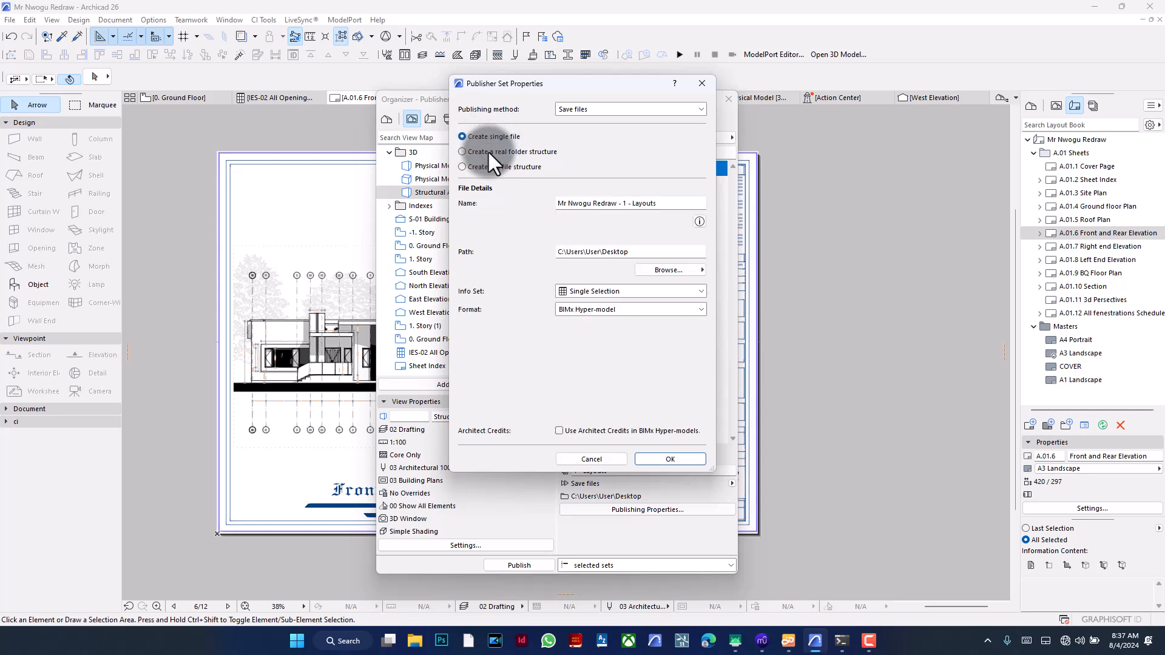
left_click(462, 167)
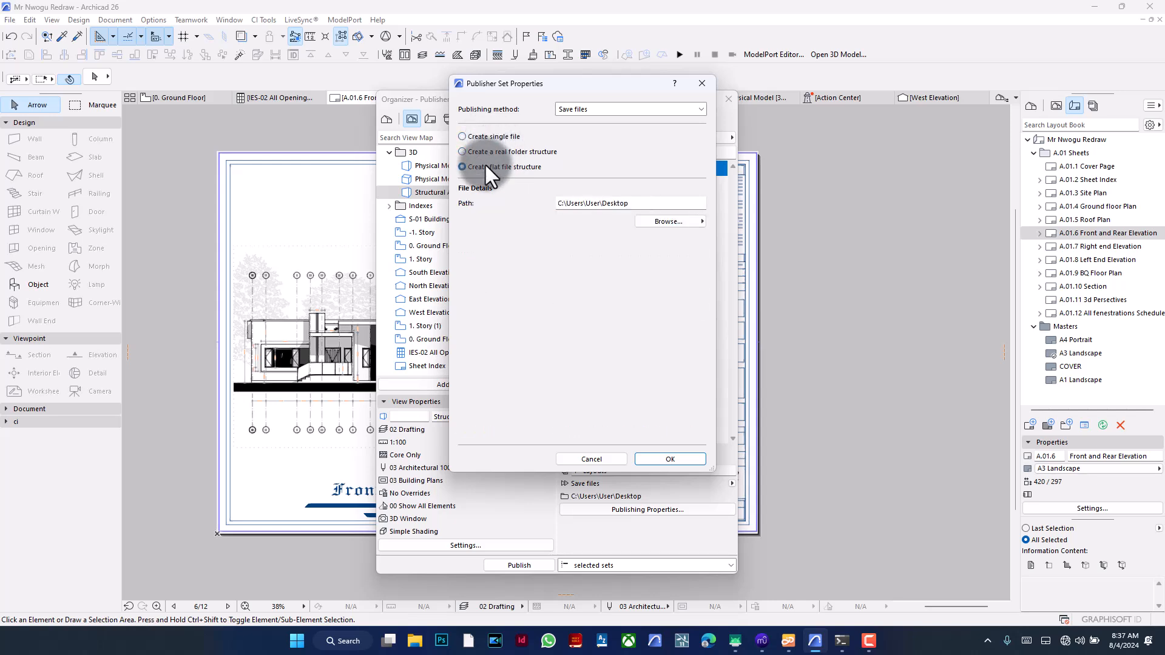
left_click(462, 137)
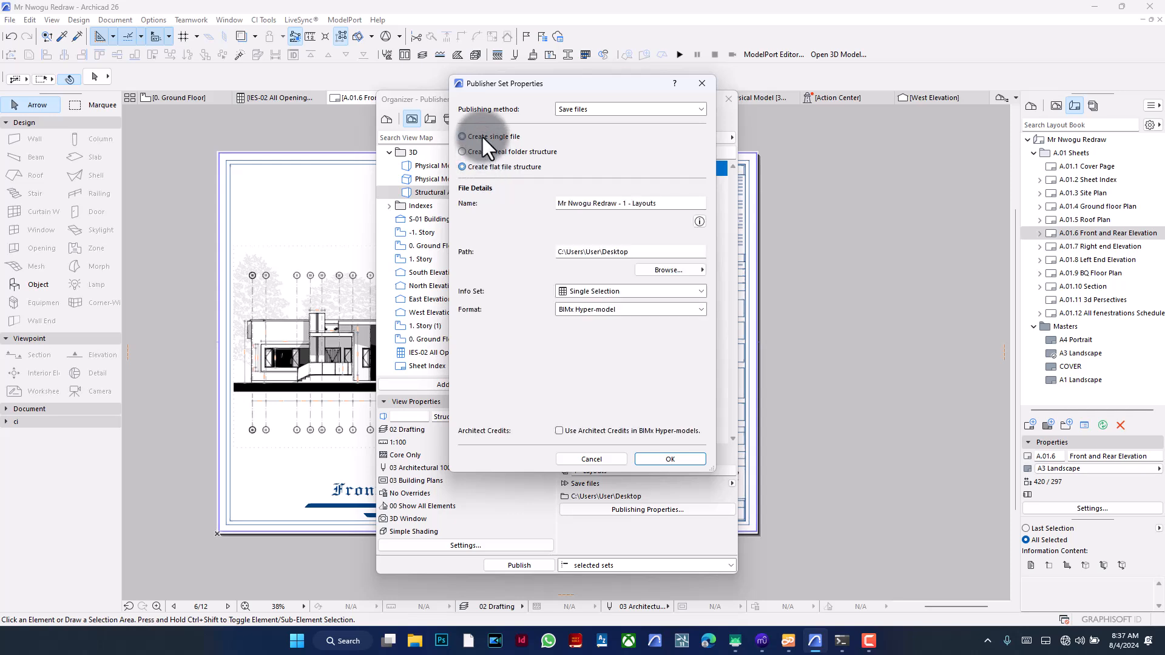
left_click(463, 137)
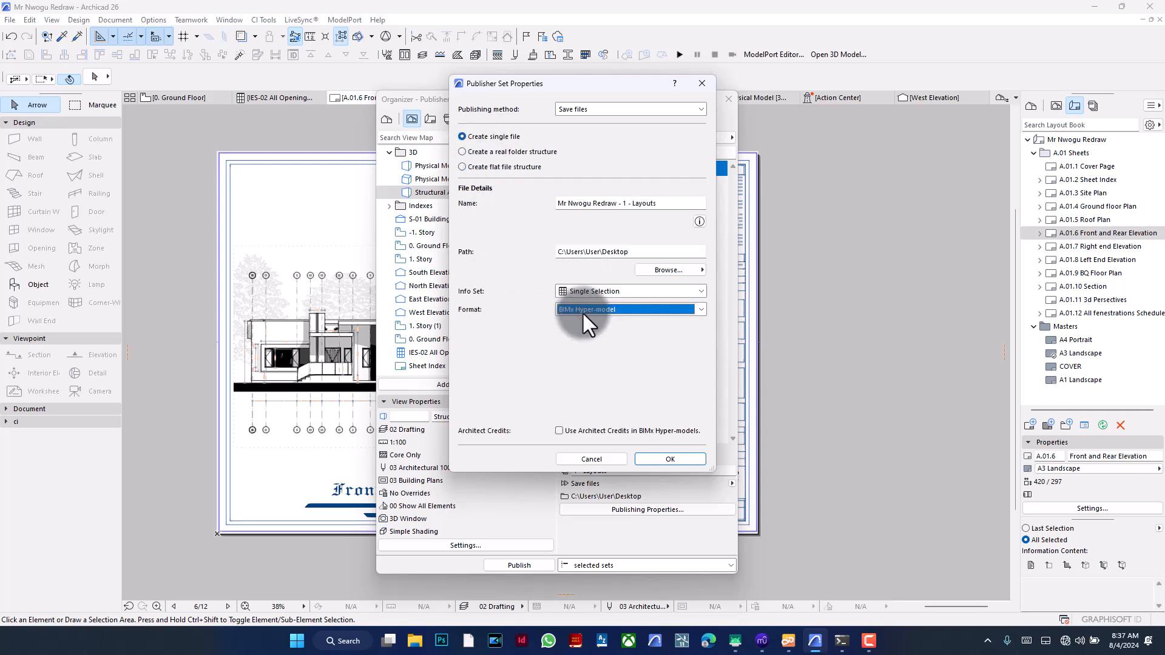
mouse_move(599, 319)
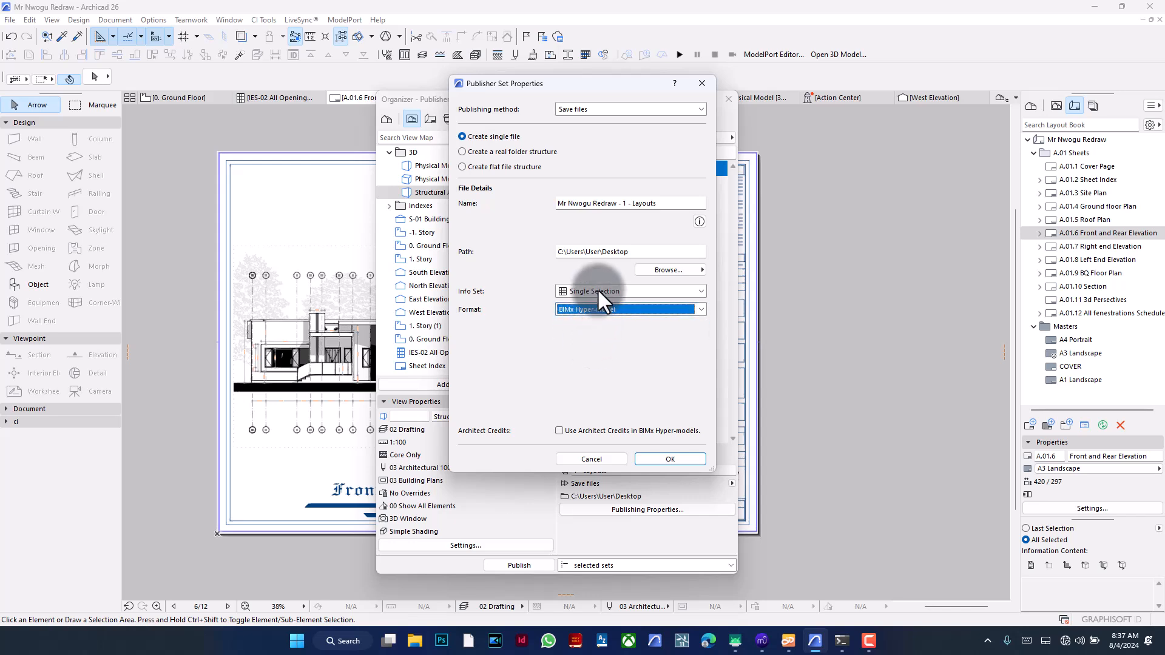
left_click(630, 290)
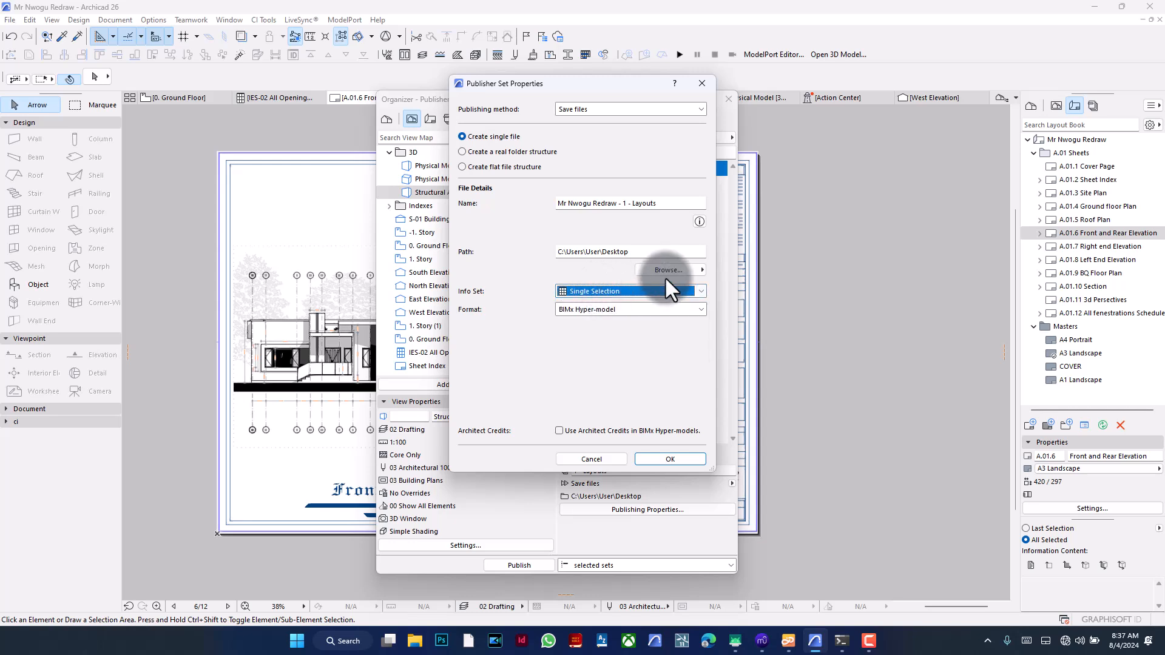
left_click(665, 269)
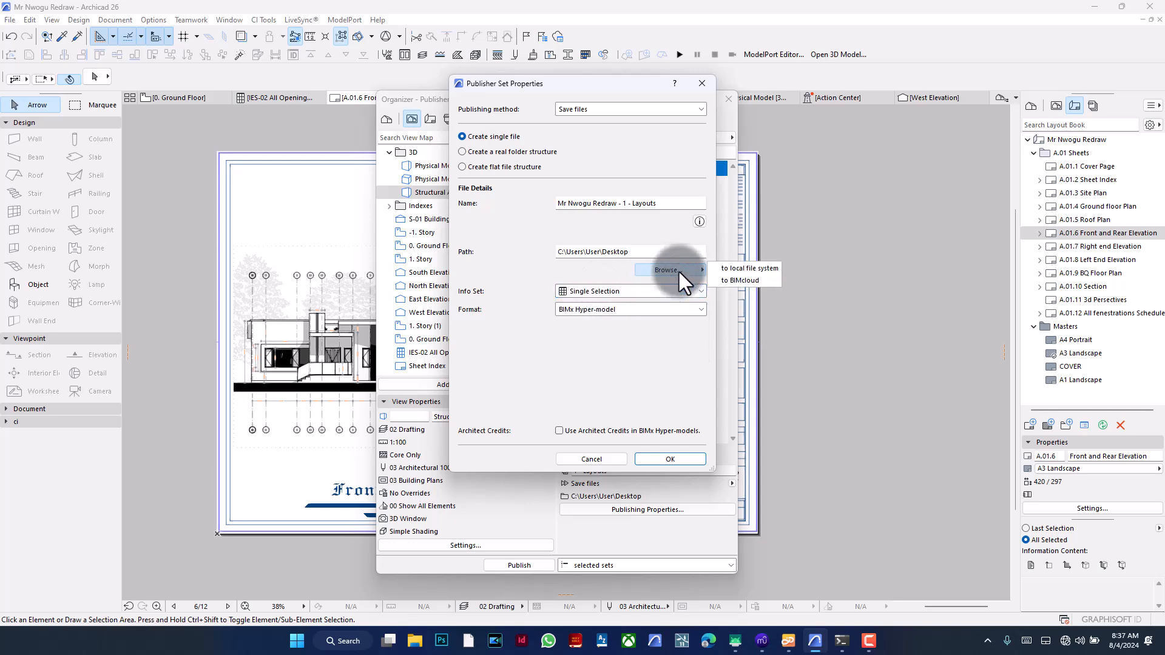
mouse_move(750, 268)
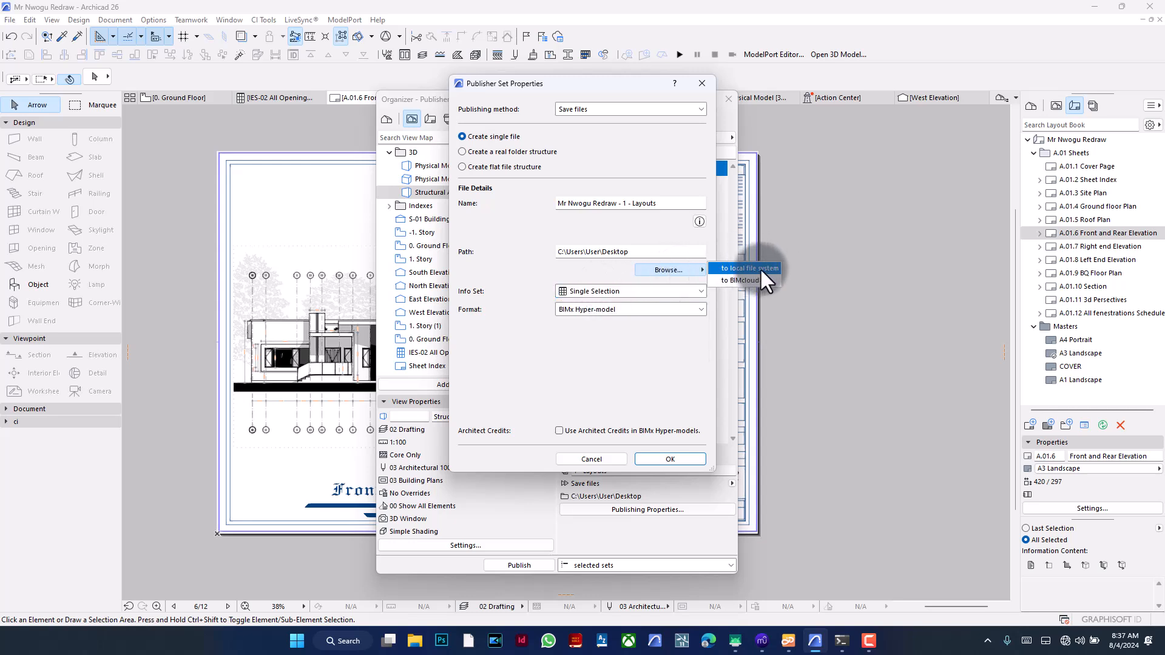
mouse_move(739, 280)
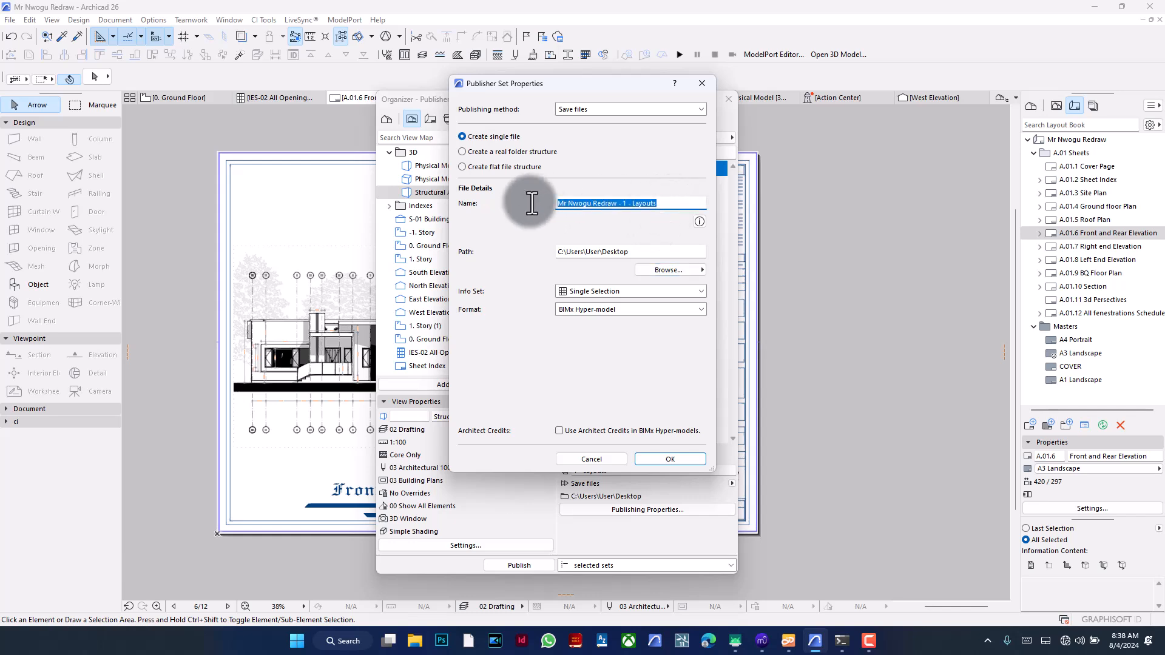
- Name the output file 'Mr Black Presentation' and confirm the publishing properties
type("Mr")
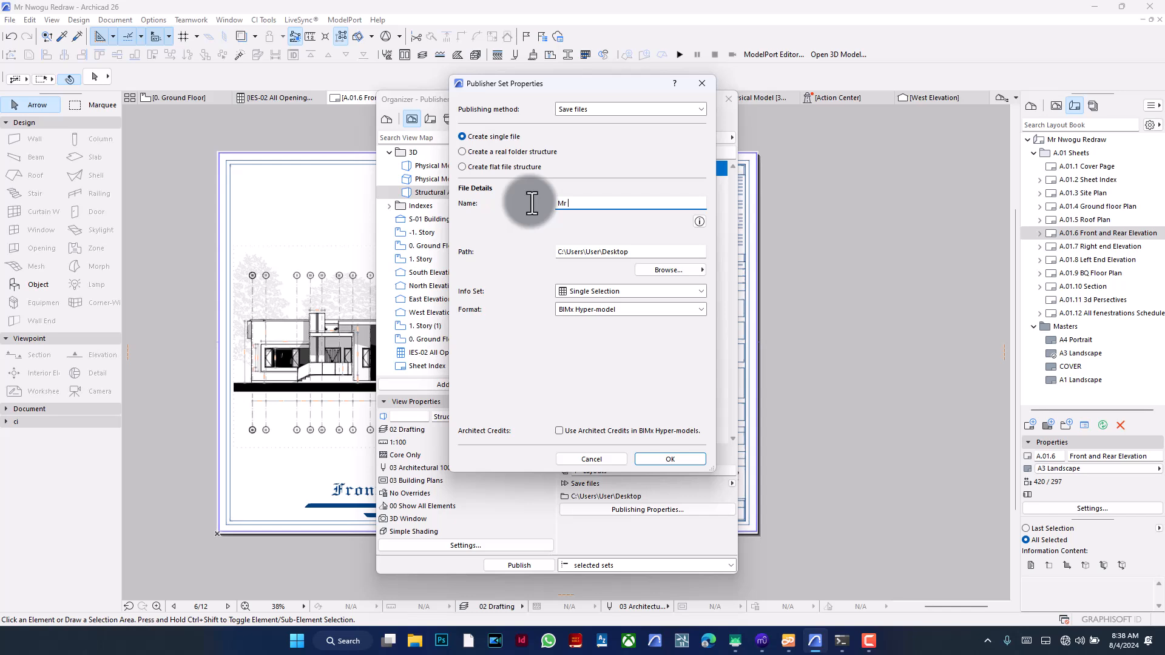
type("Black")
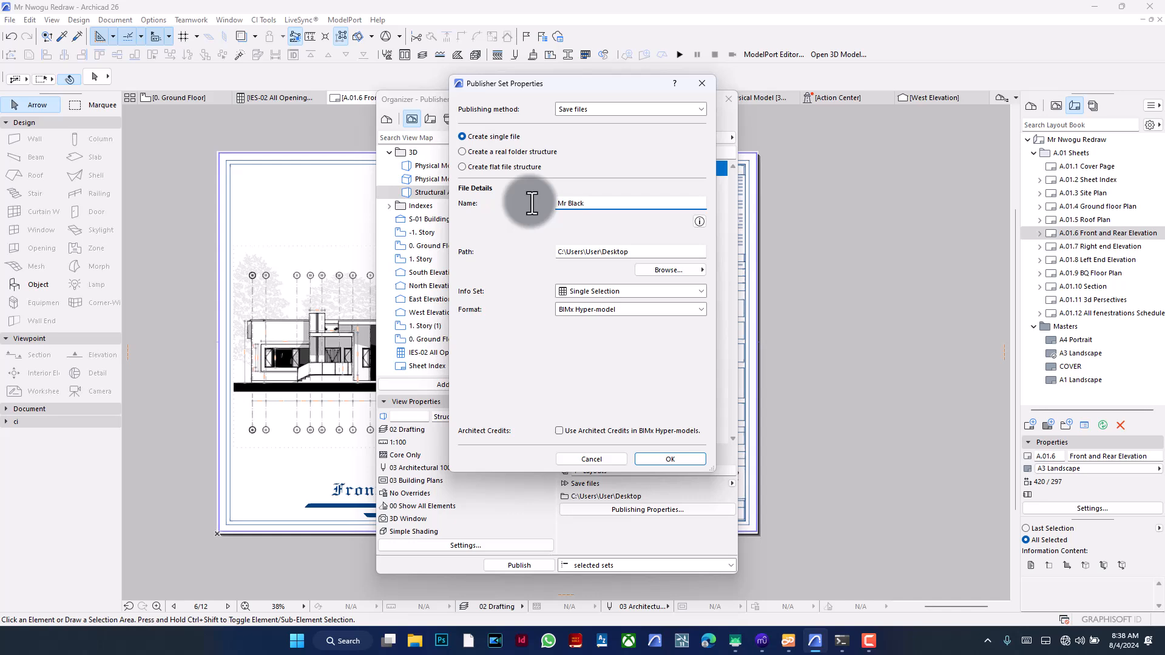
type("Bi")
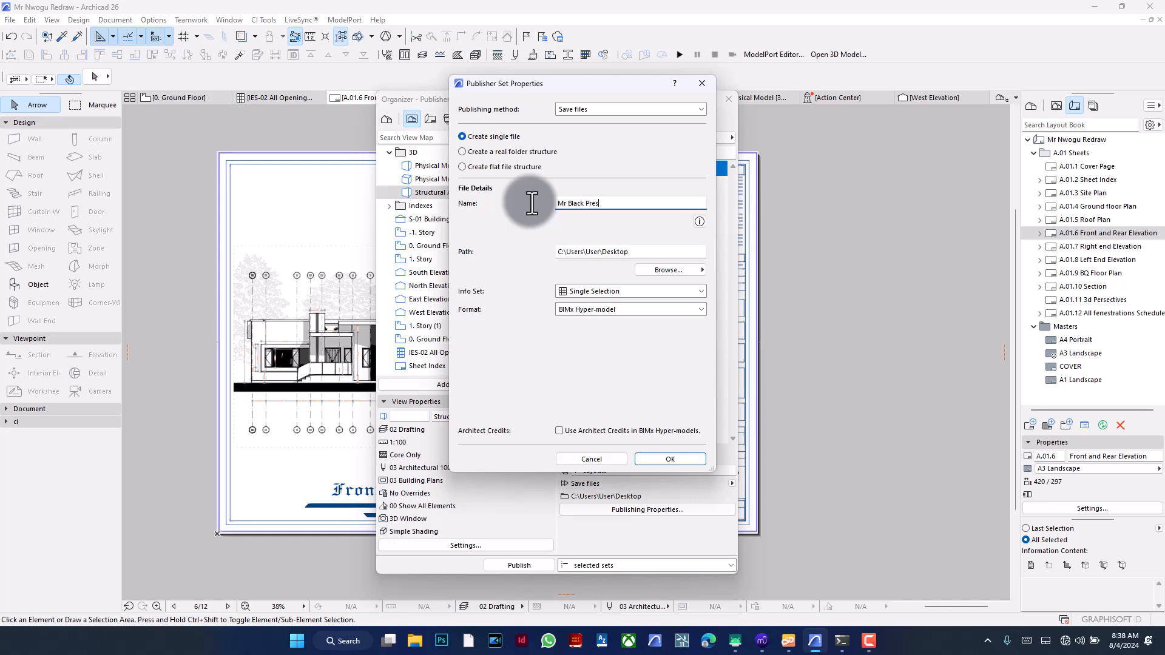
type("entaion")
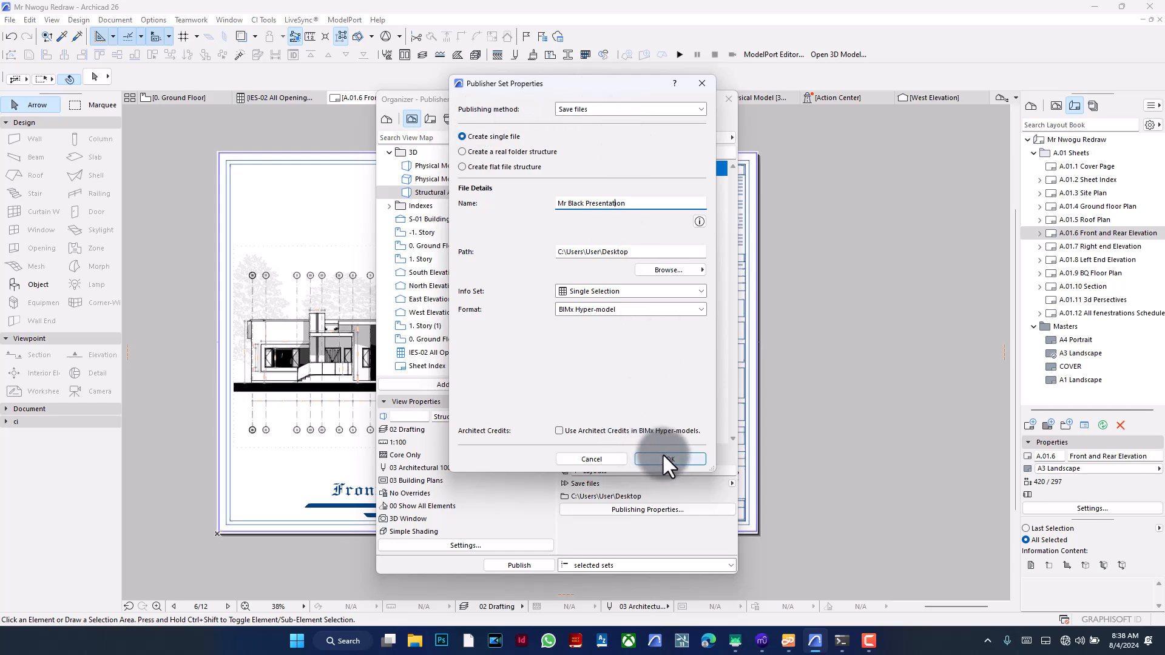
left_click(668, 459)
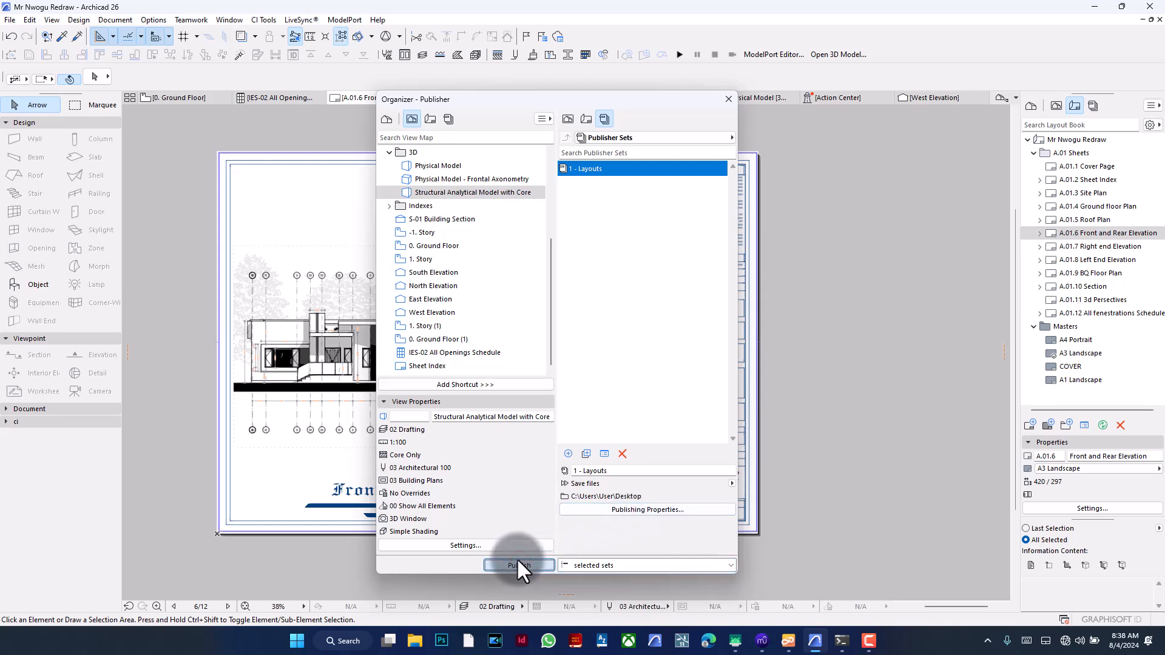
- Publish the Layouts set as the BIMx Hyper-model
left_click(519, 565)
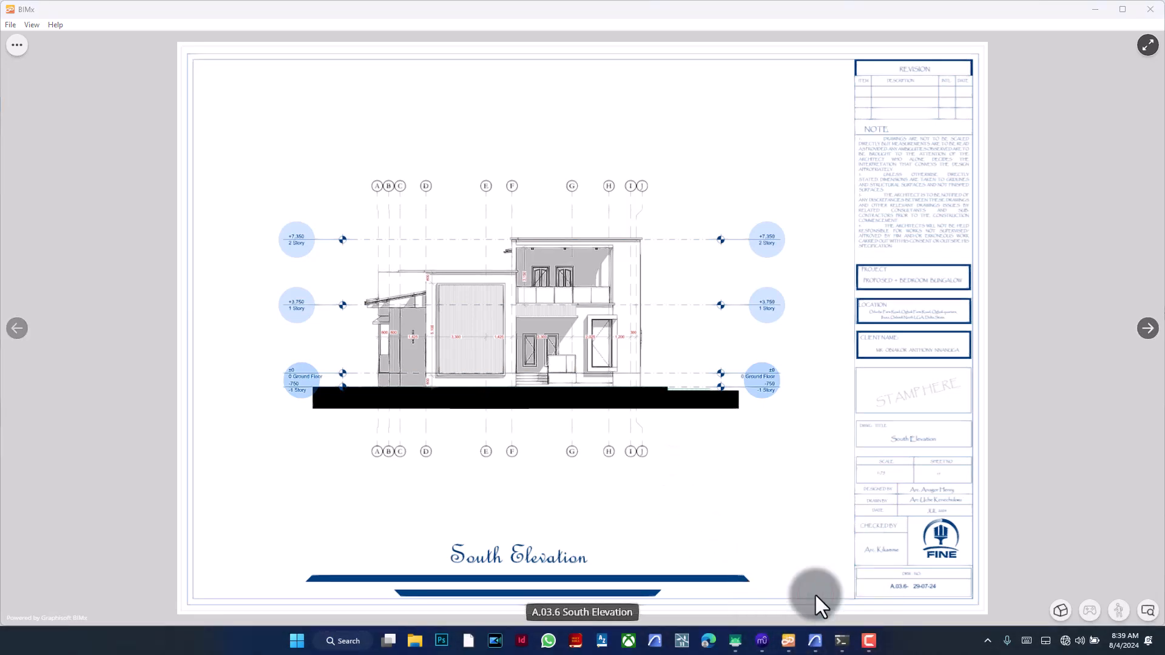
mouse_move(822, 207)
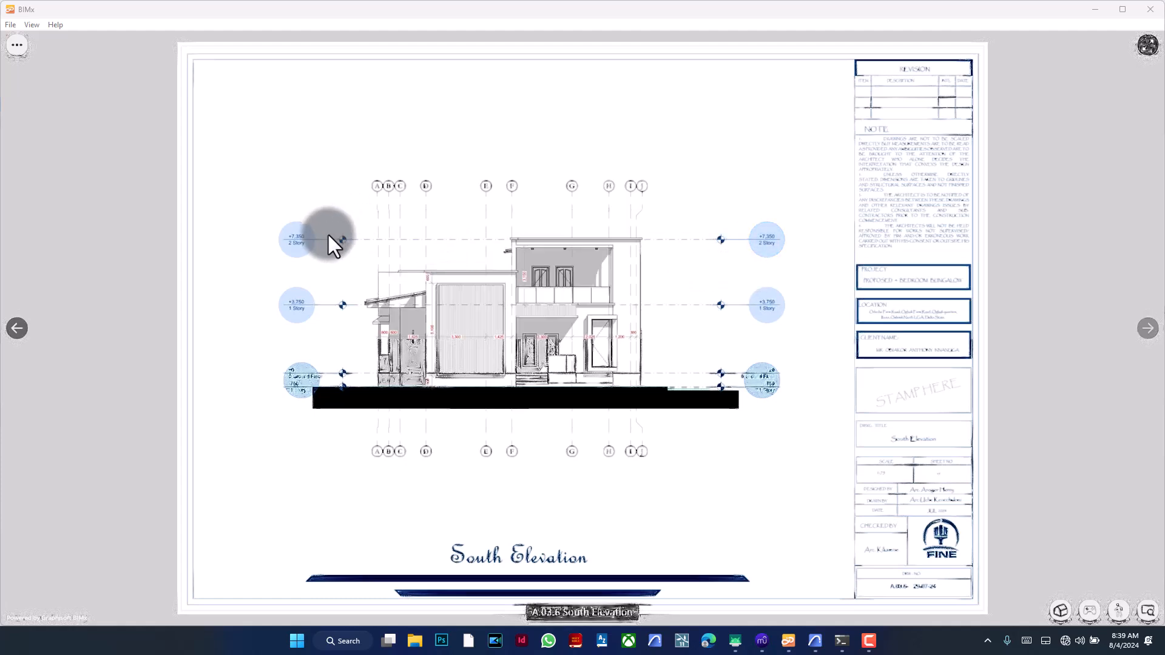
mouse_move(762, 260)
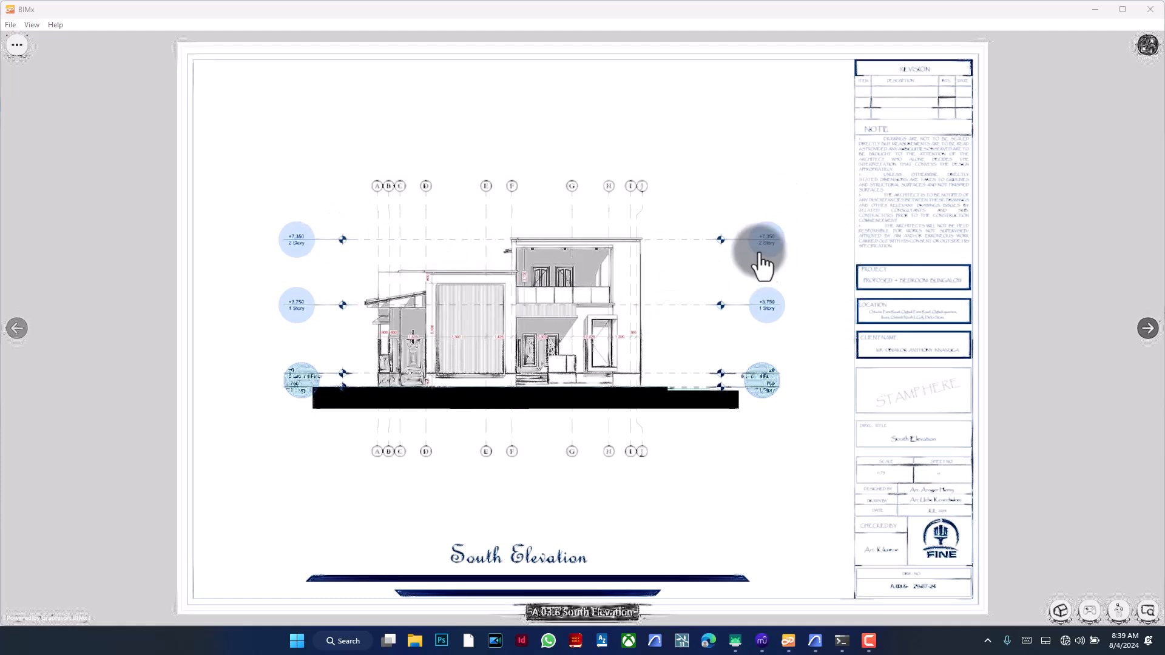
- Follow markers from South Elevation to the Roof Plan, Section 01 and into the 3D model
left_click(762, 256)
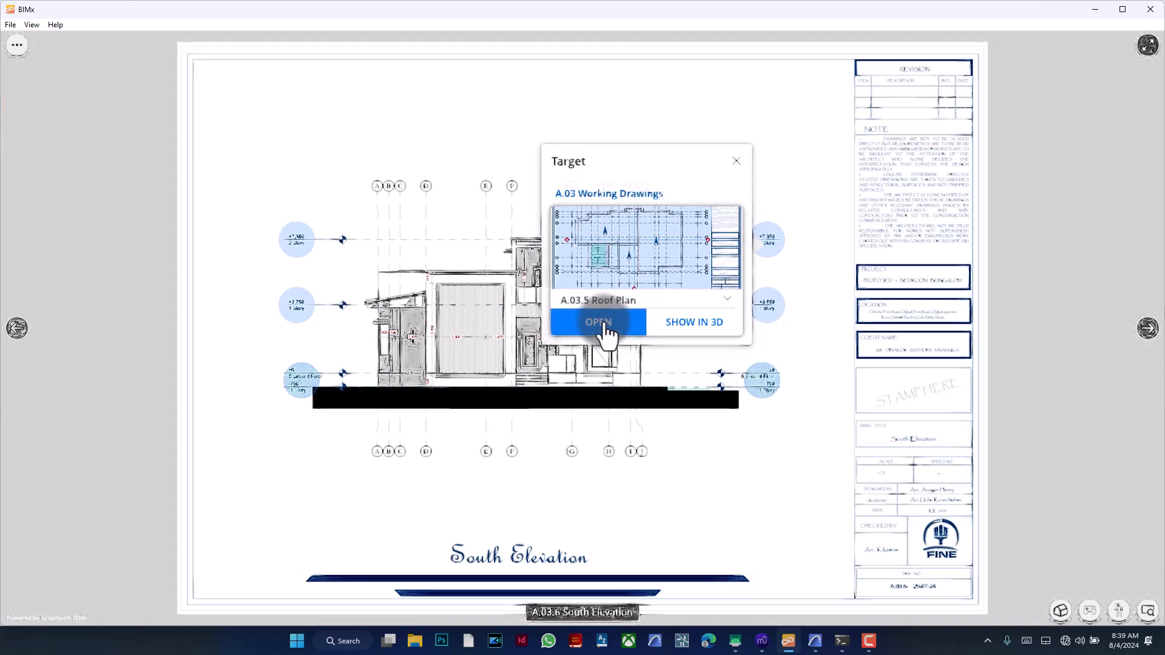
left_click(597, 322)
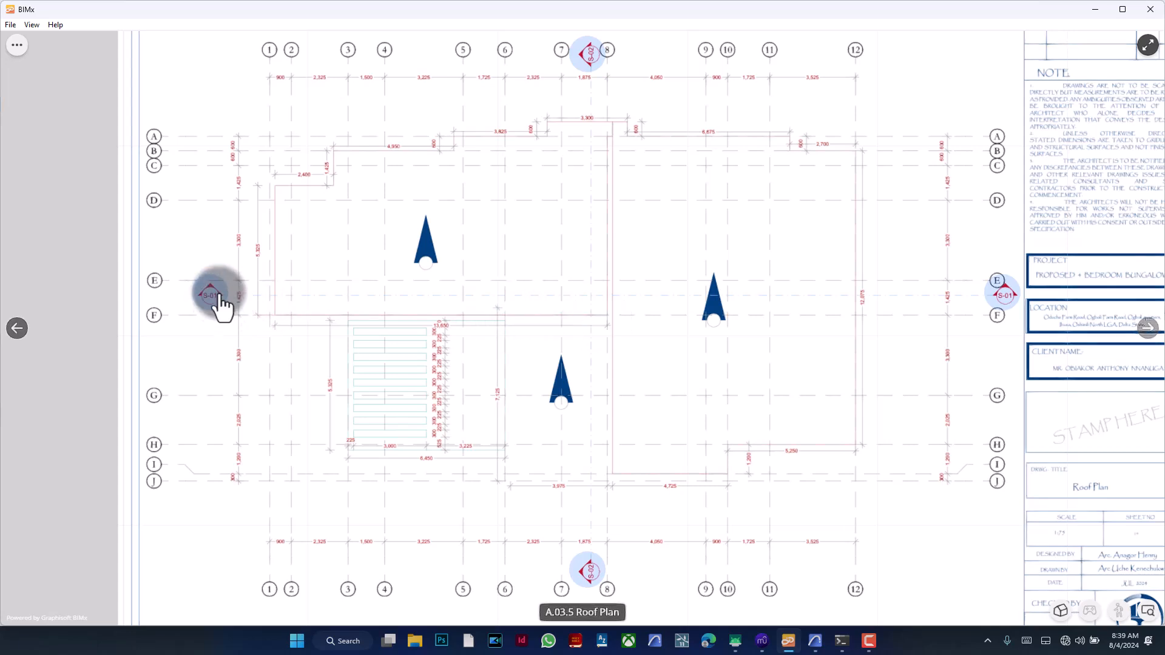
left_click(210, 295)
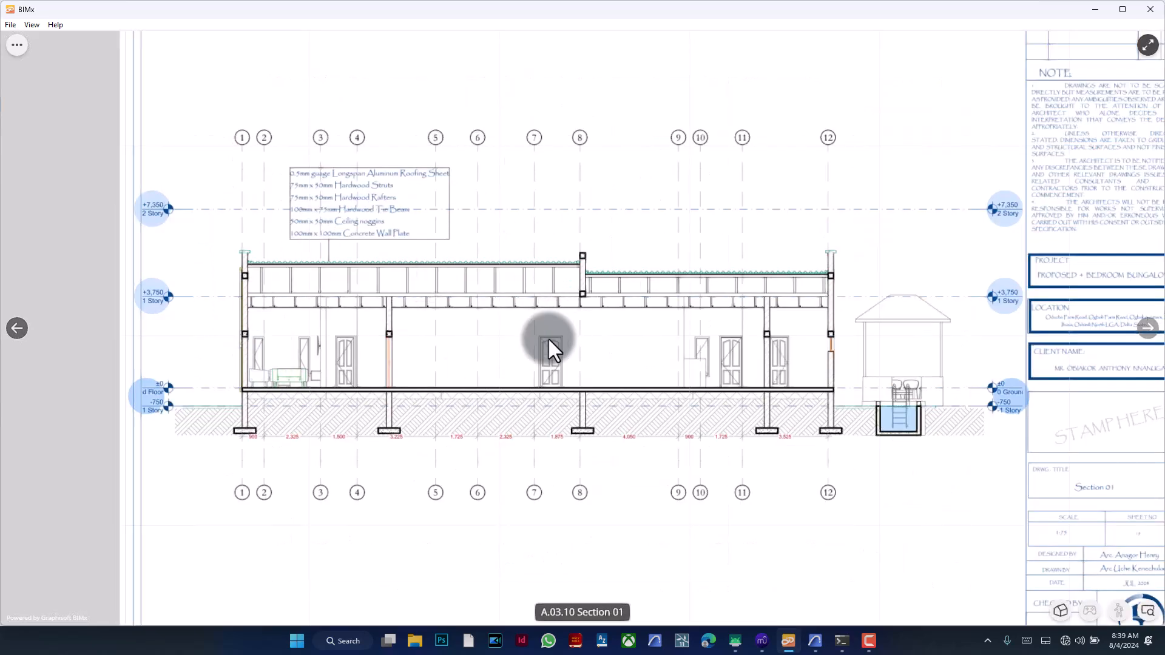
mouse_move(442, 361)
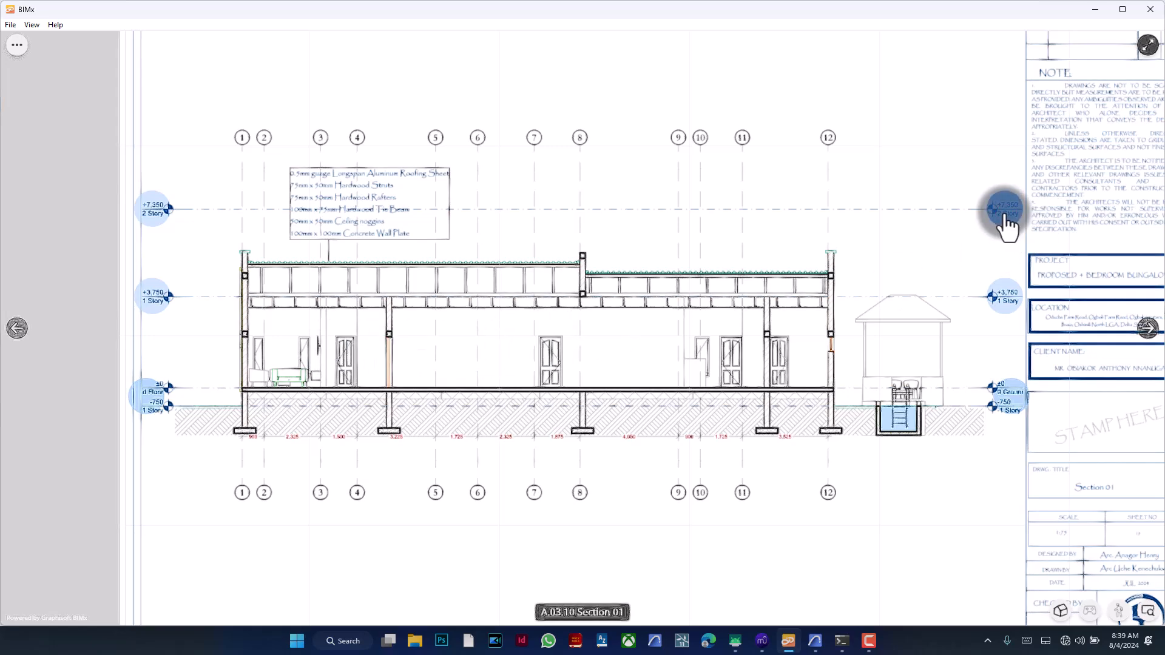
left_click(1008, 212)
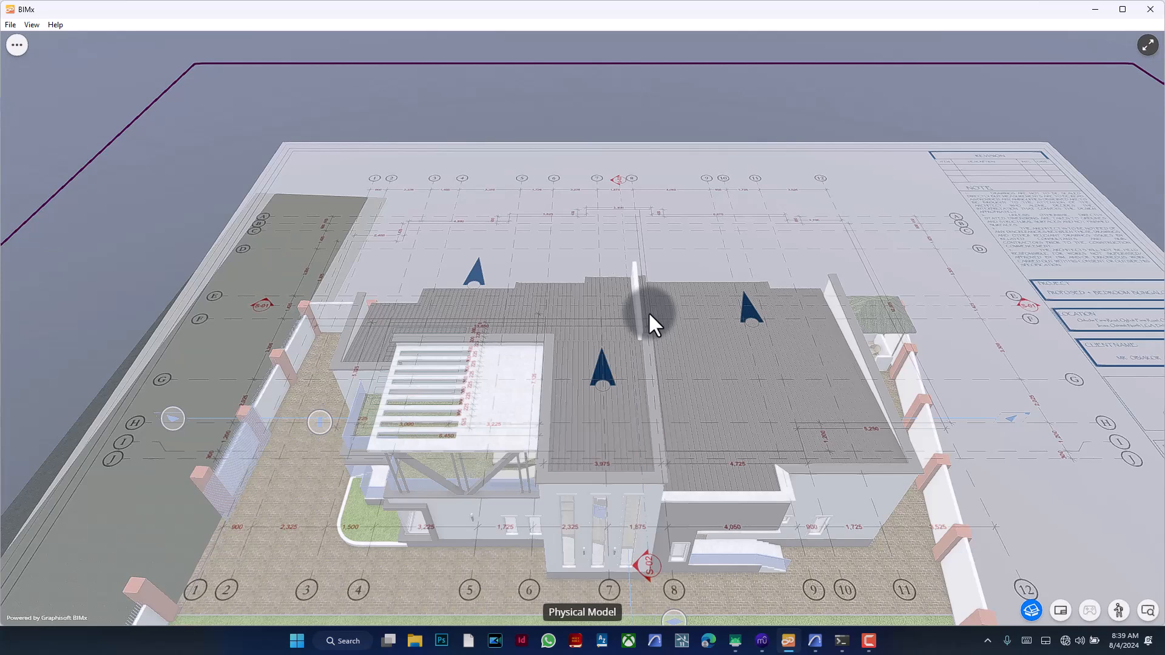
mouse_move(687, 322)
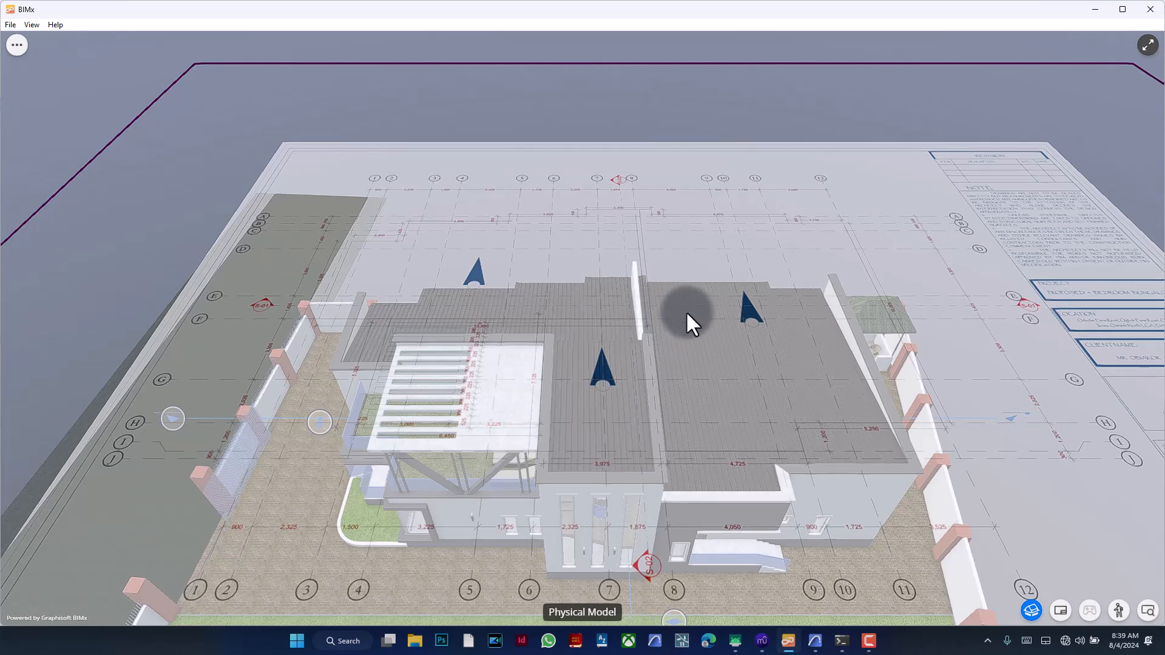
mouse_move(703, 332)
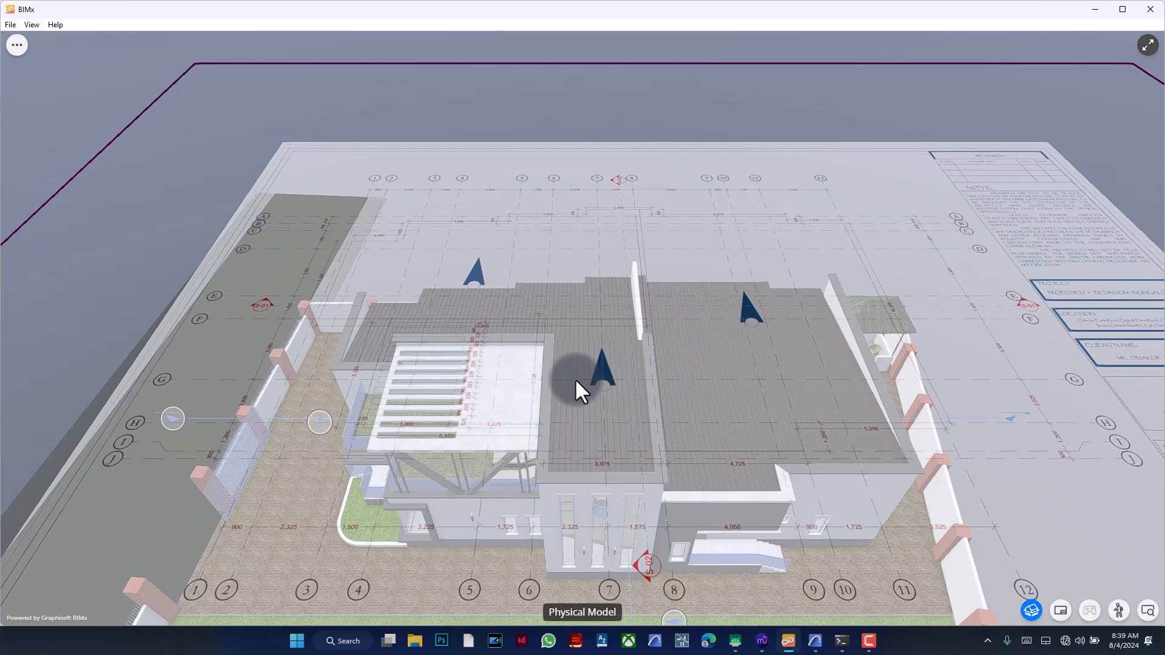
left_click_drag(580, 392, 590, 457)
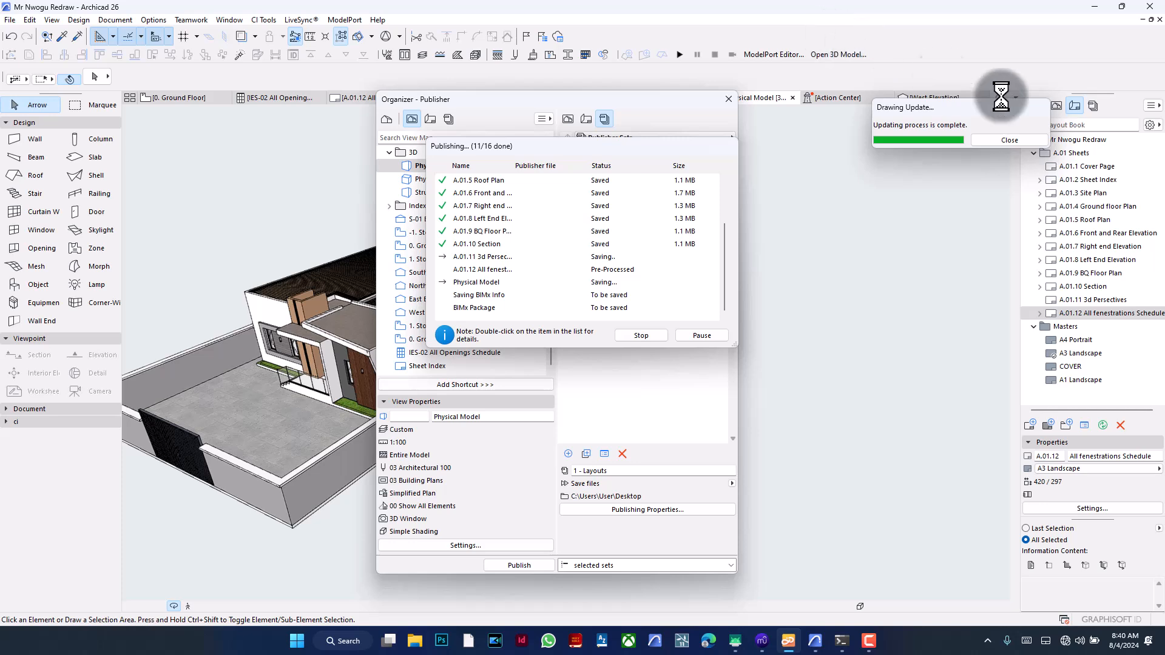
mouse_move(750, 143)
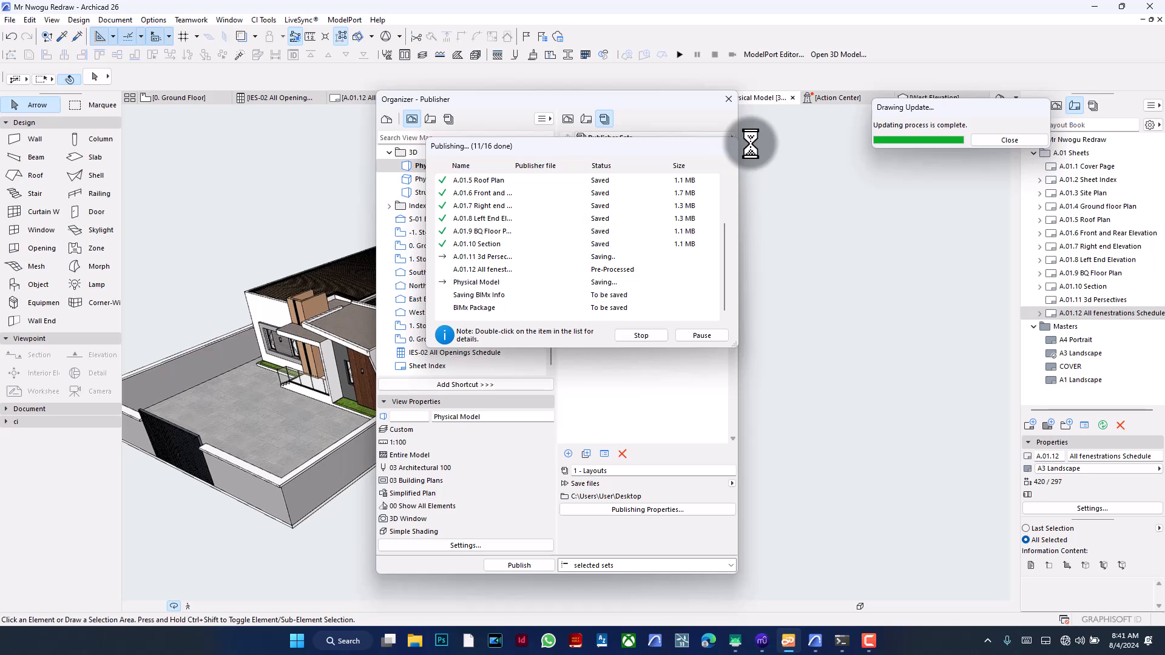
mouse_move(710, 288)
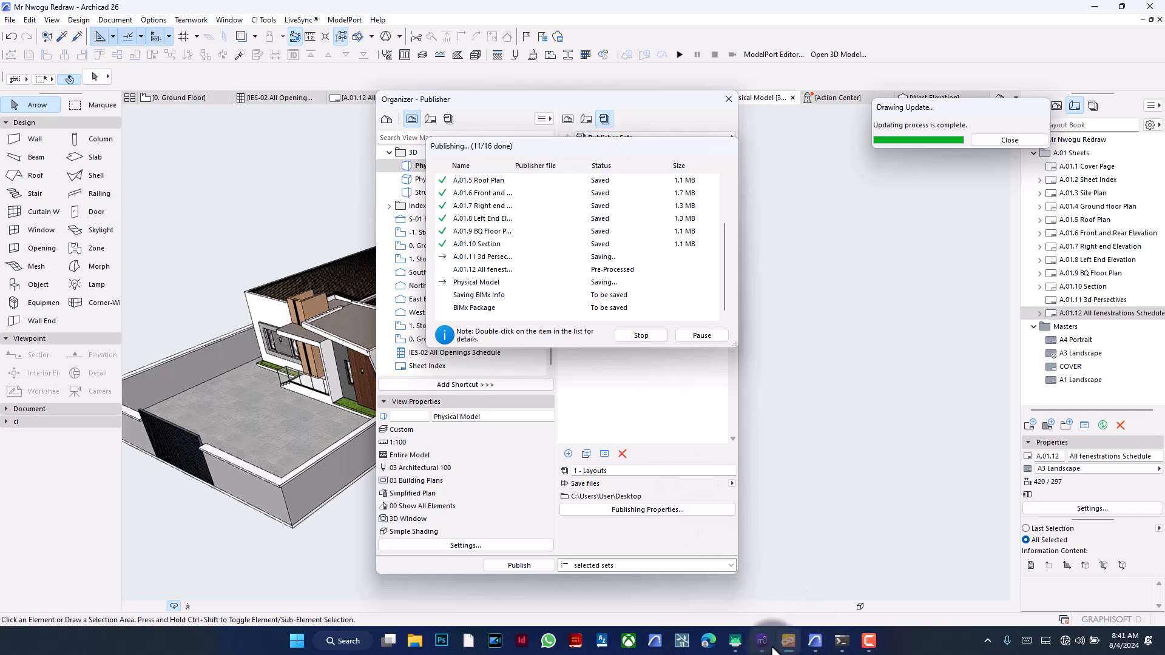
- Open the A.03.12 All Fenestration Schedules sheet from the hyper-model index
left_click(761, 640)
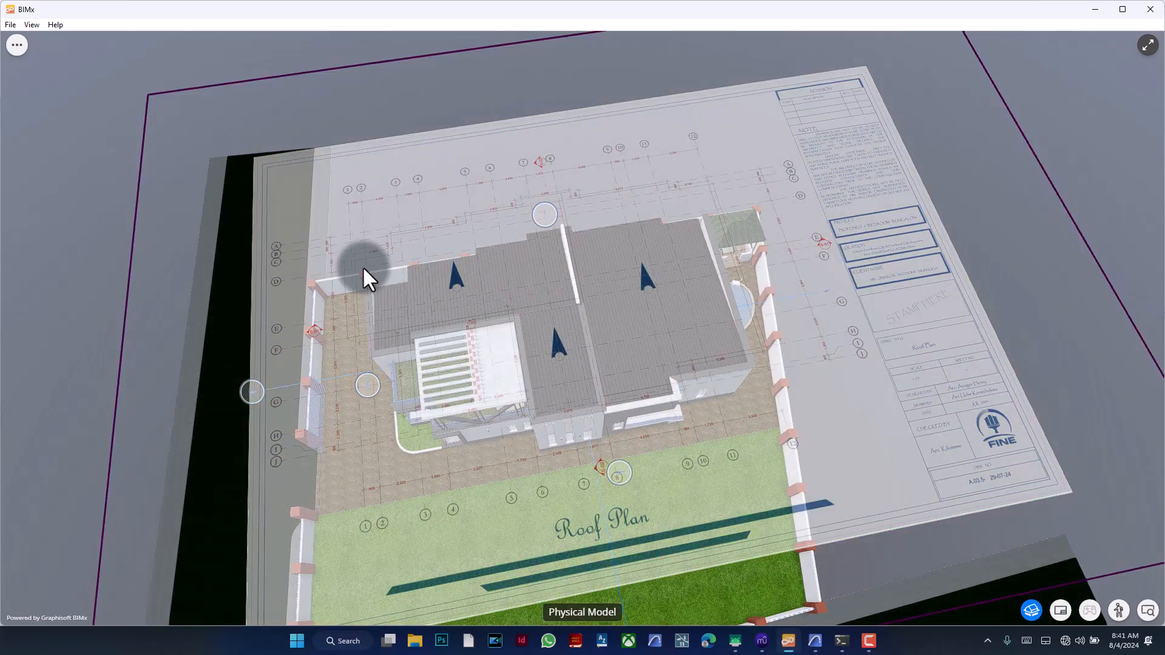
left_click(16, 45)
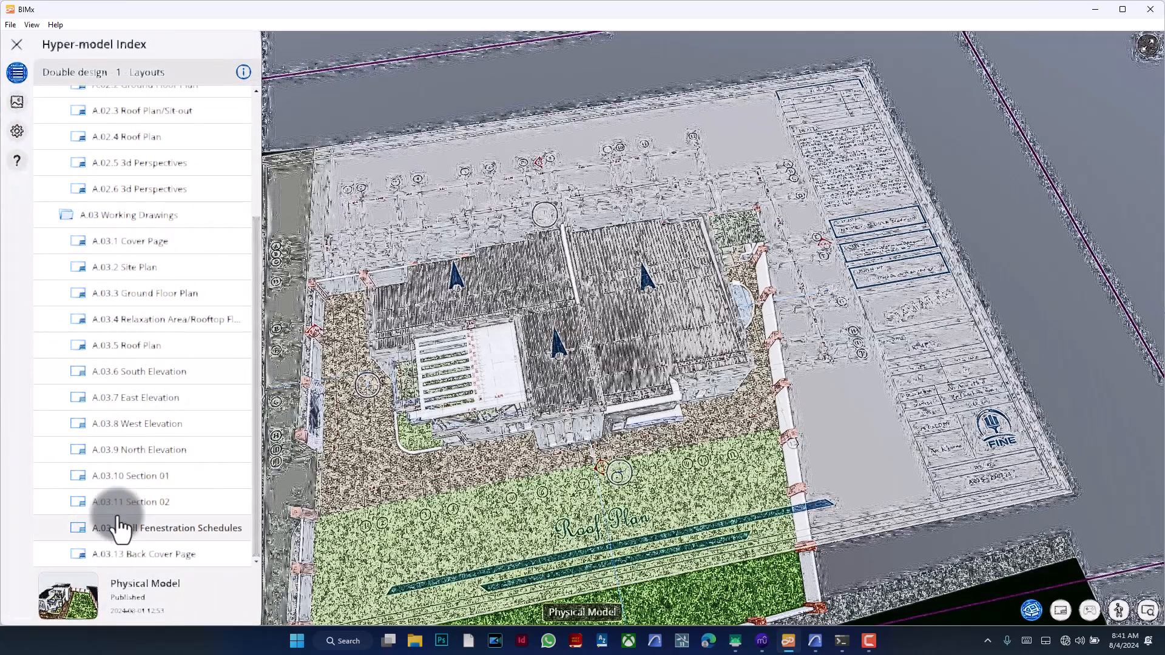
left_click(16, 45)
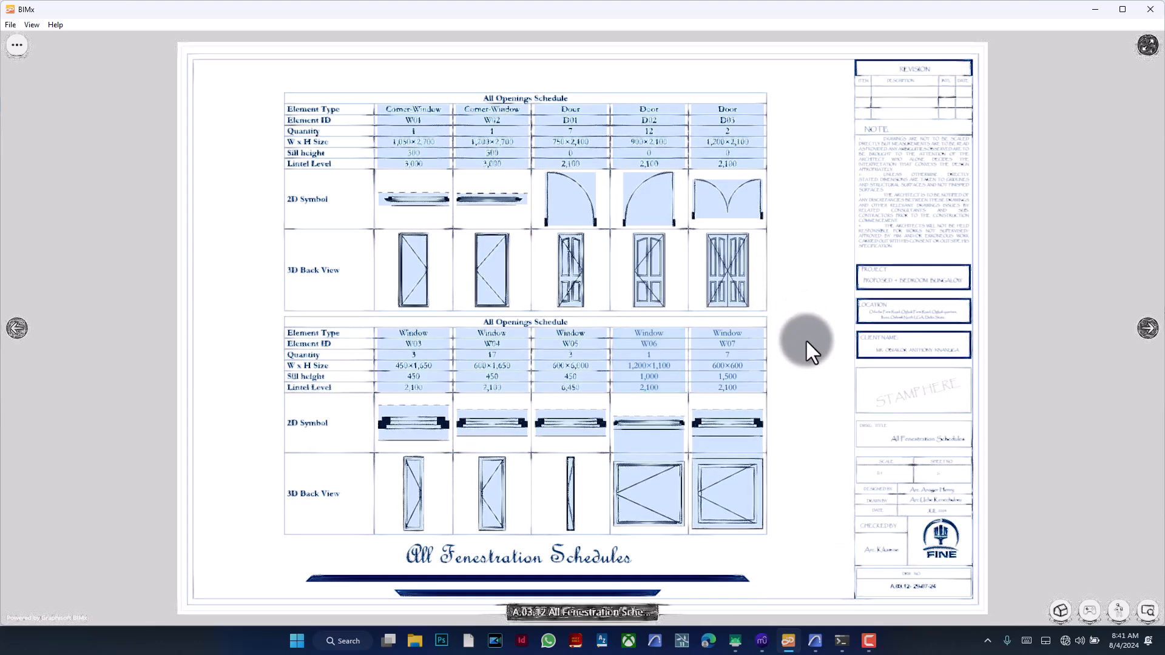
mouse_move(553, 382)
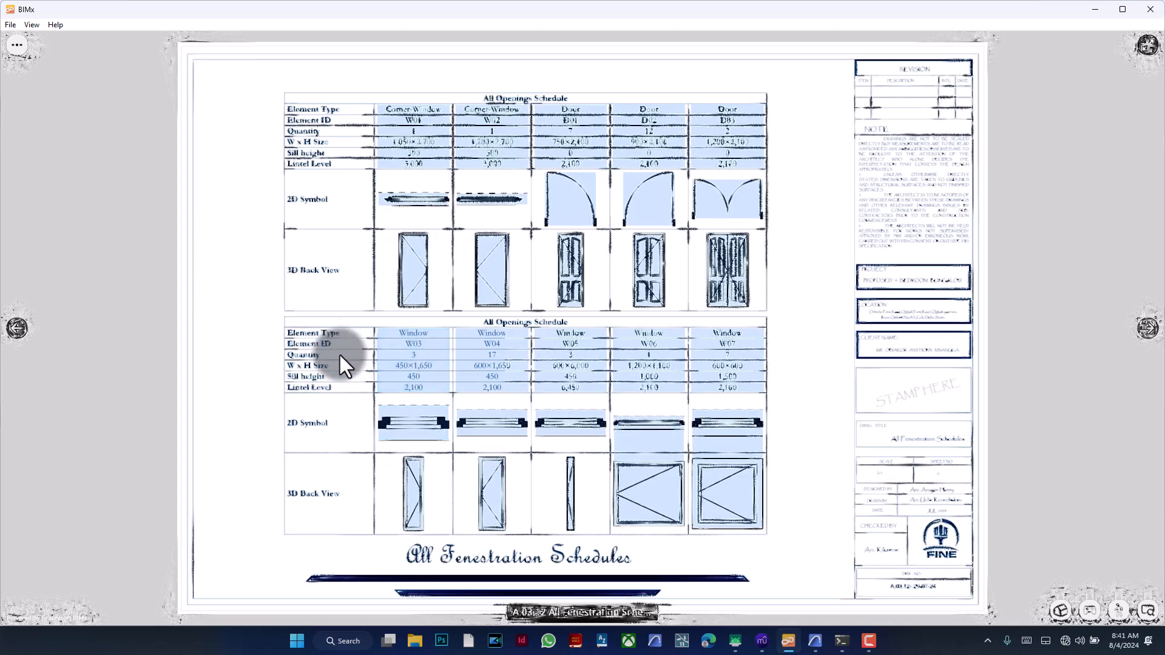
mouse_move(453, 385)
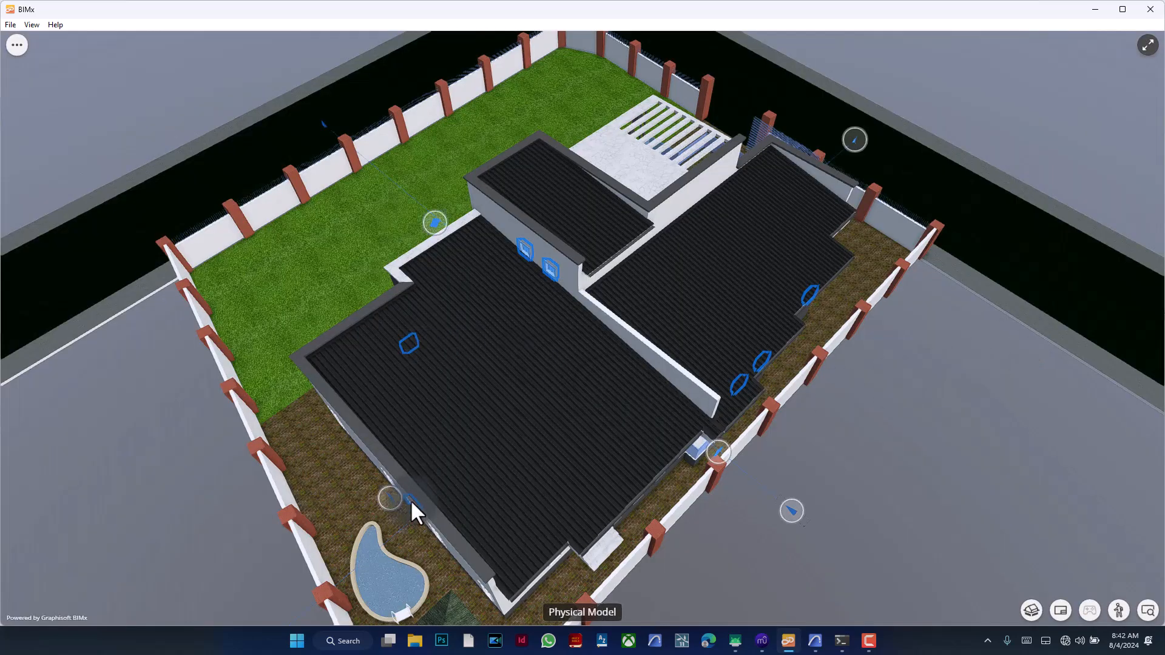
mouse_move(418, 360)
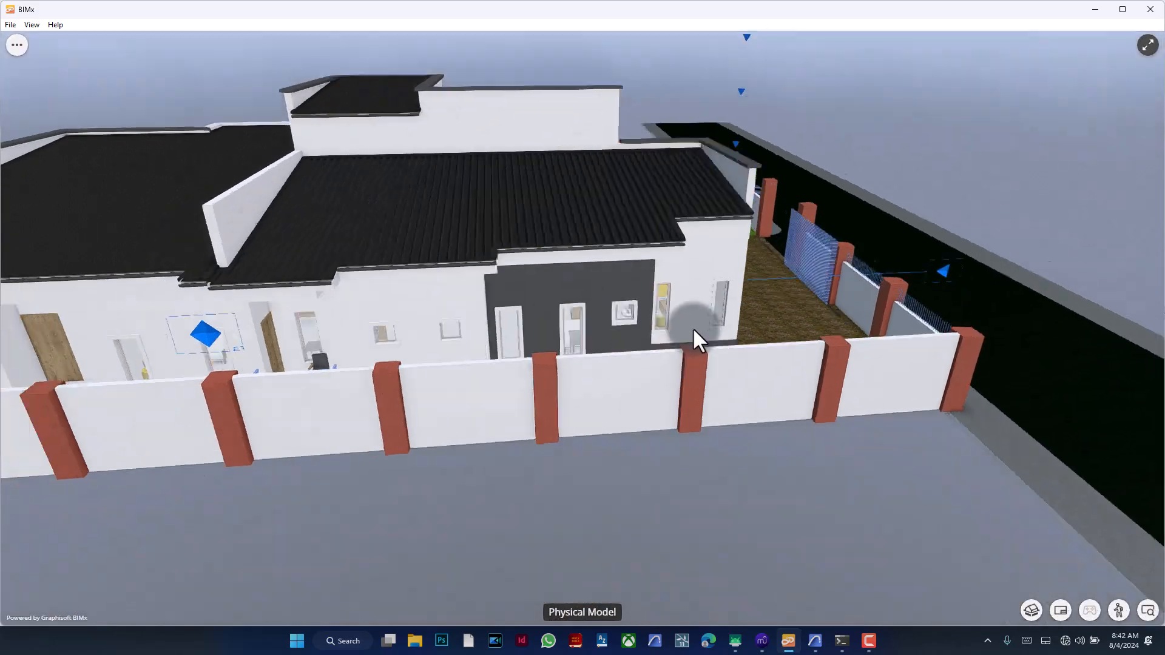
- Orbit the Physical Model around the lawn, gazebo and side wall toward the pool
left_click_drag(699, 340, 571, 504)
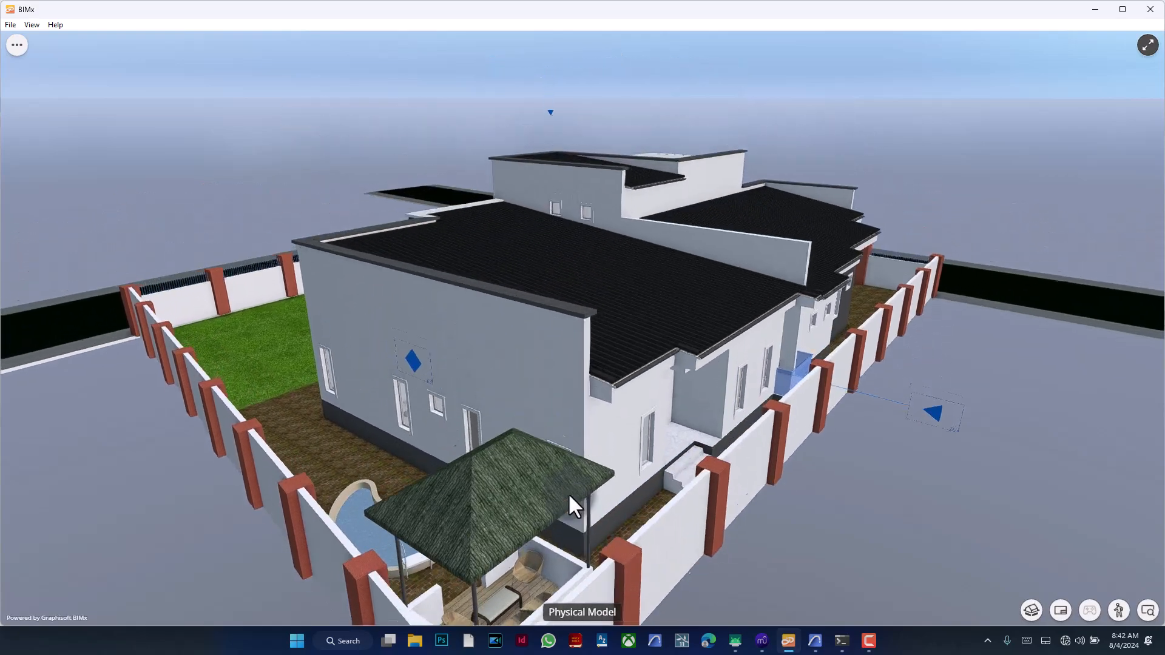
left_click_drag(572, 505, 509, 479)
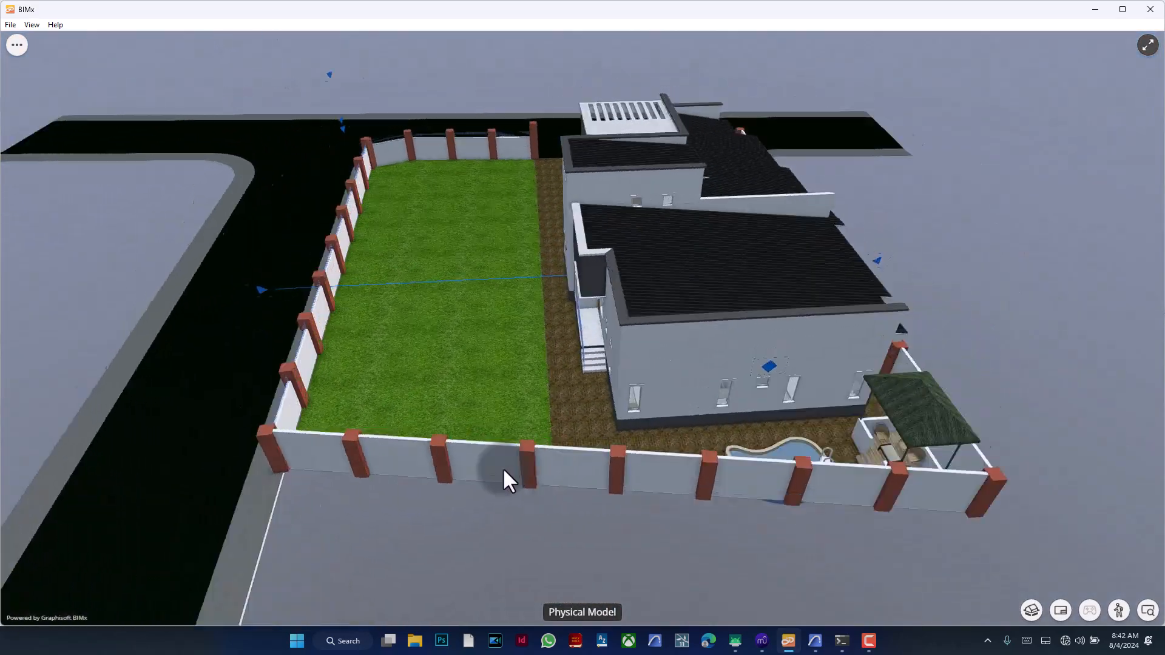
left_click_drag(508, 479, 524, 461)
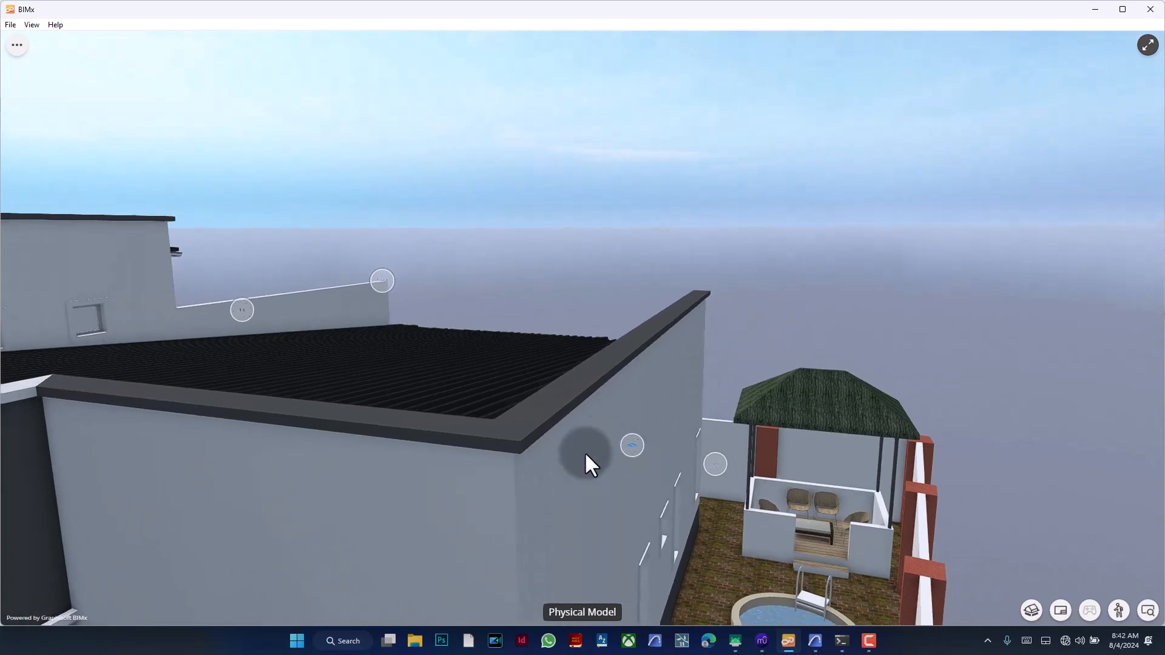
left_click_drag(587, 461, 683, 290)
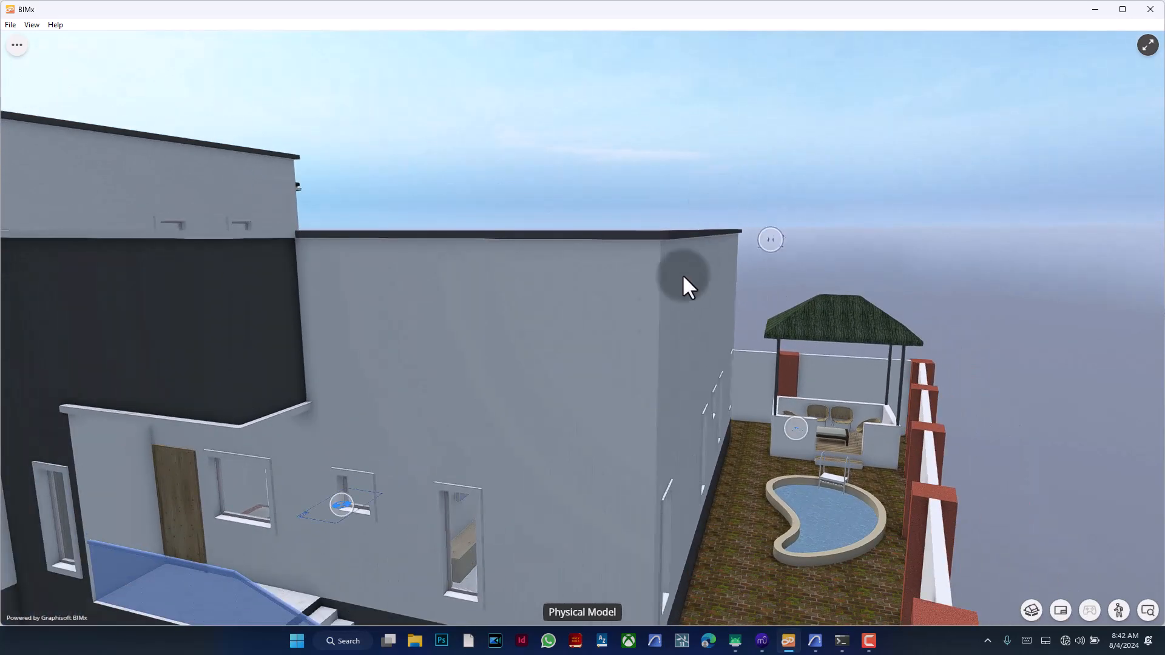
left_click_drag(683, 286, 665, 290)
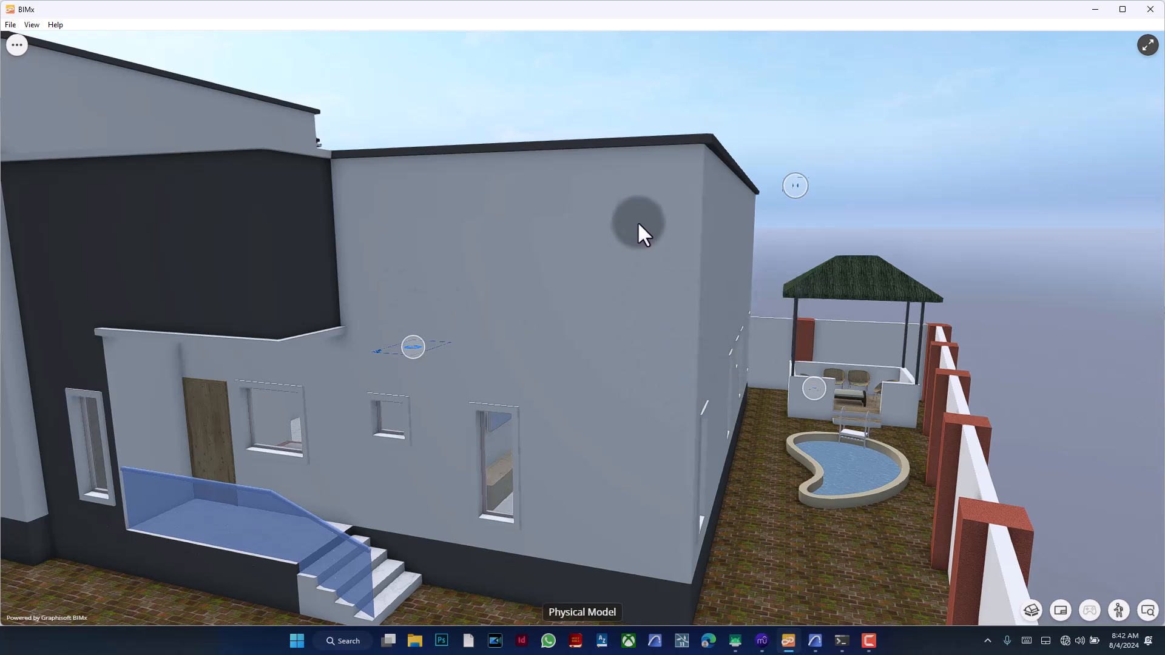
mouse_move(657, 171)
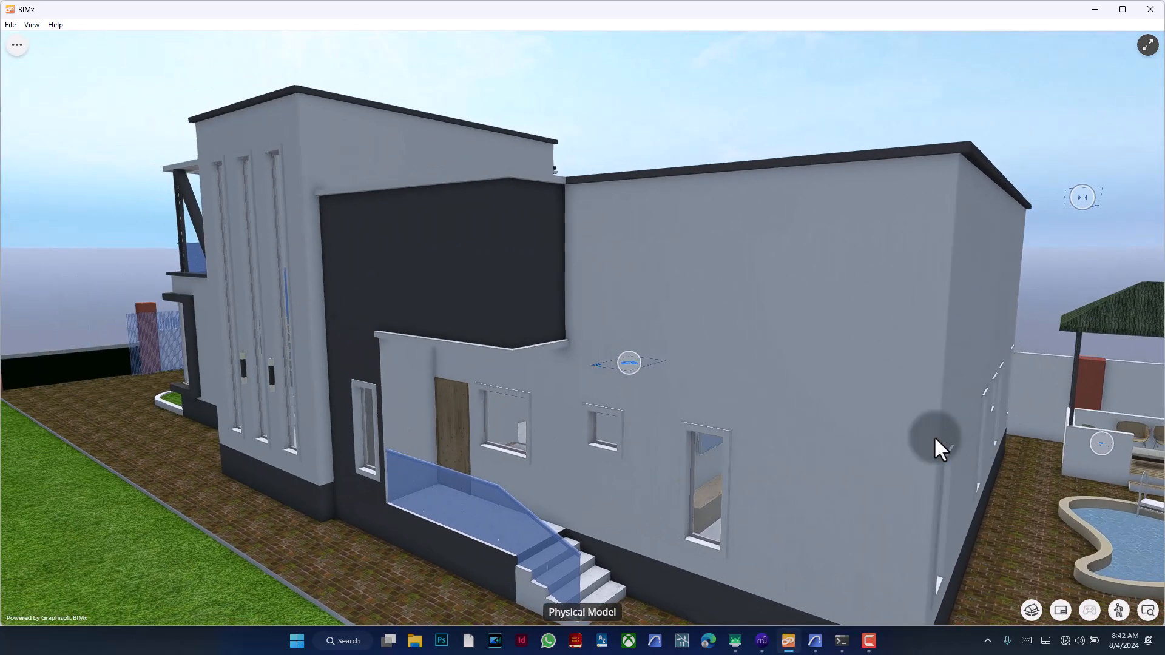
mouse_move(939, 237)
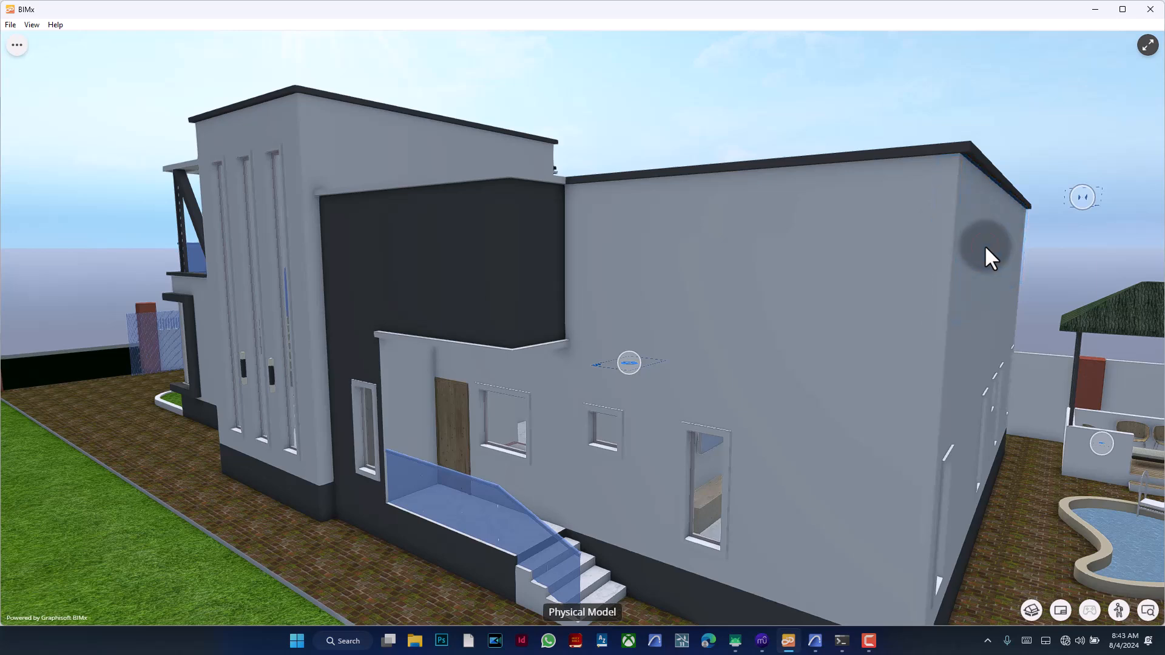
left_click(984, 256)
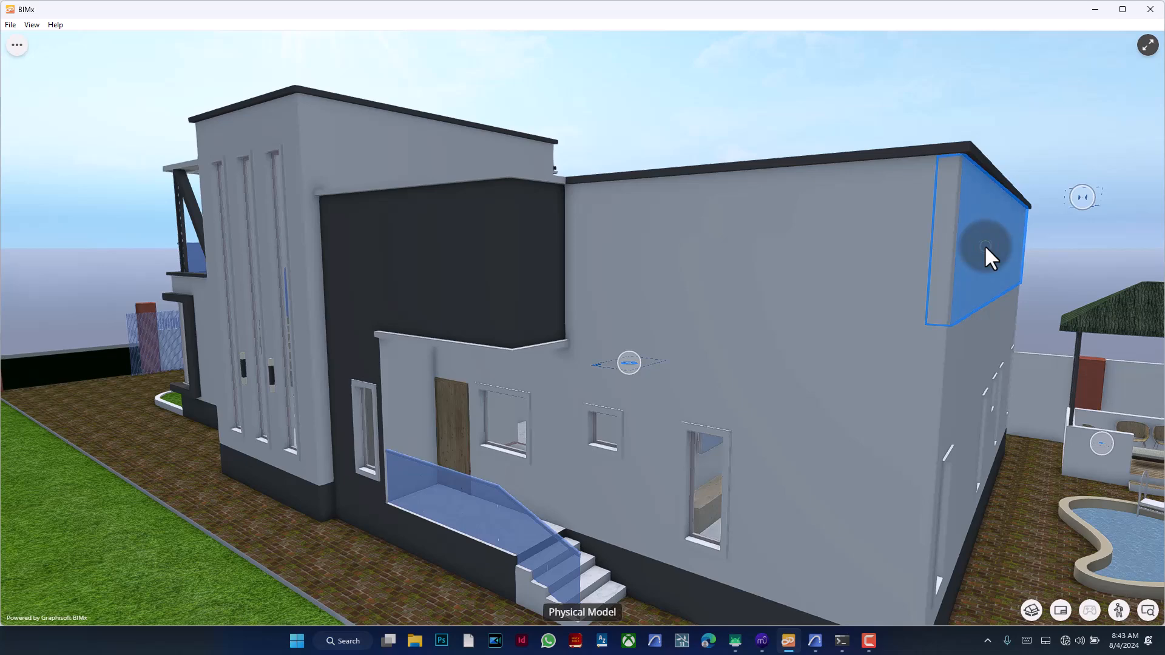
left_click(987, 251)
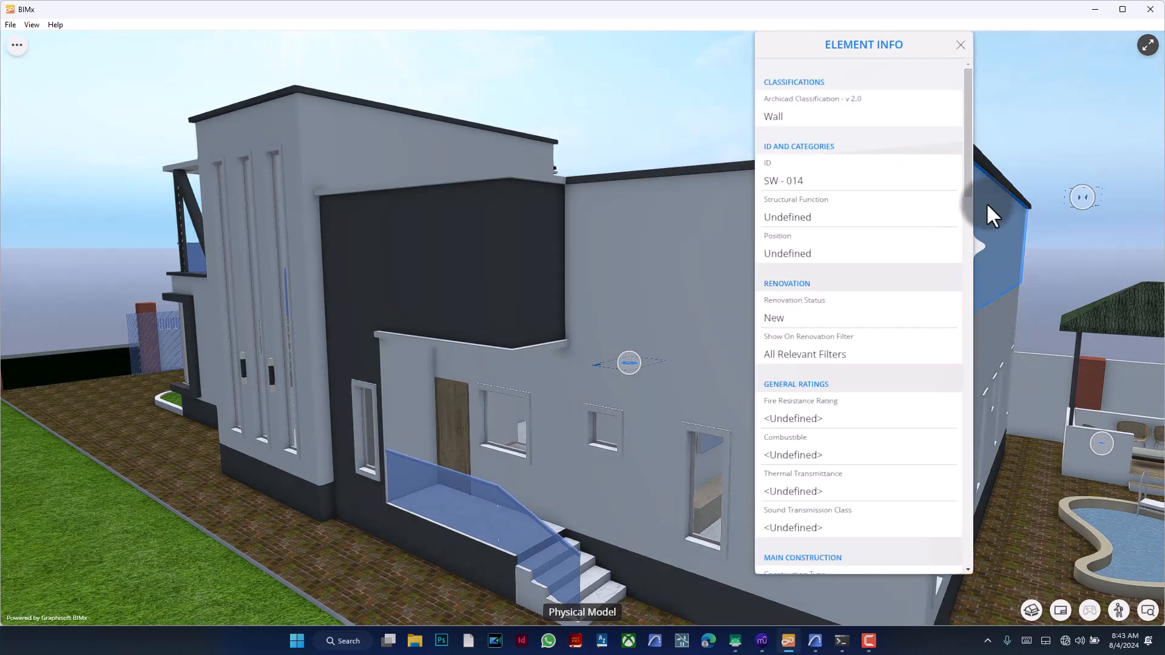
scroll("down", 3)
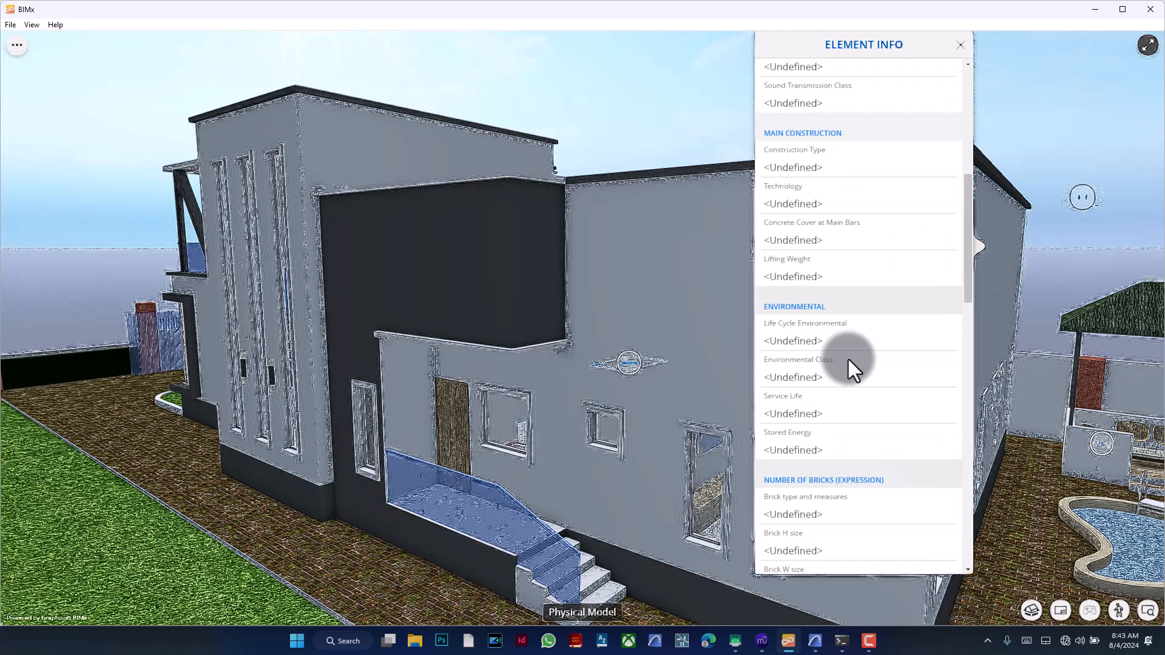
scroll("down", 3)
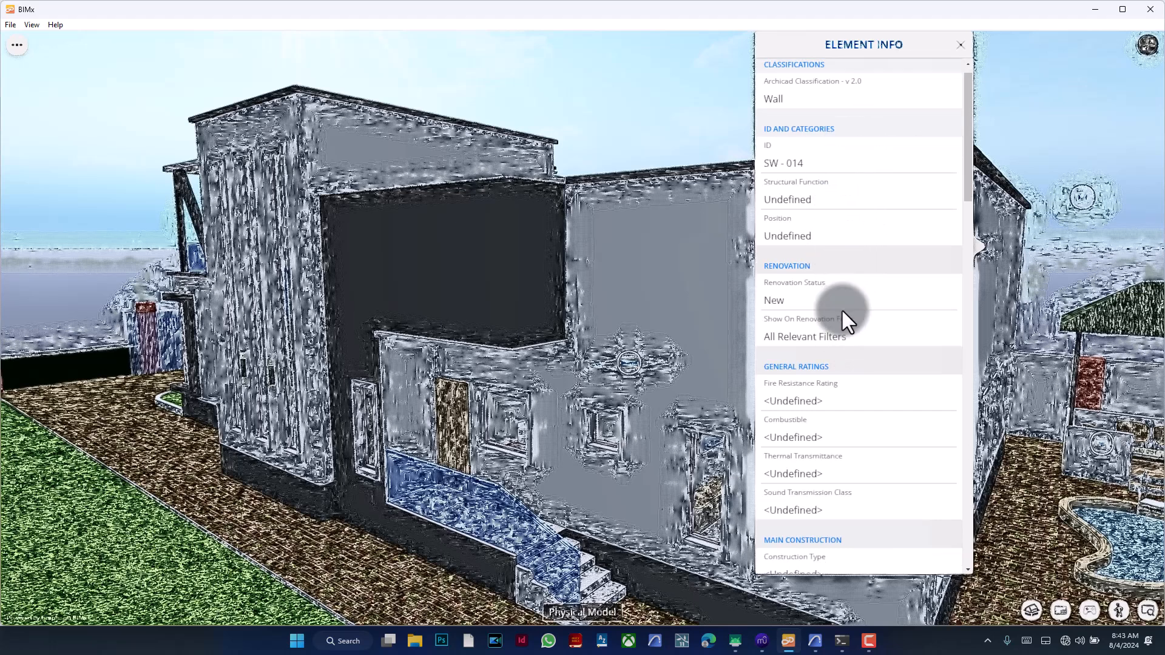
scroll("down", 3)
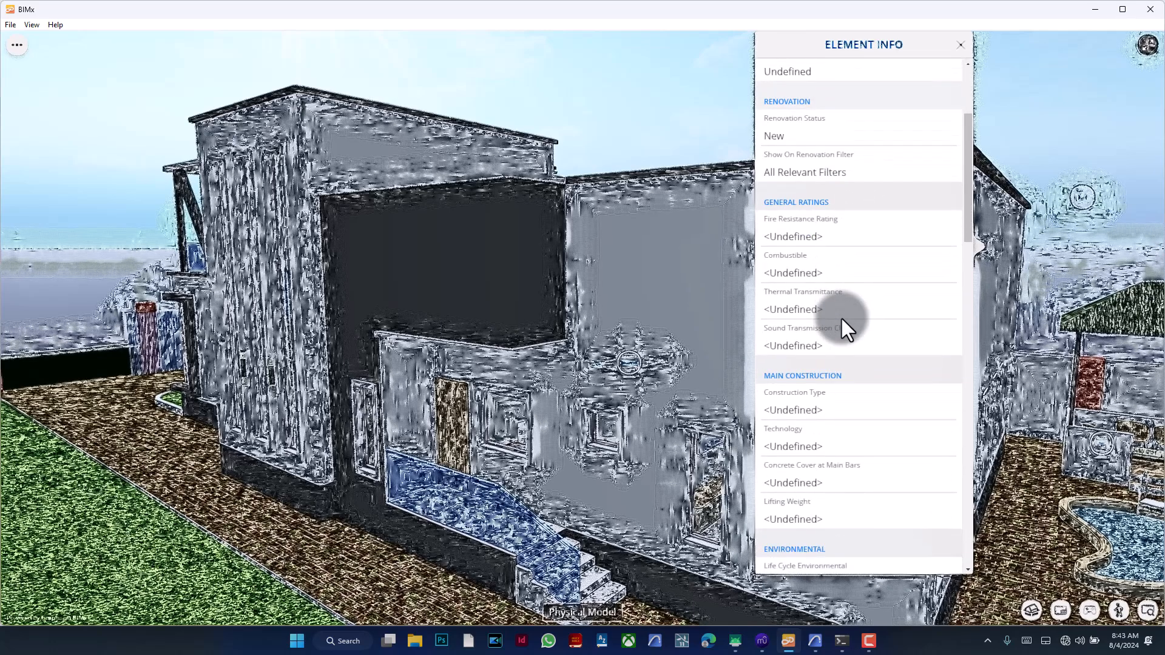
scroll("down", 3)
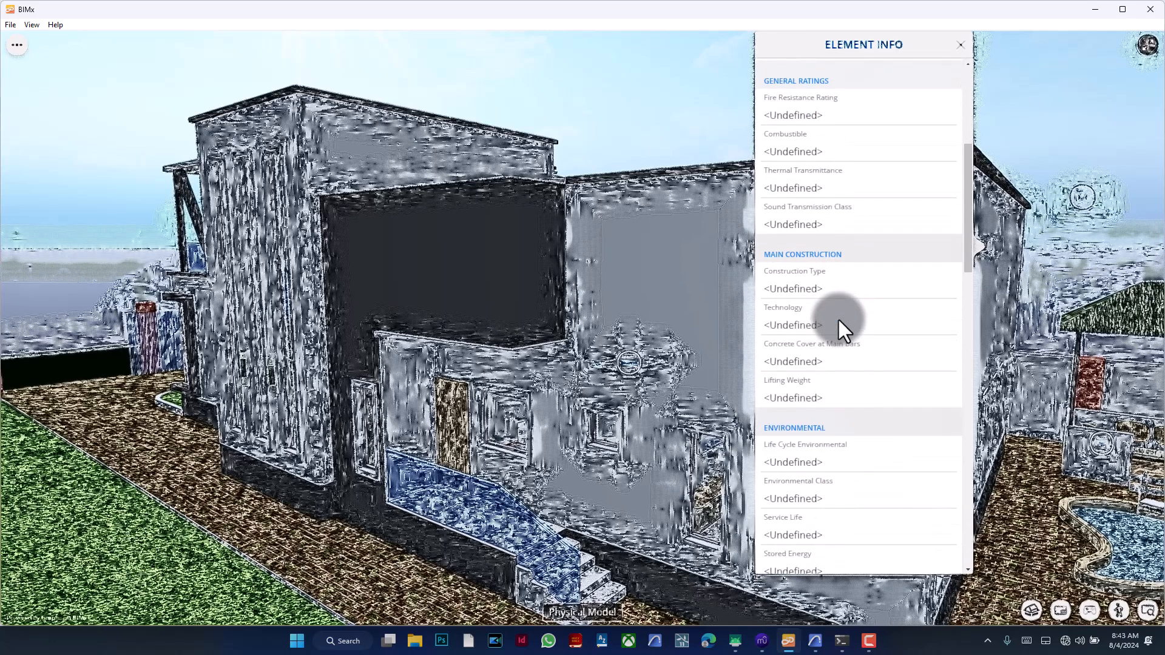
scroll("down", 3)
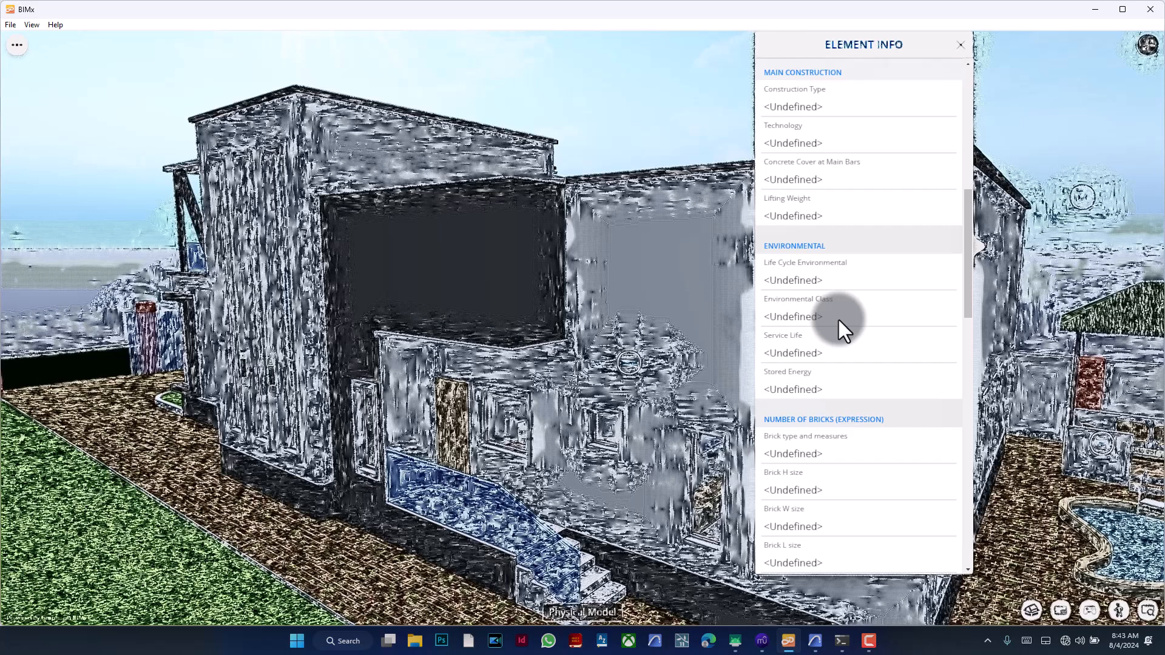
scroll("down", 3)
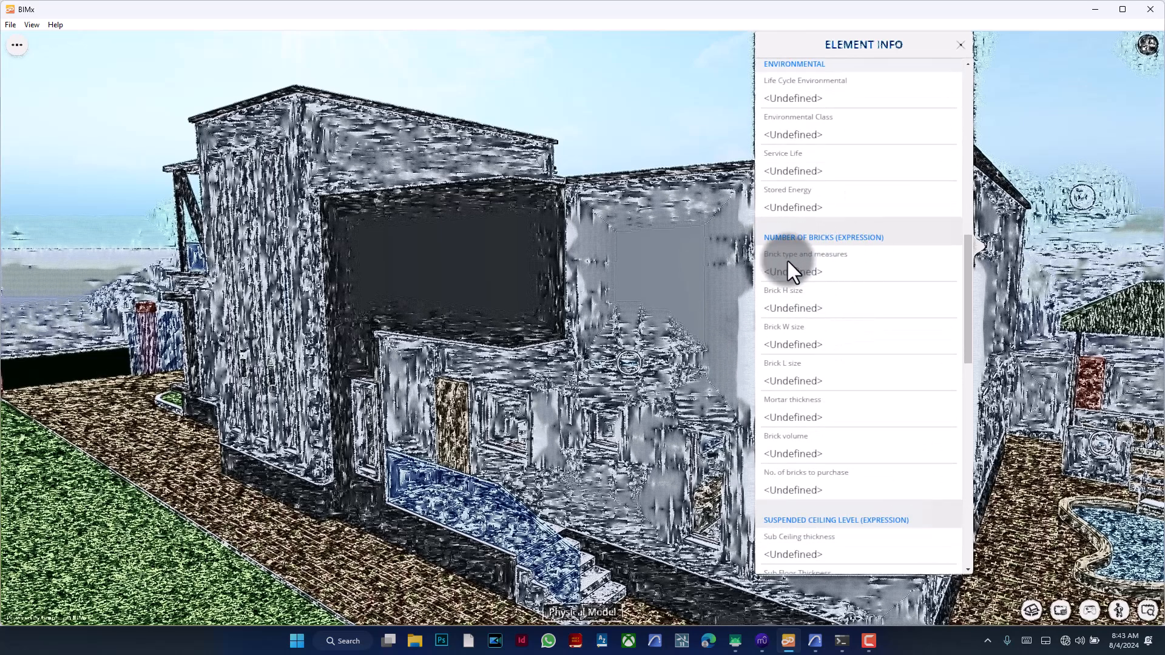
mouse_move(844, 487)
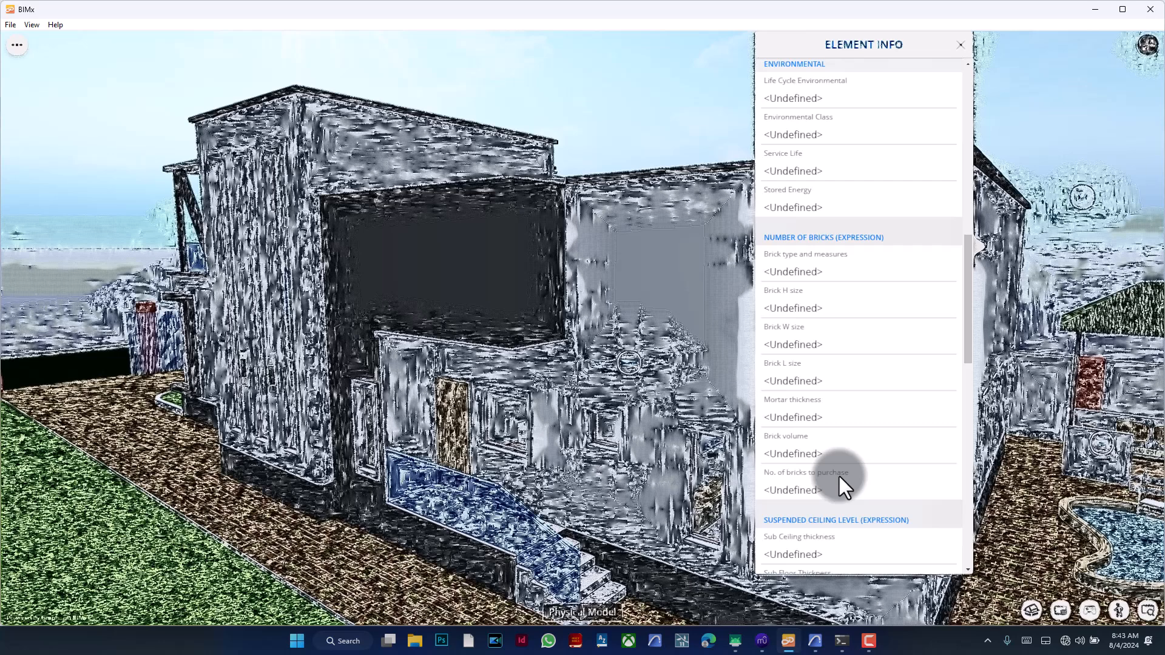
left_click(959, 45)
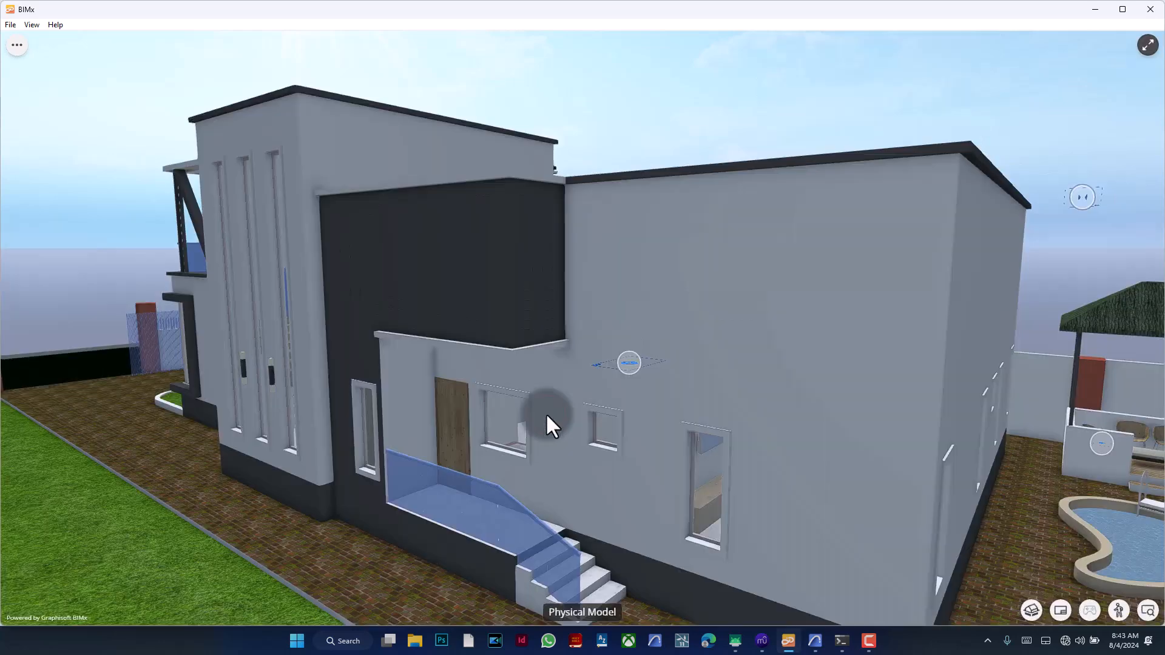
- Show the side wall's element info, scroll to its construction fields, then close it
left_click_drag(550, 428, 673, 319)
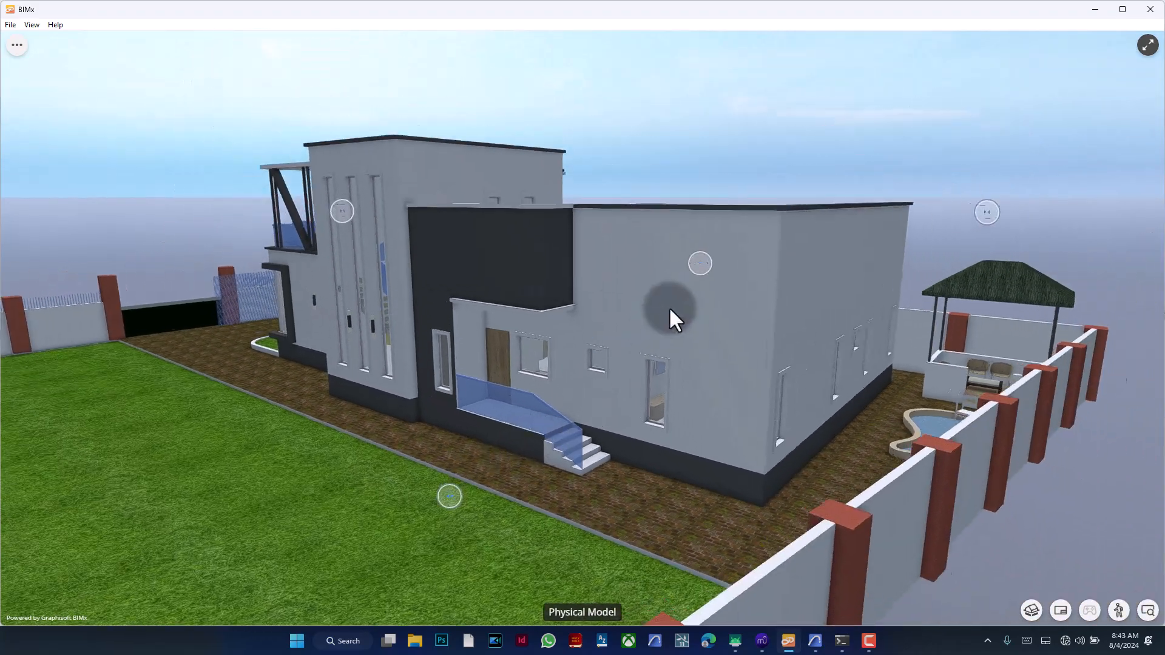
left_click_drag(669, 319, 521, 423)
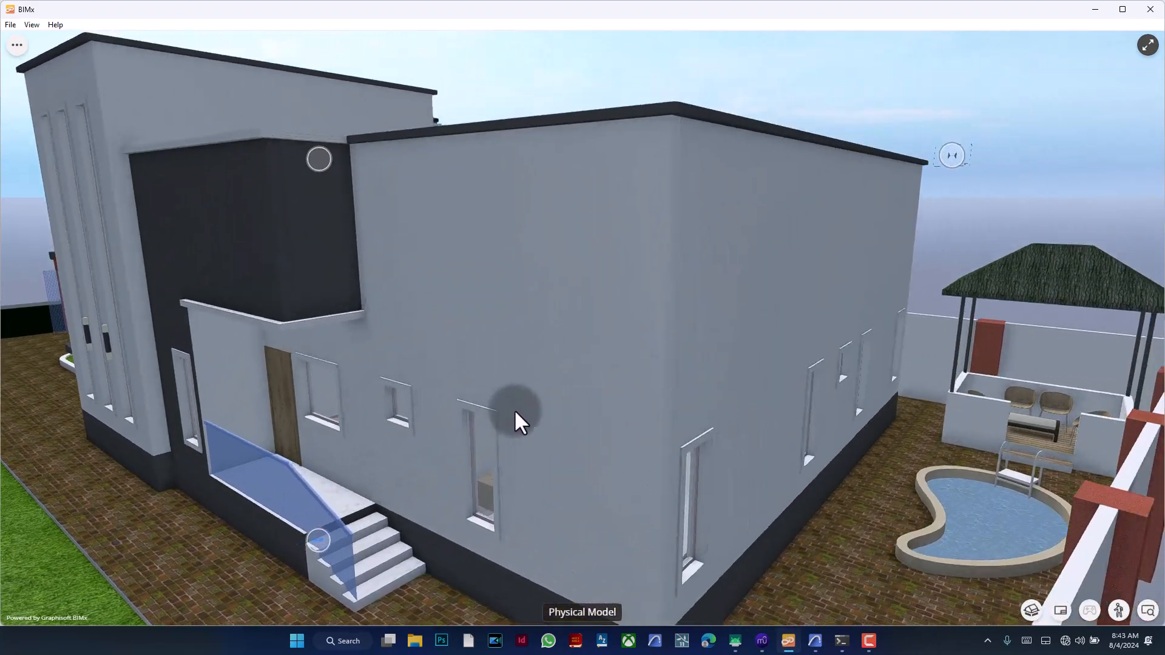
left_click(771, 250)
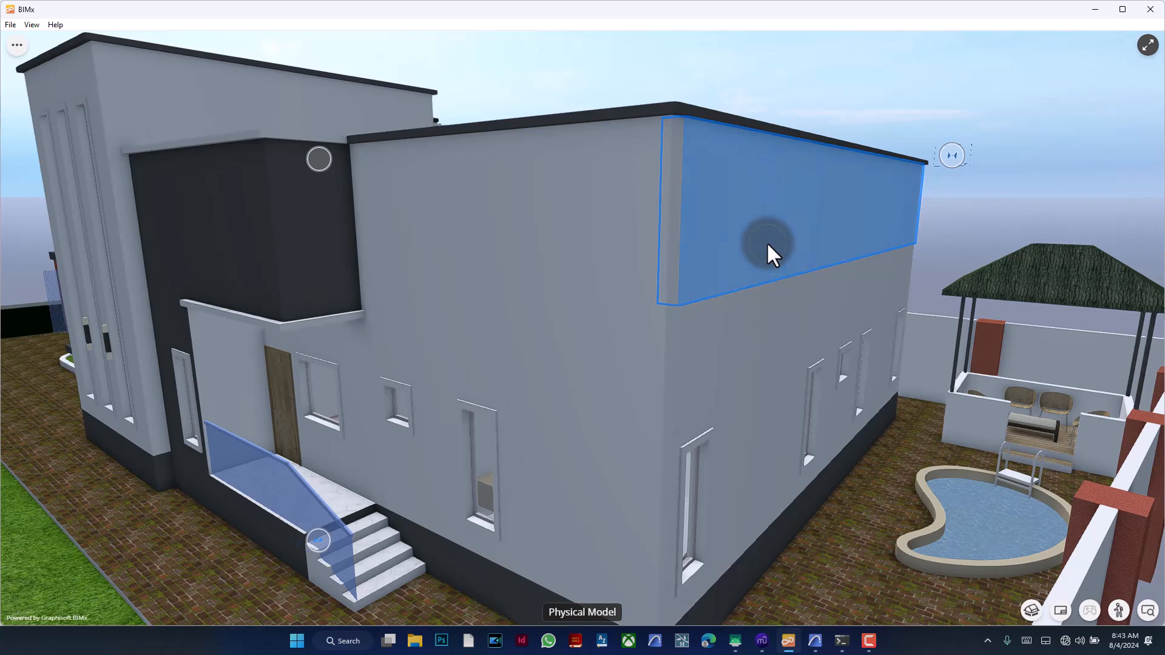
left_click(771, 247)
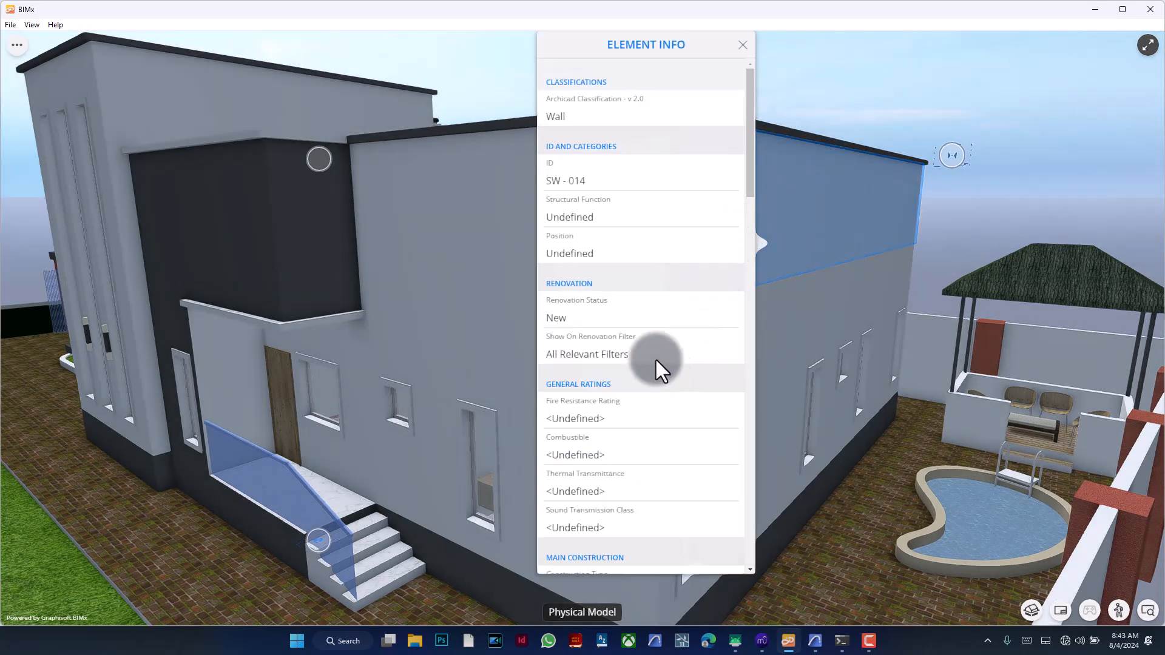
mouse_move(643, 309)
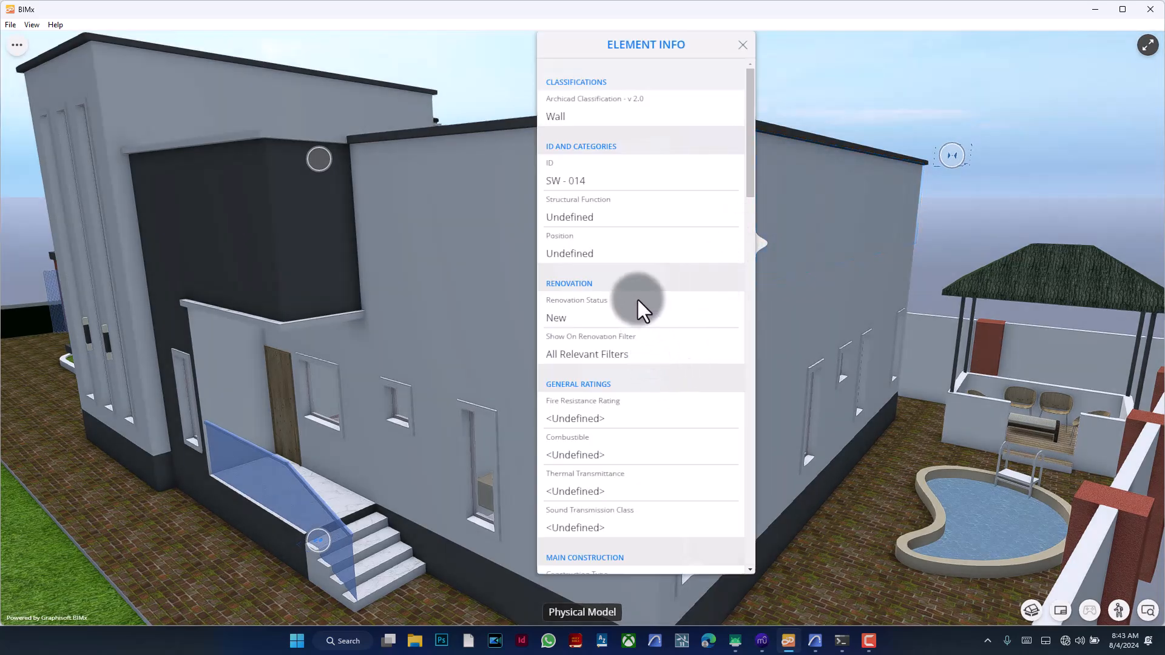
mouse_move(639, 279)
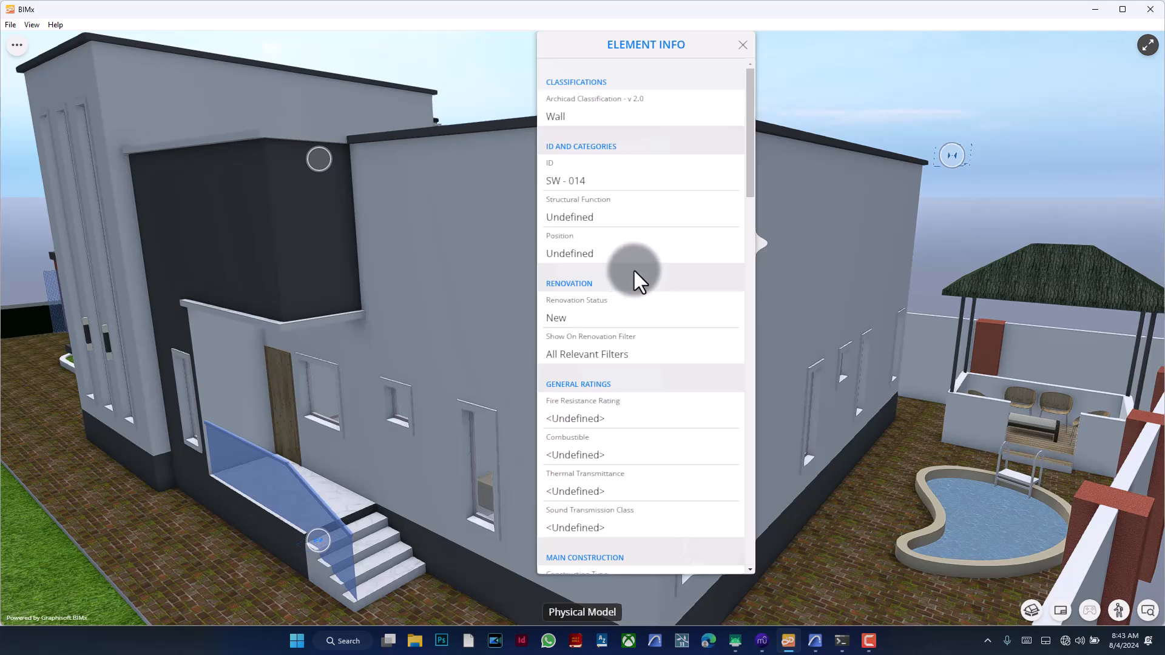
scroll("down", 3)
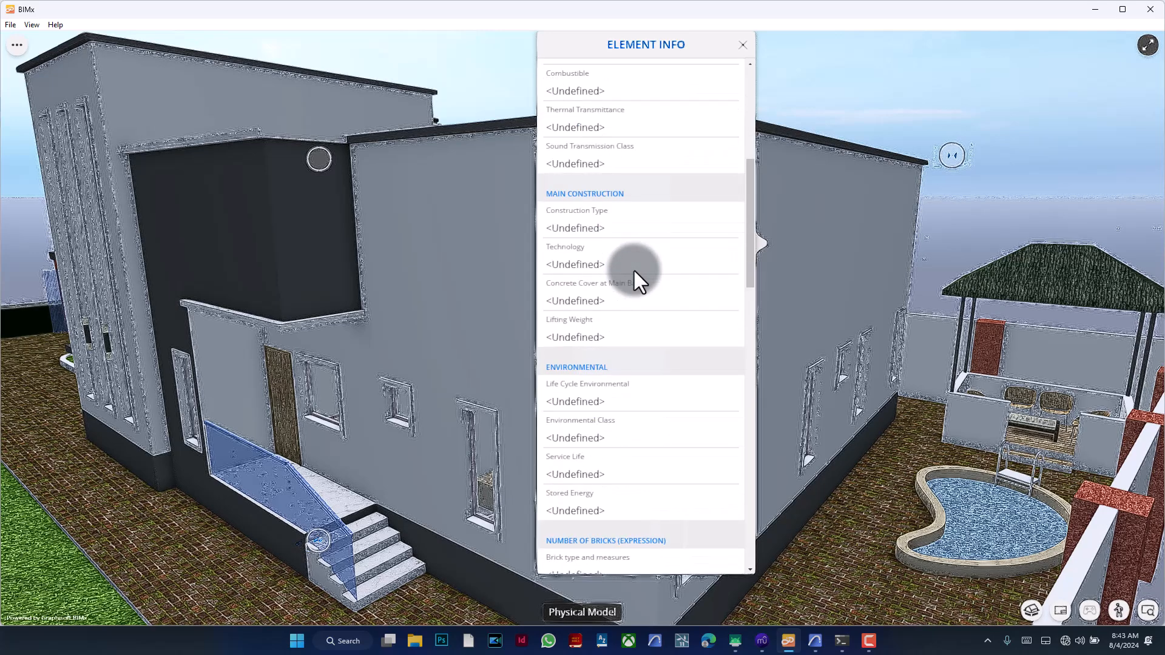
mouse_move(809, 267)
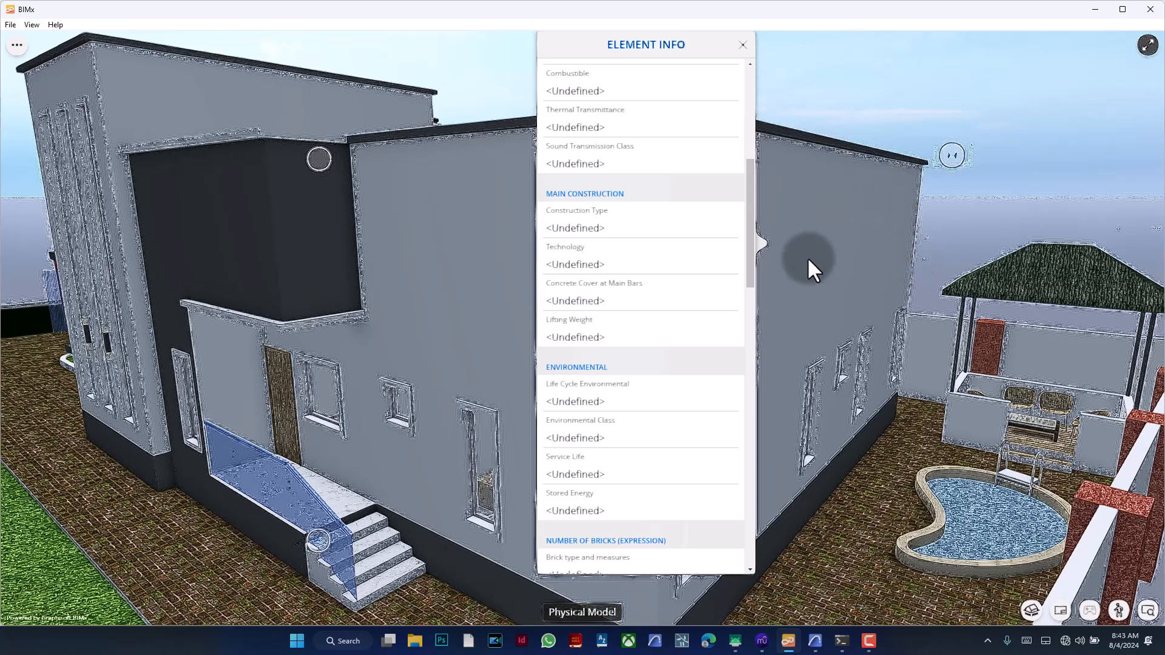
mouse_move(822, 270)
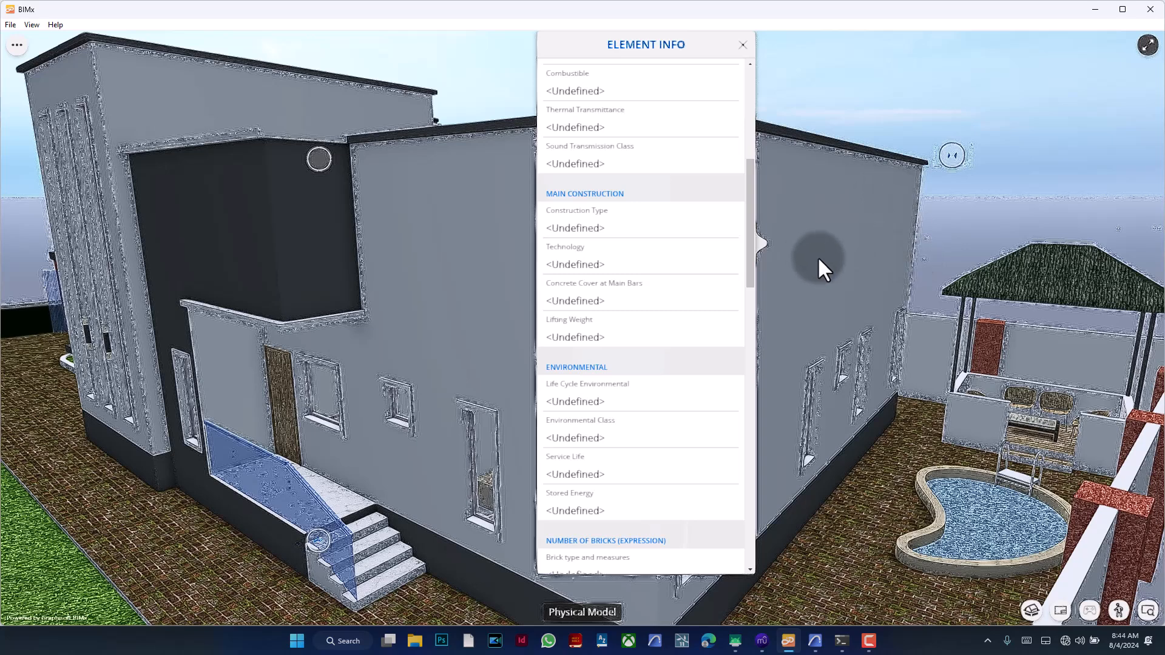
left_click(741, 44)
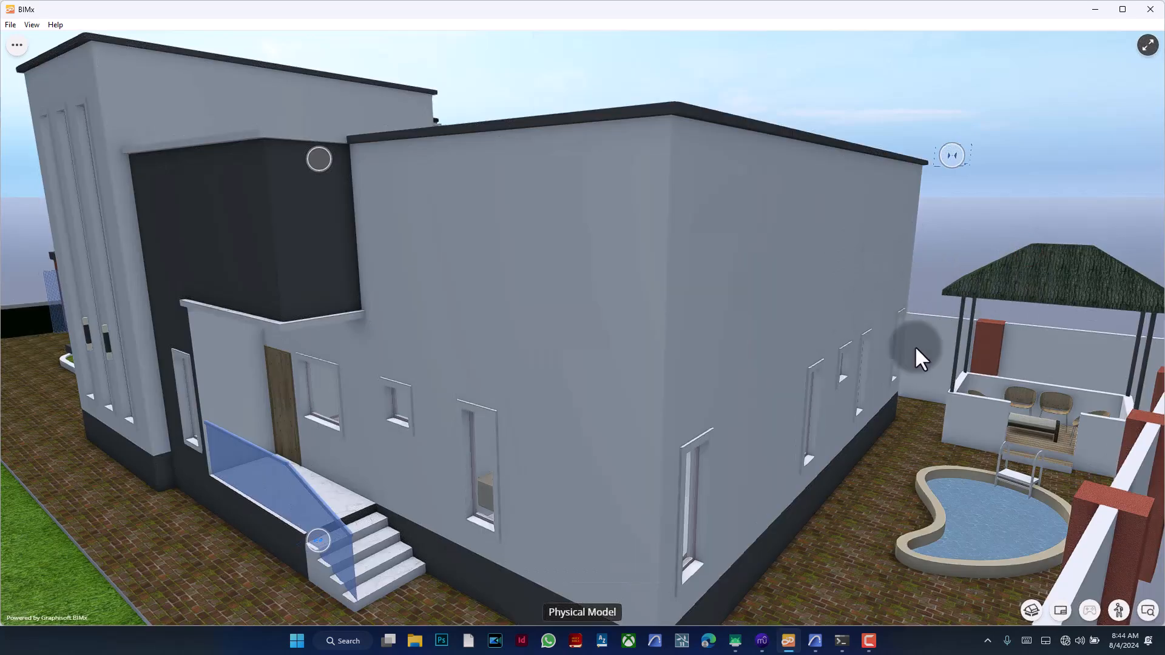
mouse_move(1040, 290)
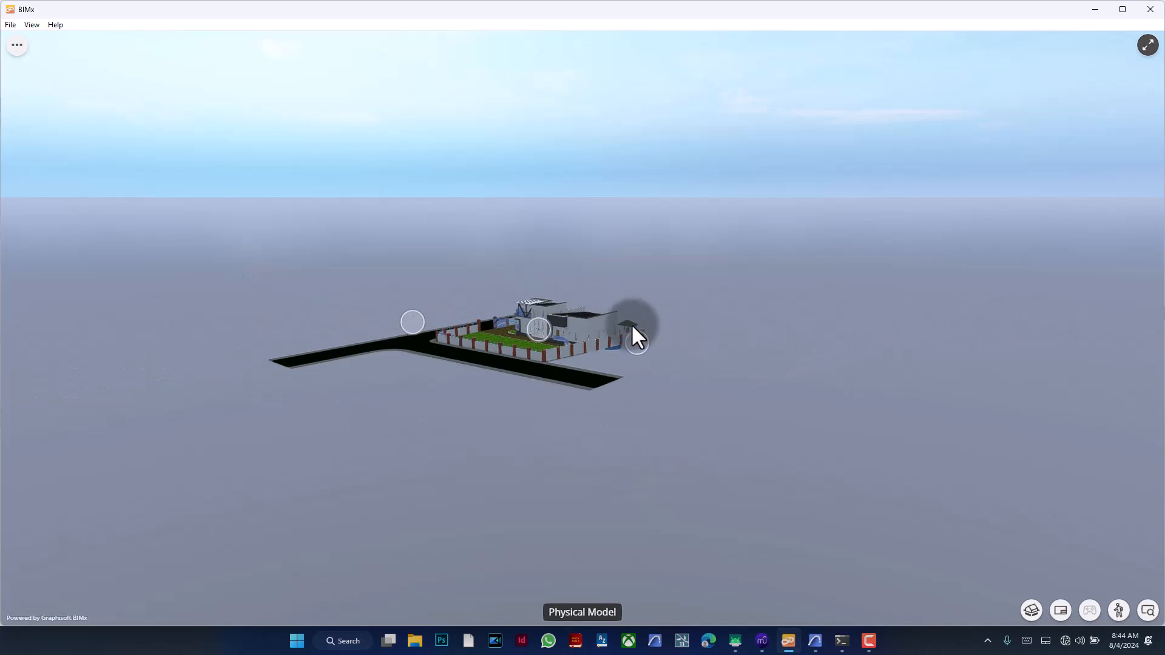
- Go to a placed camera marker's viewpoint from its popup
left_click(631, 331)
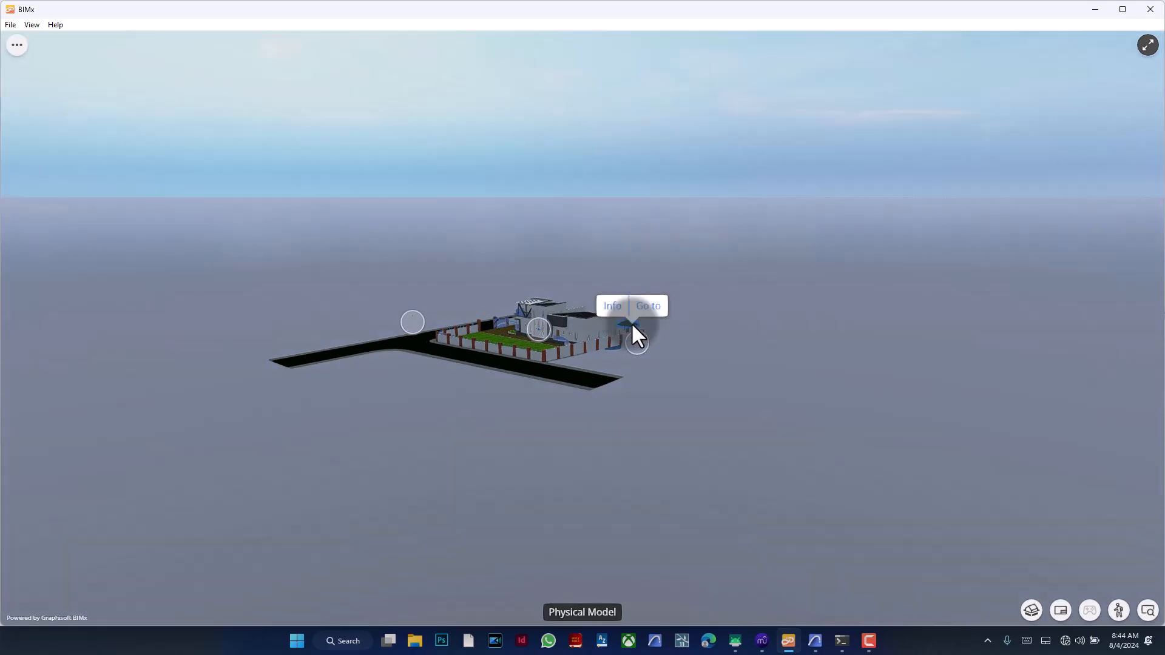
left_click(647, 306)
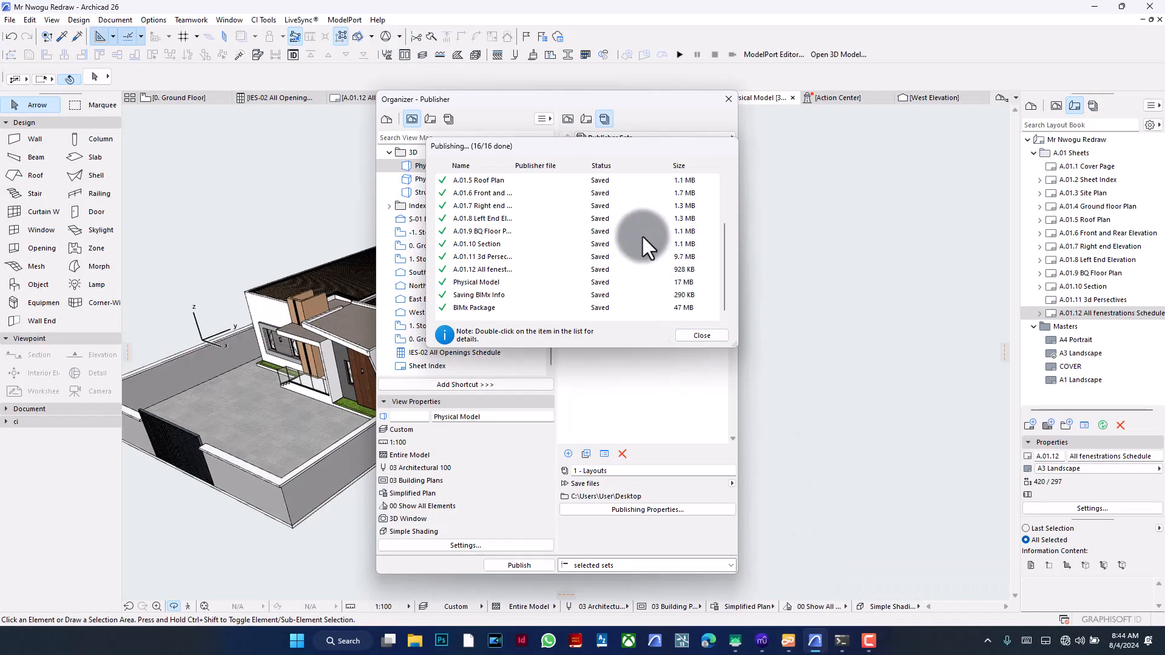
mouse_move(673, 323)
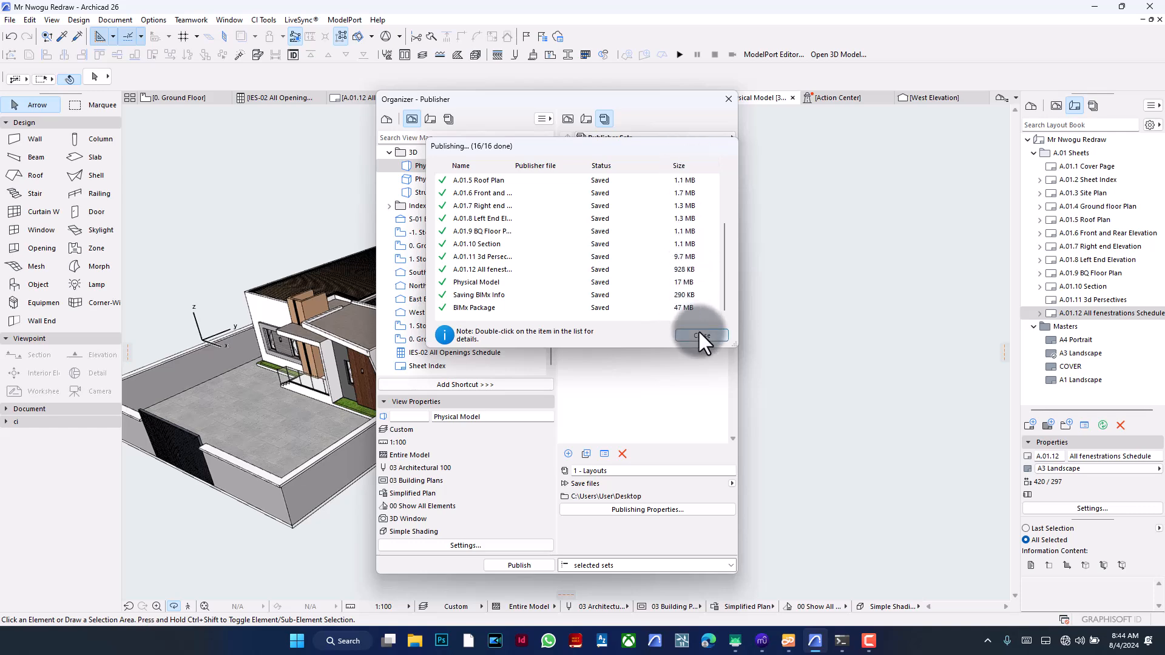
- Close the finished 16/16 publishing report and switch to File Explorer
left_click(699, 335)
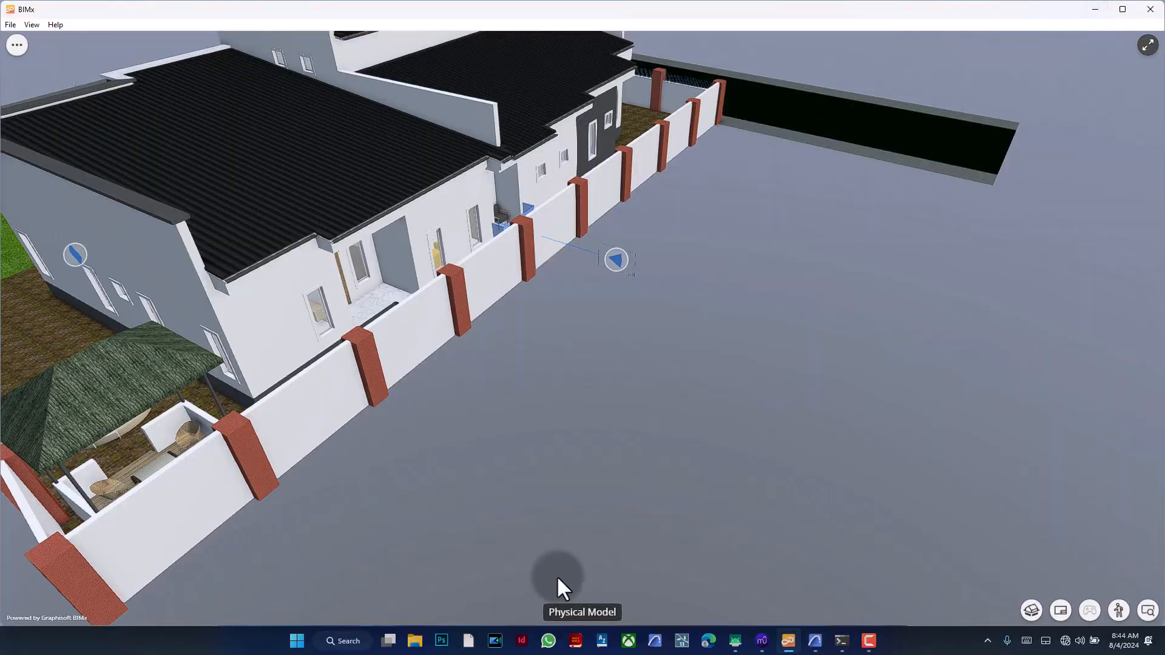
left_click(442, 641)
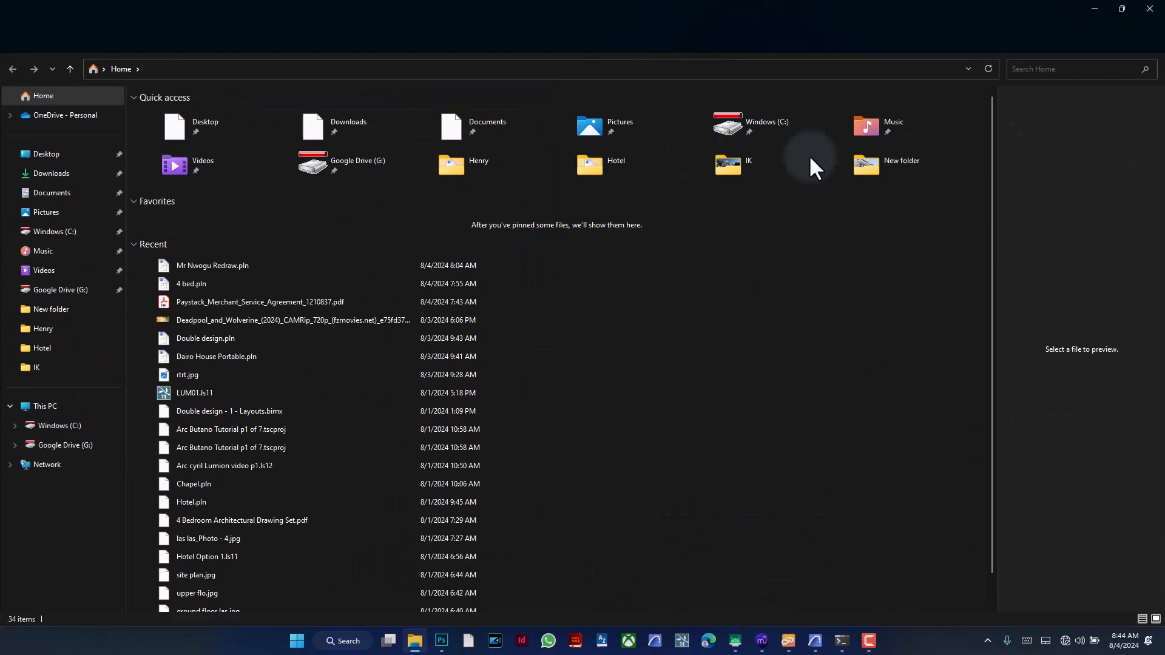
- Open Mr Black Presentation.bimx from the Desktop folder
left_click(46, 154)
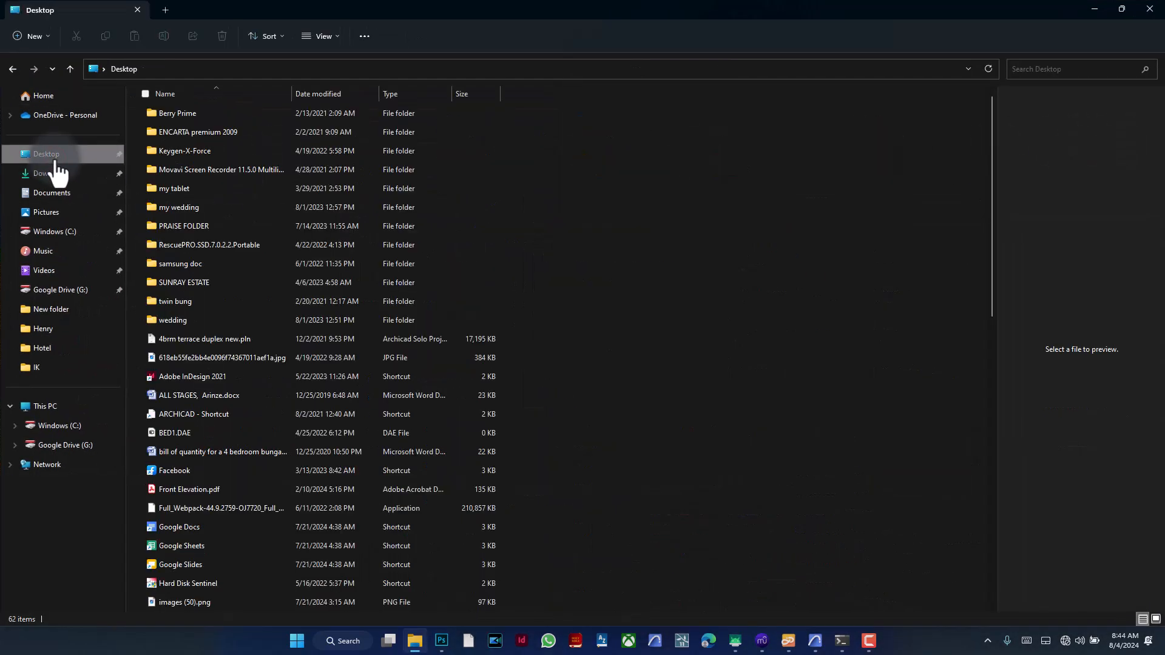
scroll("down", 3)
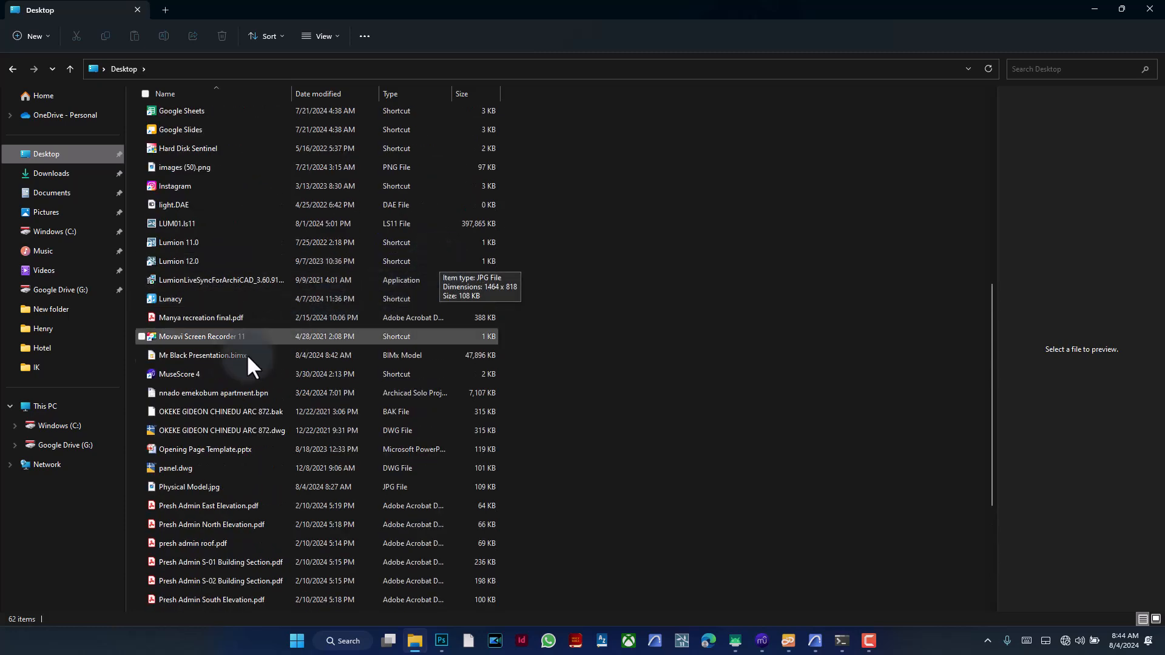
left_click(203, 356)
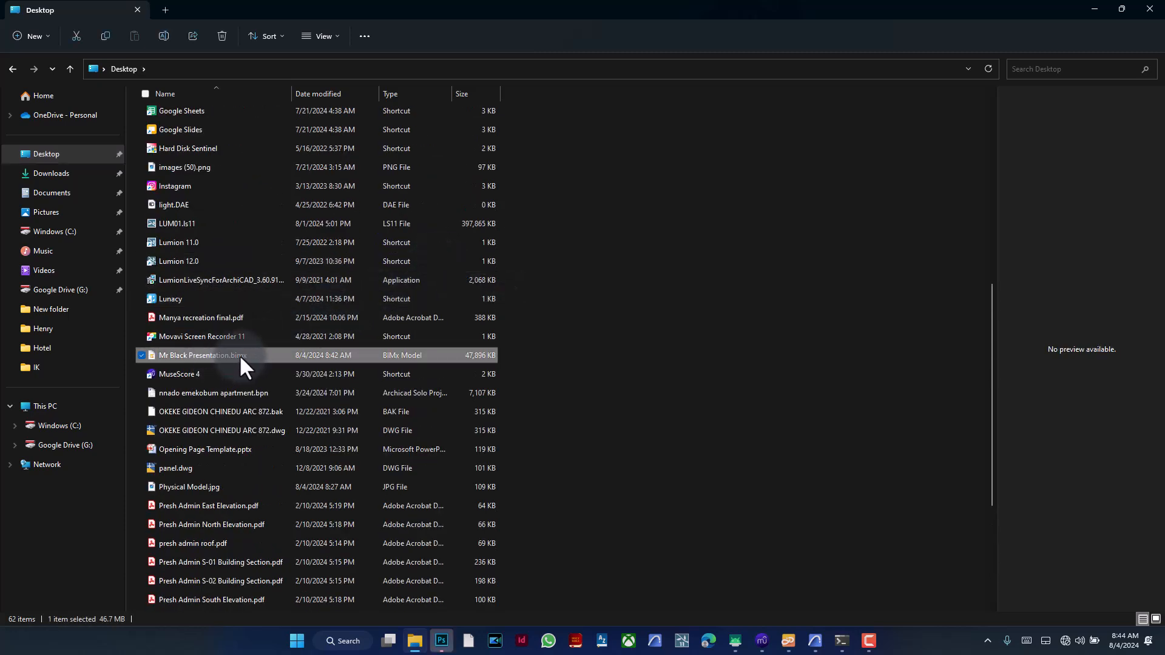
double_click(203, 356)
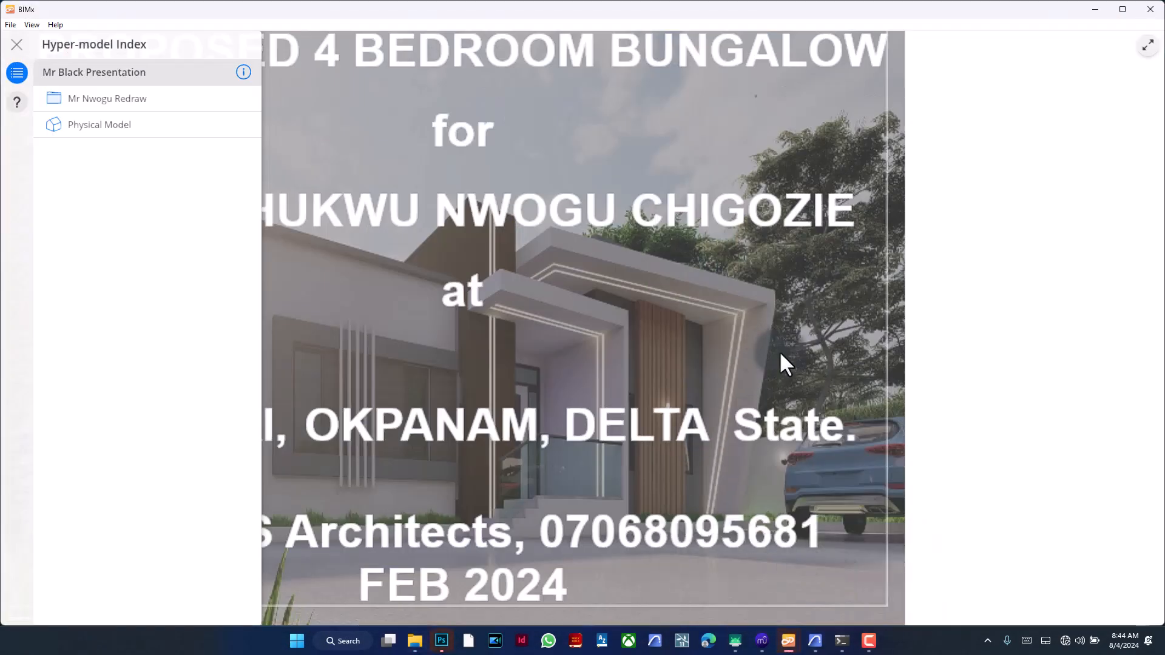
mouse_move(1154, 312)
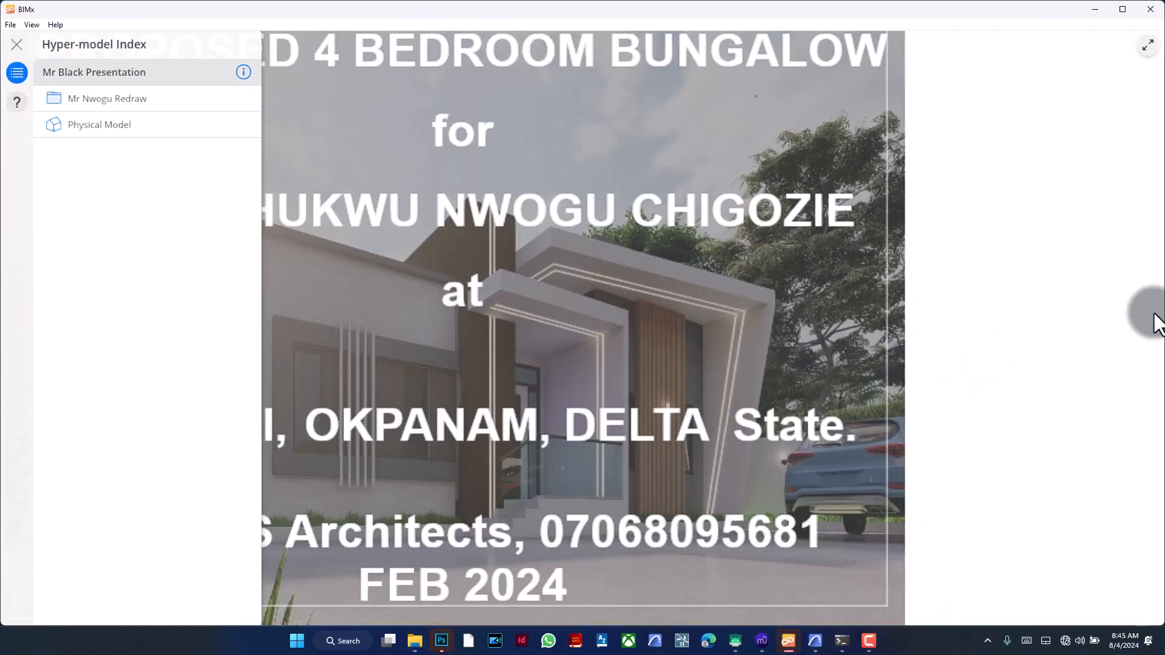
- Open the Cover Page from A.01 Sheets and page forward through the elevation sheets
left_click(107, 99)
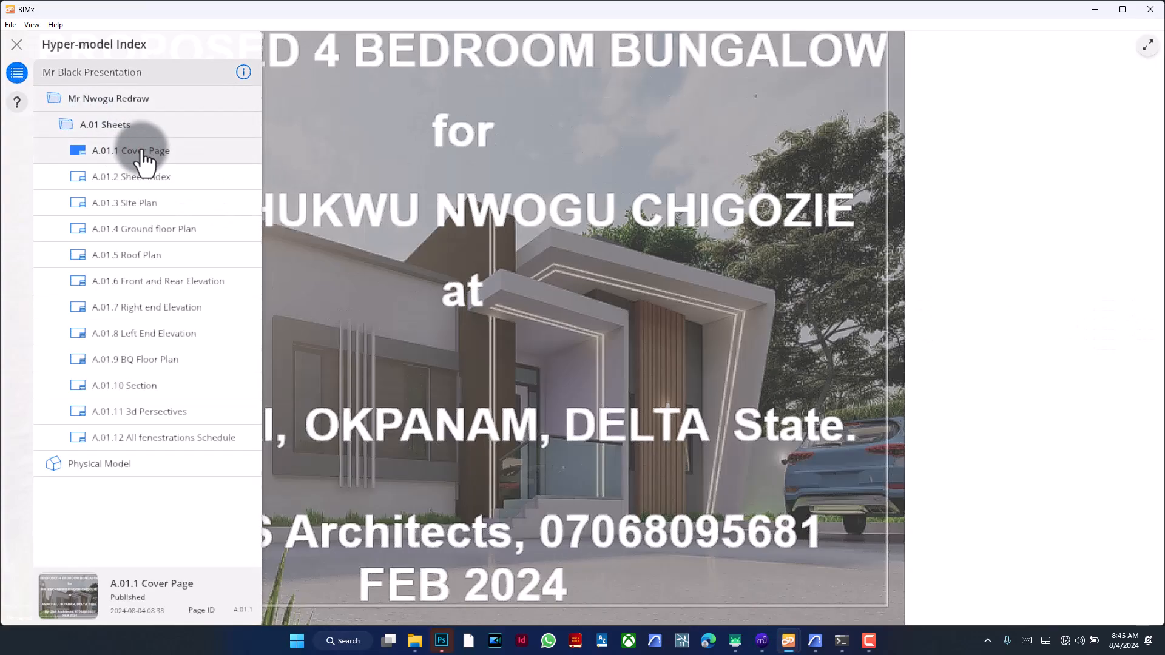
left_click(131, 176)
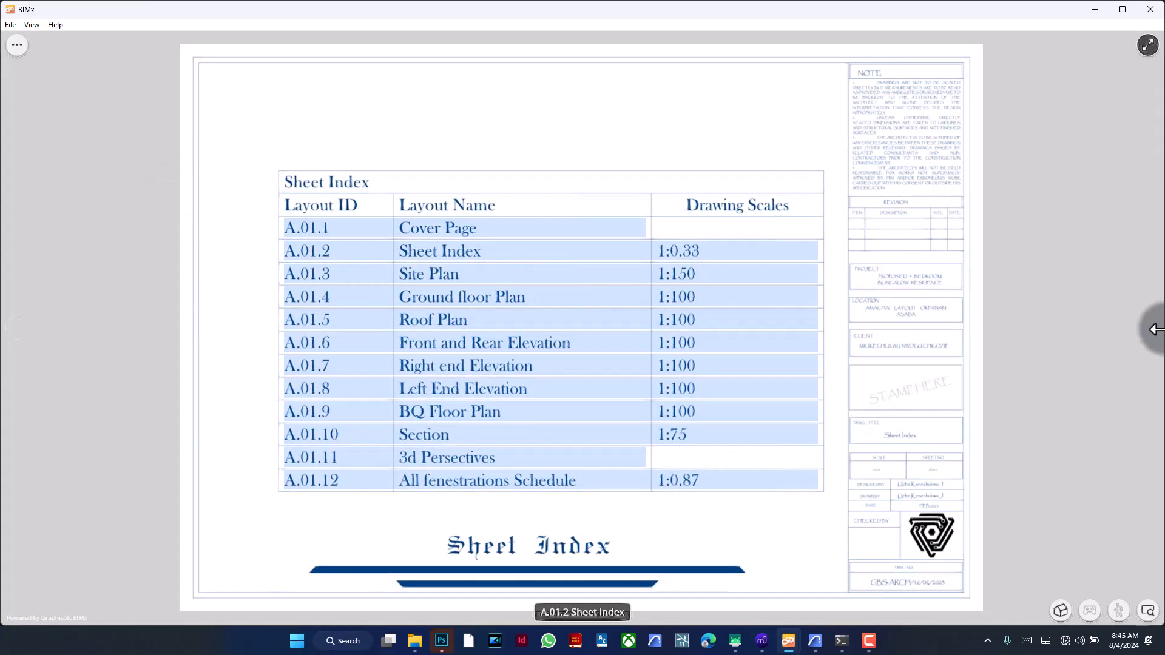
left_click(1148, 329)
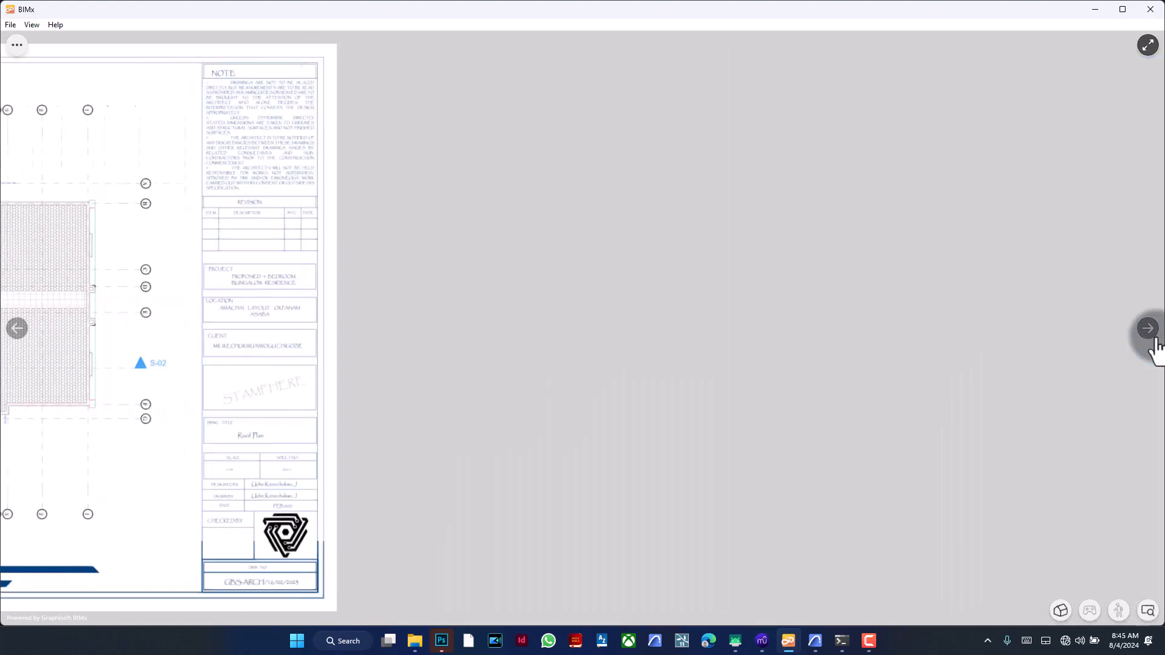
left_click(1147, 328)
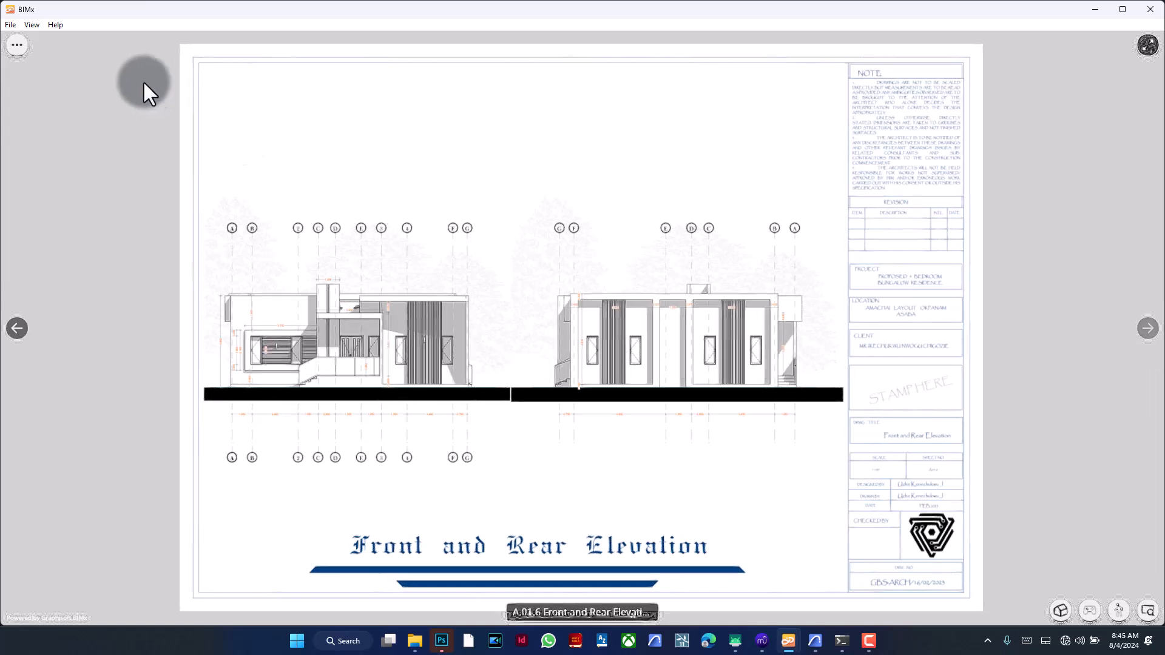
left_click(15, 45)
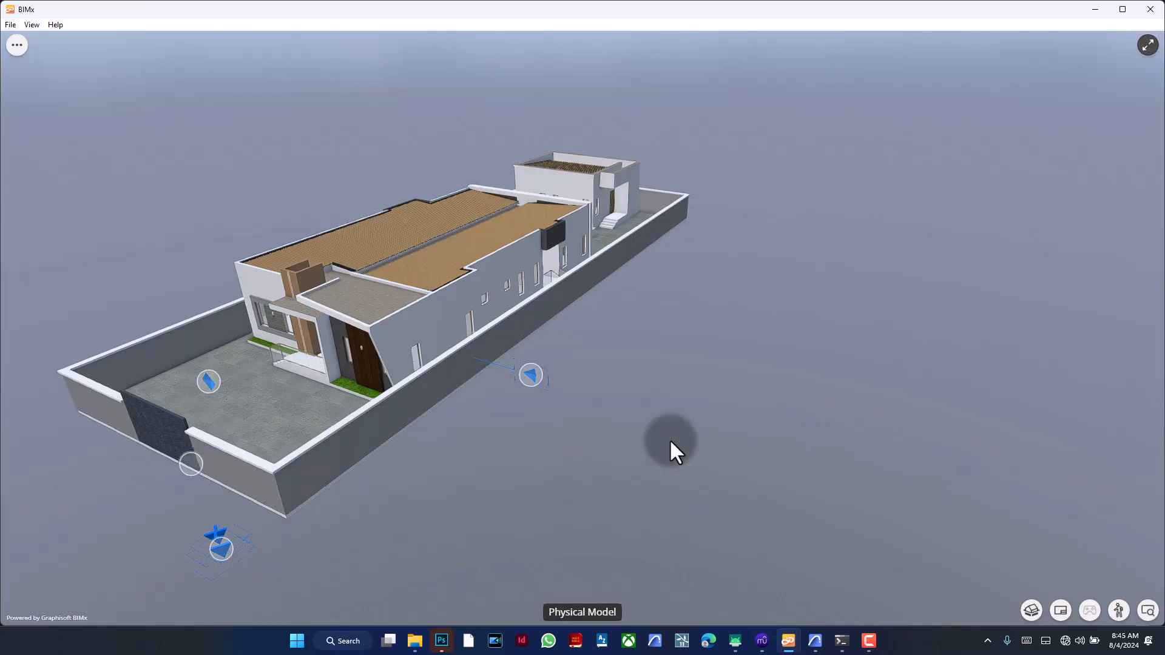
- Orbit to face the house front and select the elevation marker to show its Target popup
left_click_drag(673, 453, 691, 379)
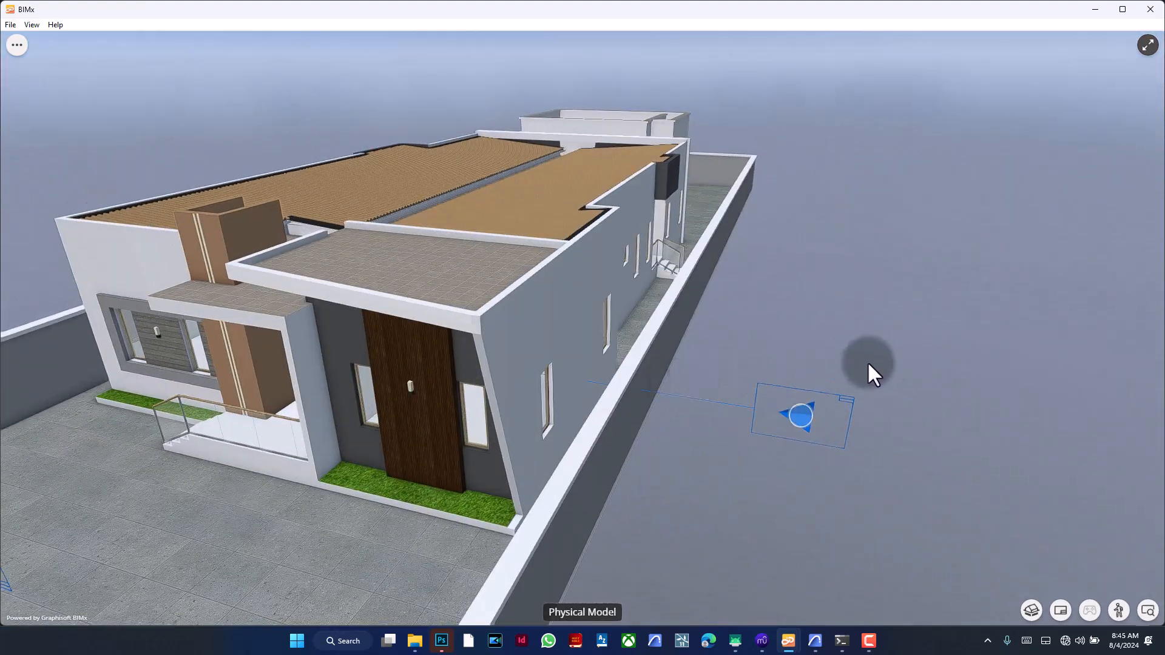
left_click(31, 24)
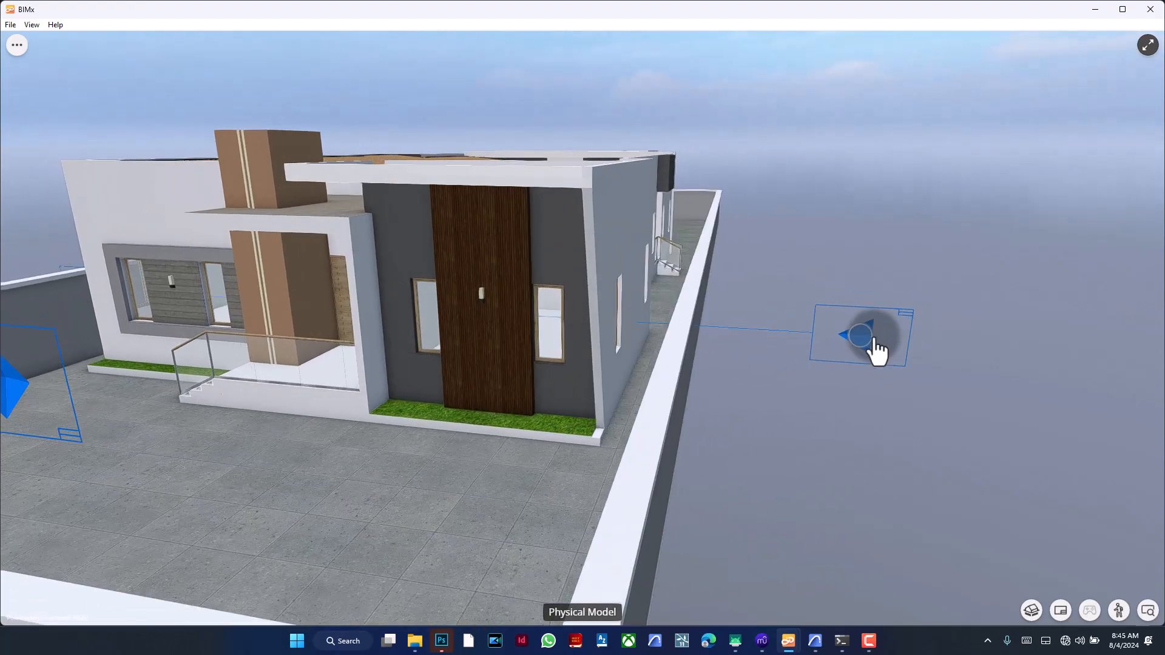
left_click_drag(861, 335, 892, 357)
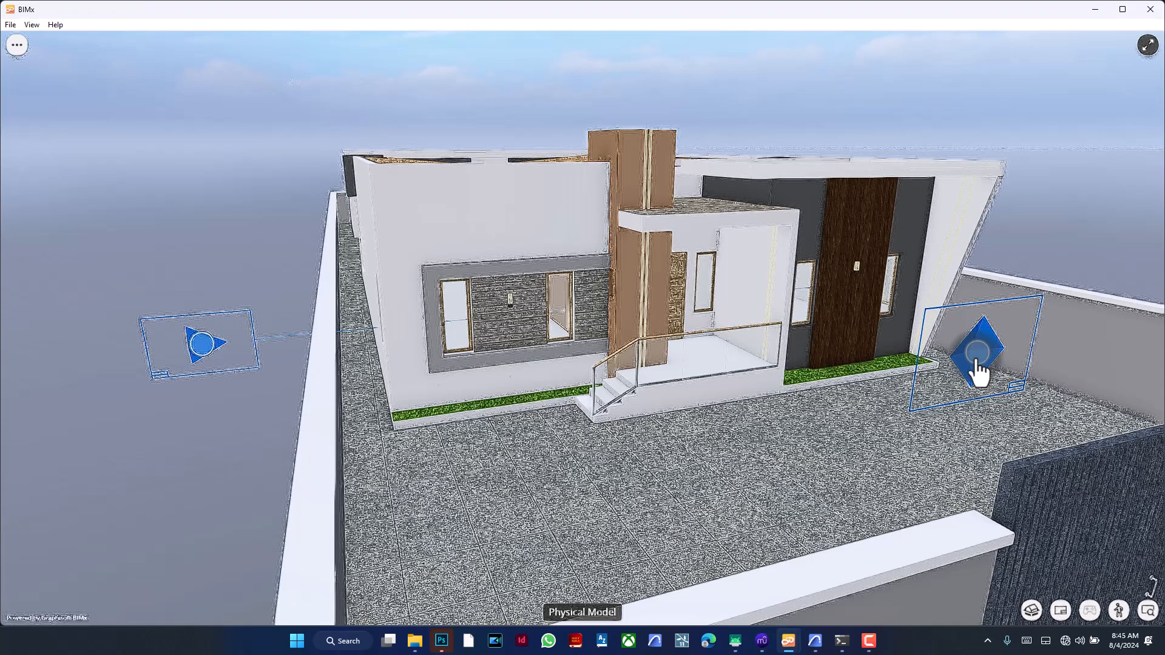
left_click(979, 348)
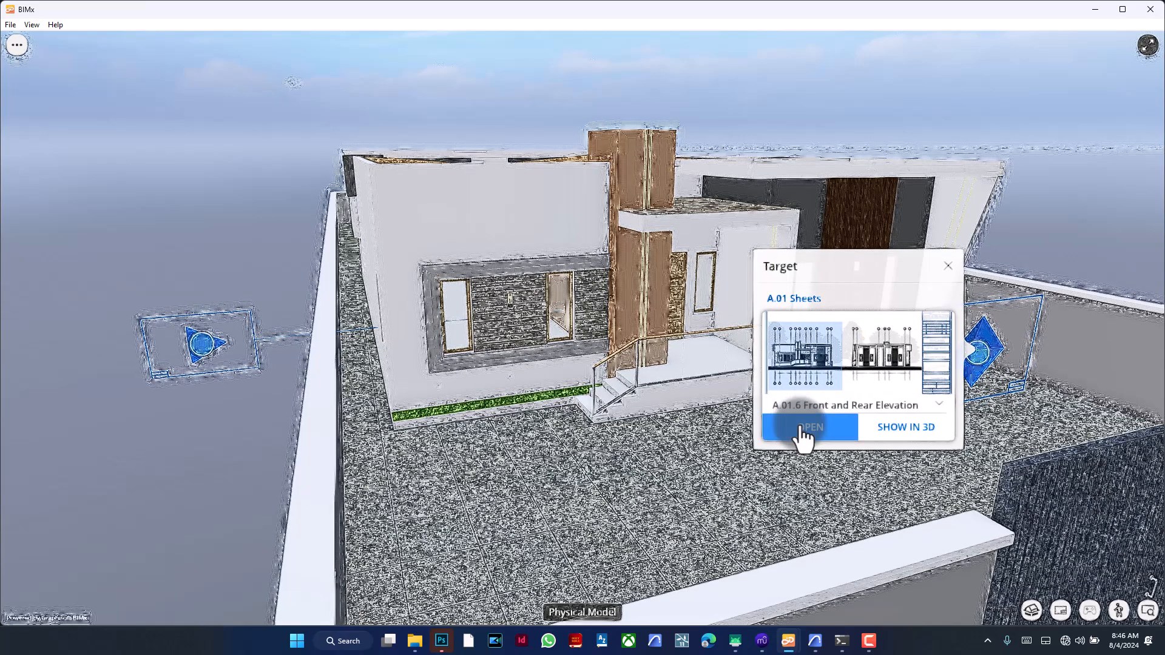
- Open sheet A.01.6 Front and Rear Elevation from the marker's Target popup
left_click(808, 426)
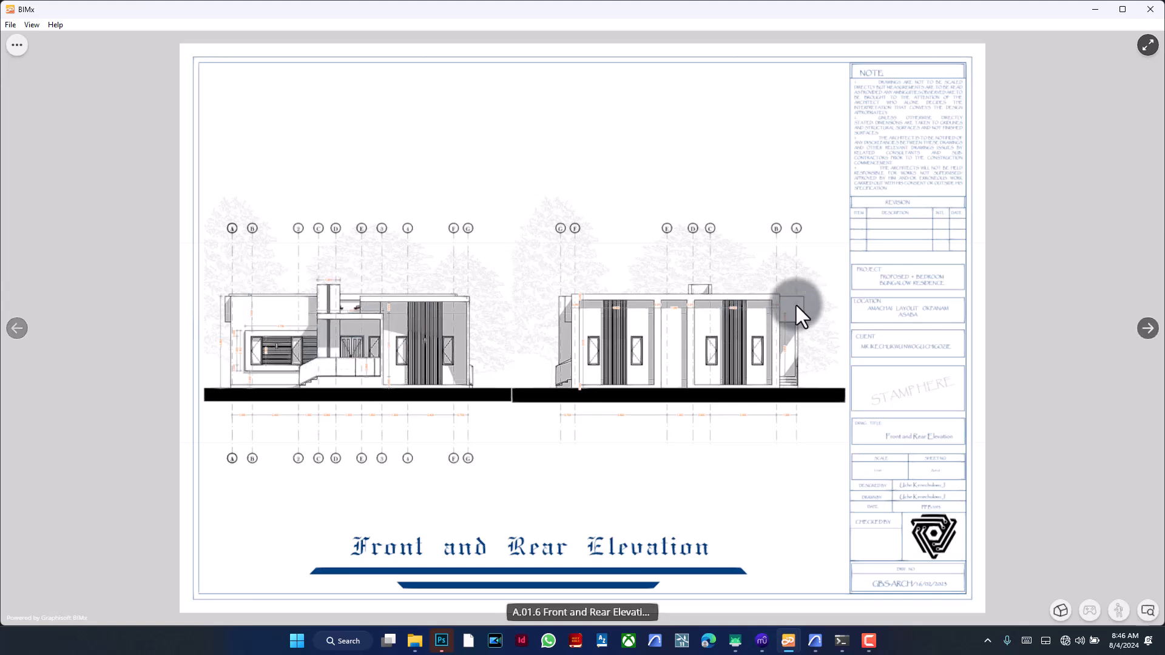
mouse_move(512, 553)
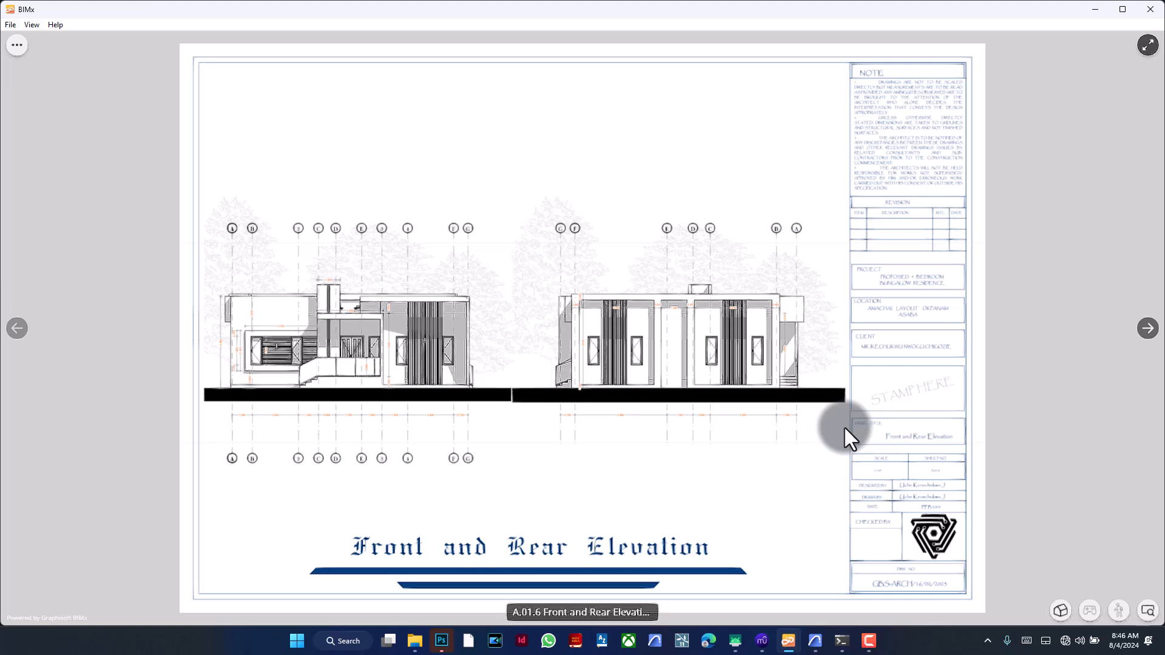
mouse_move(734, 641)
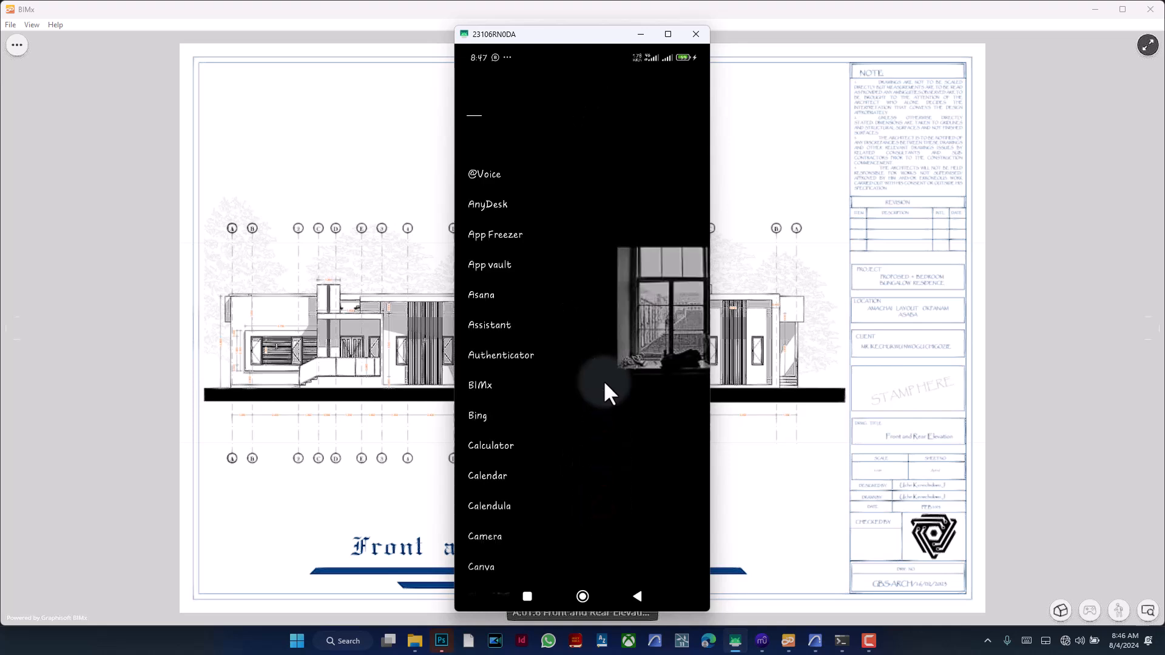
- Launch the Play Store on the mirrored phone and search for 'Bimx'
type("play")
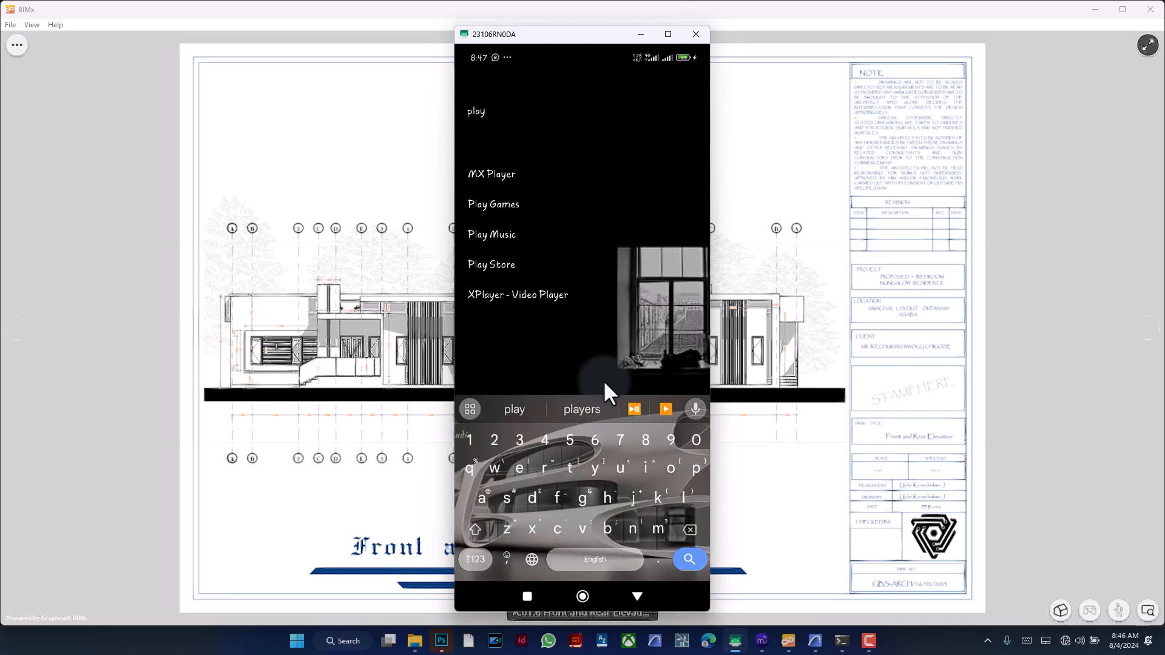
left_click(490, 265)
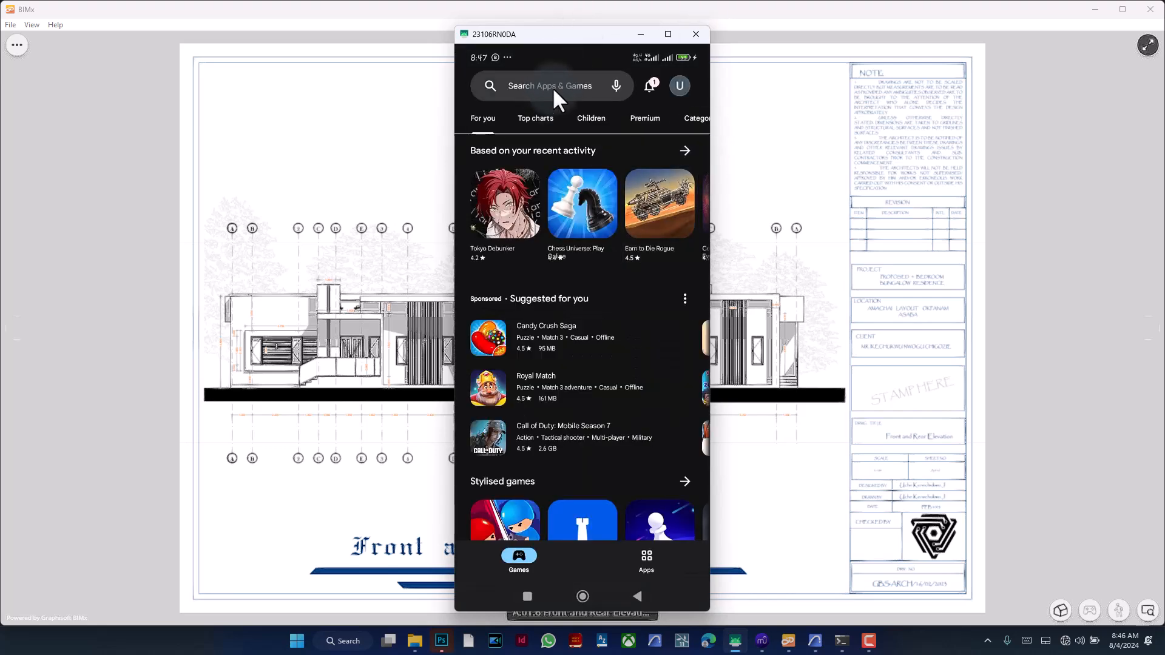
left_click(550, 85)
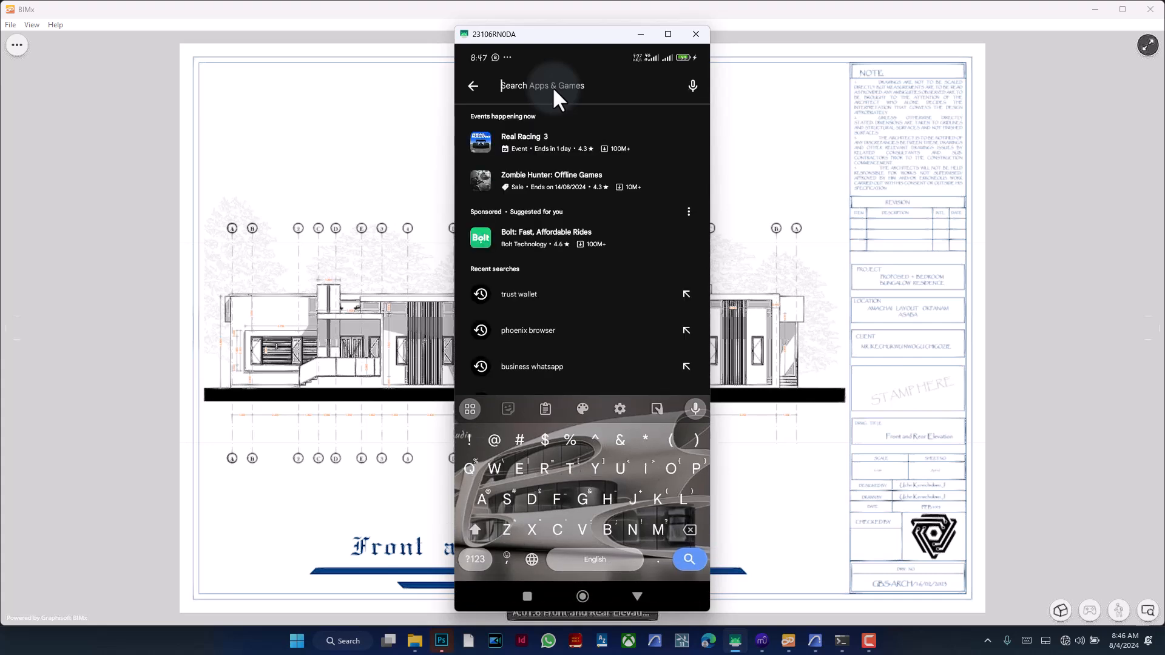
type("Bimx")
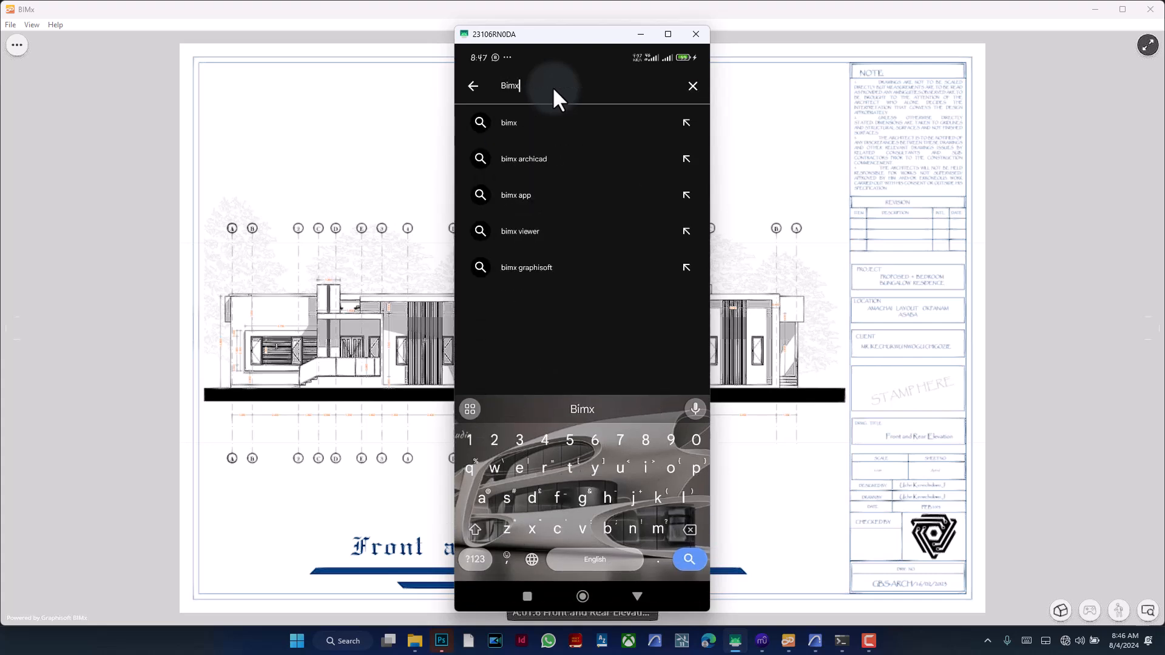